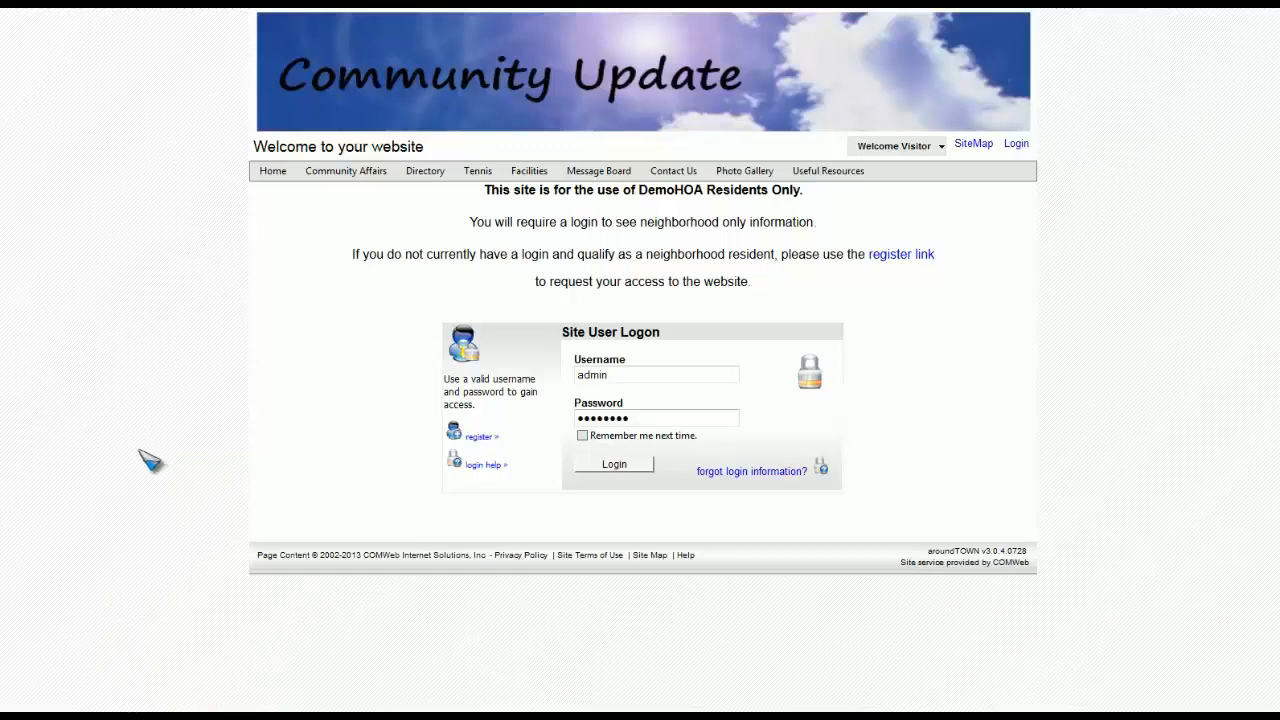
mouse_move(470, 510)
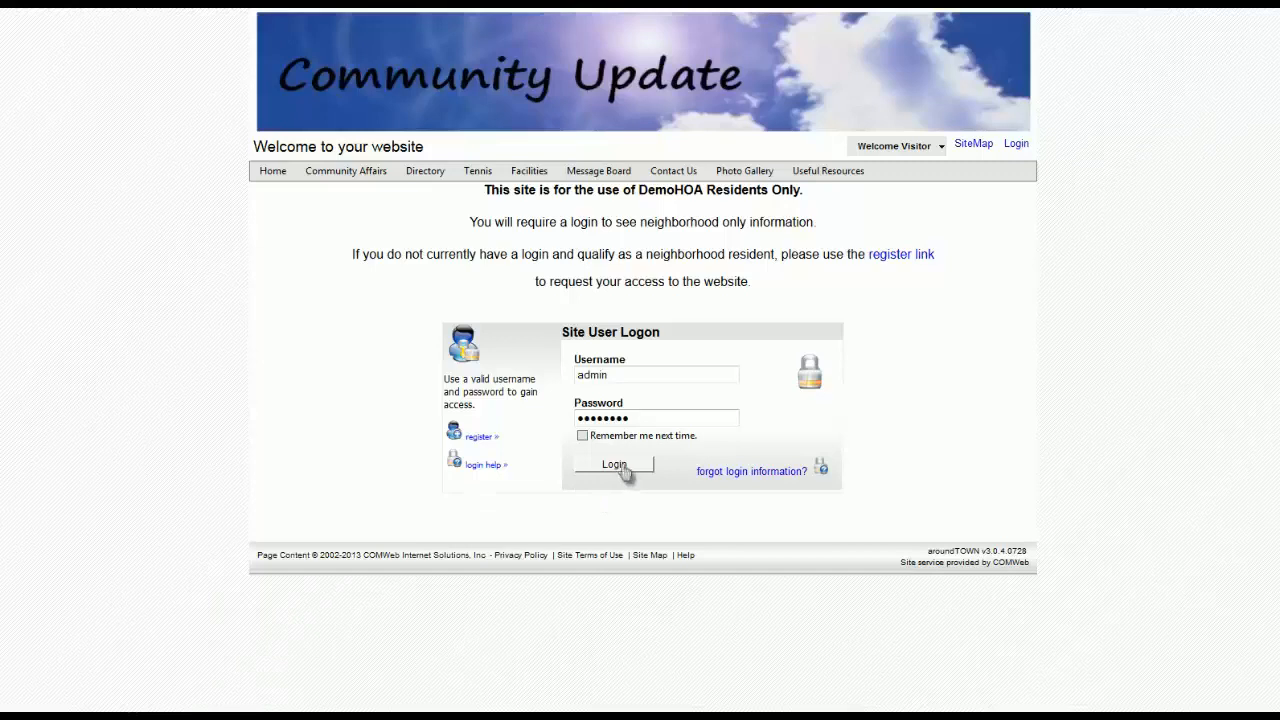
- Log in to the aroundTOWN site as the master administrator
click(612, 464)
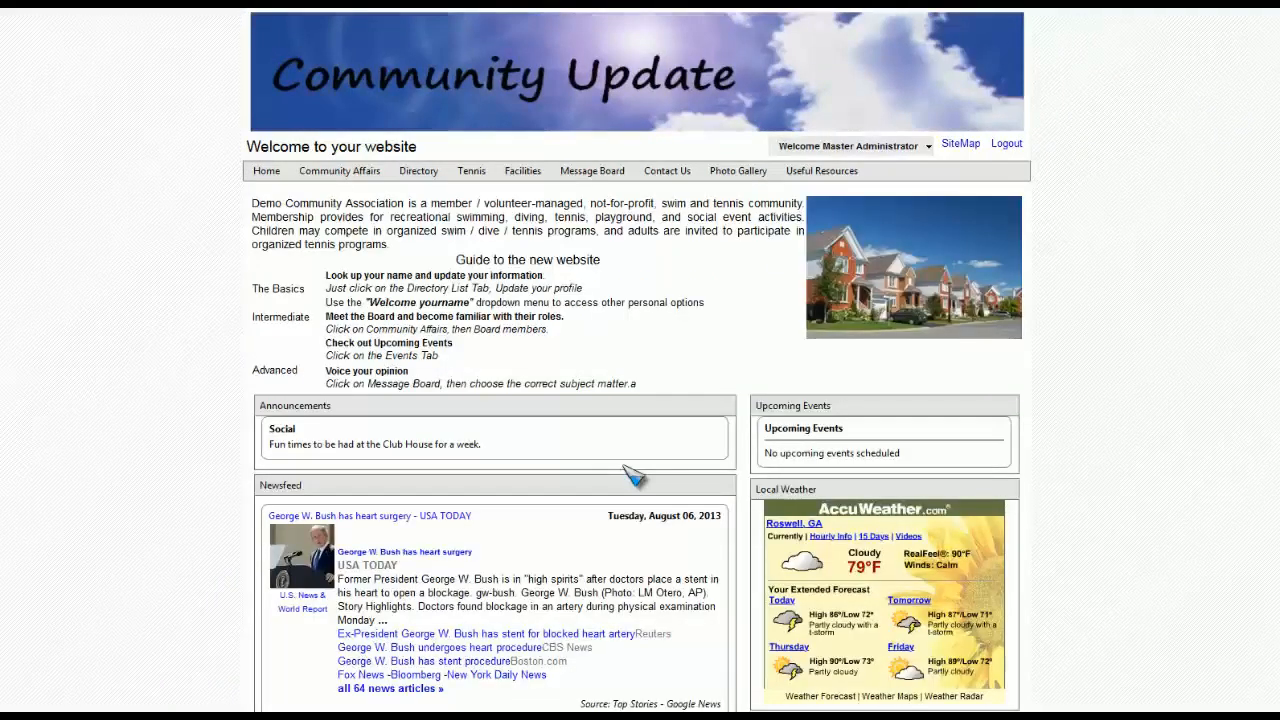
mouse_move(856, 184)
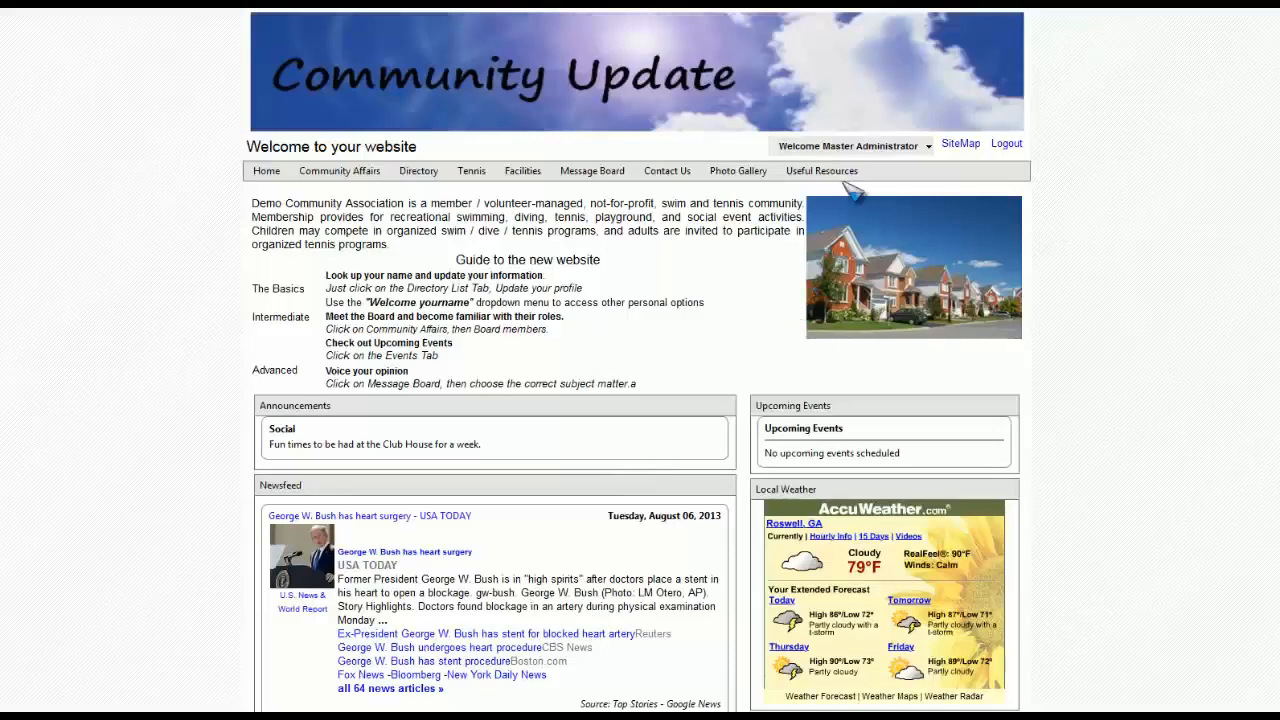
- Go to Site Admin from the Welcome Master Administrator menu
click(848, 146)
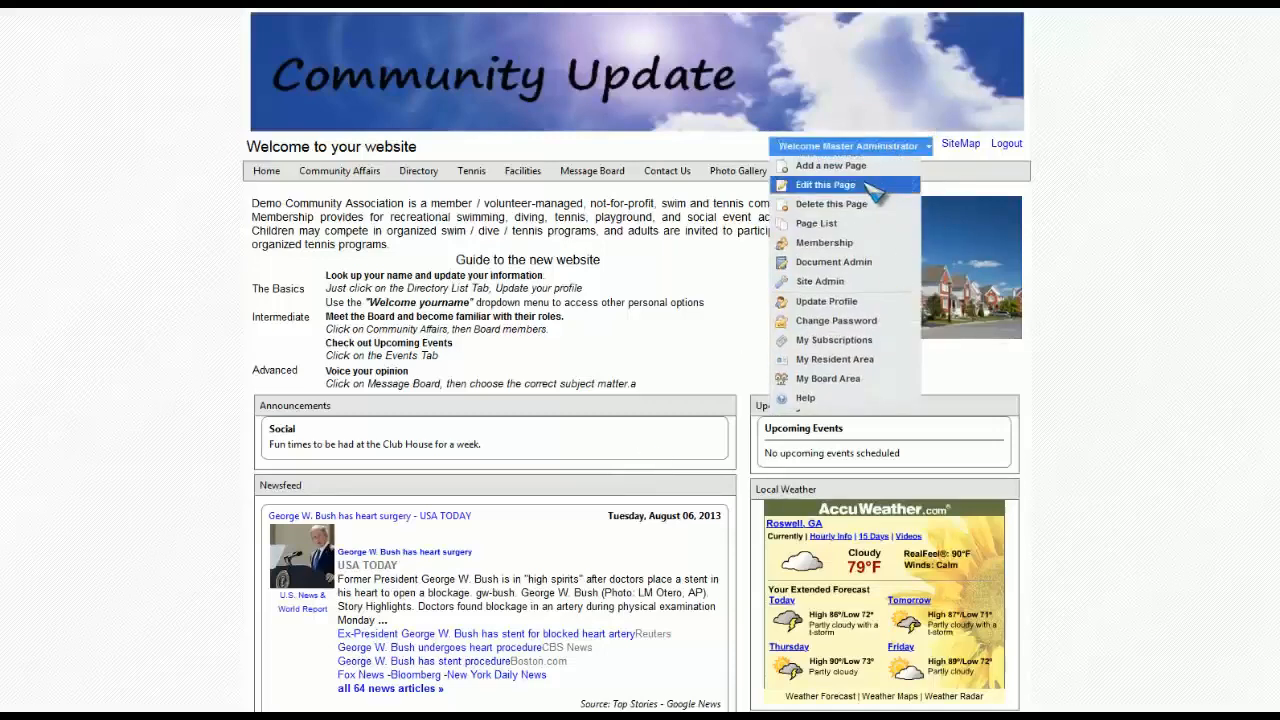
mouse_move(820, 280)
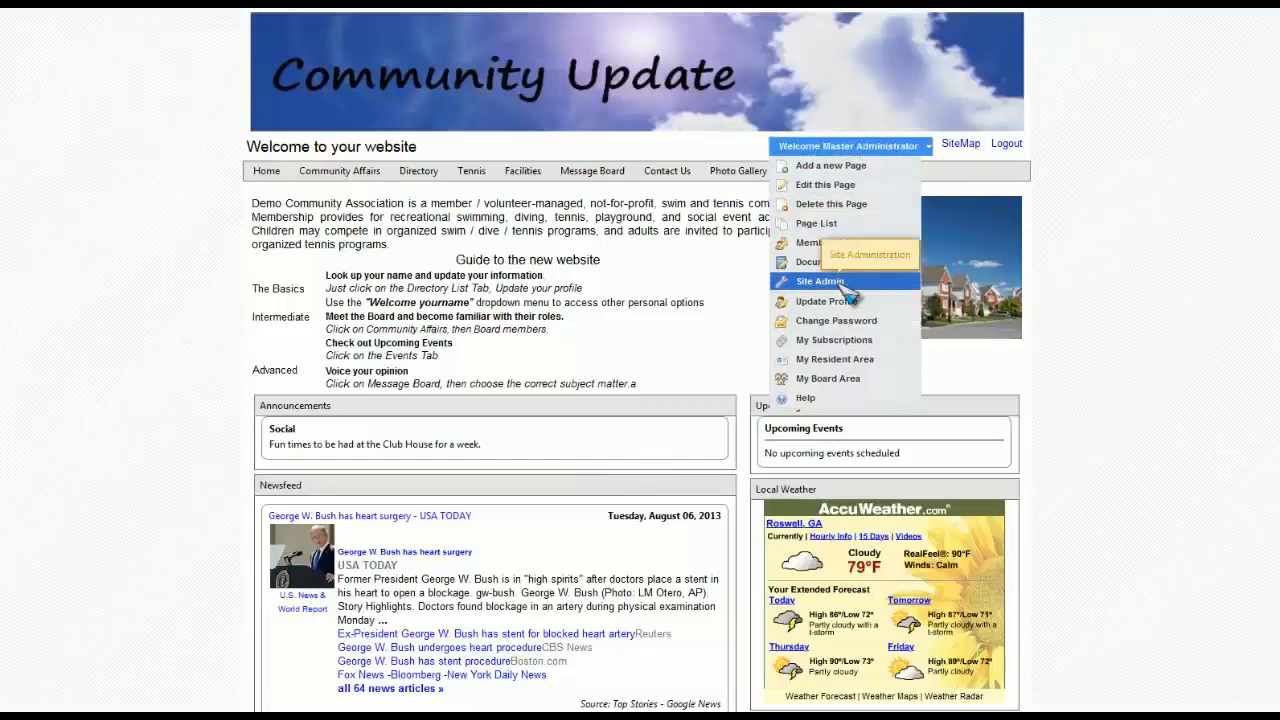
click(820, 280)
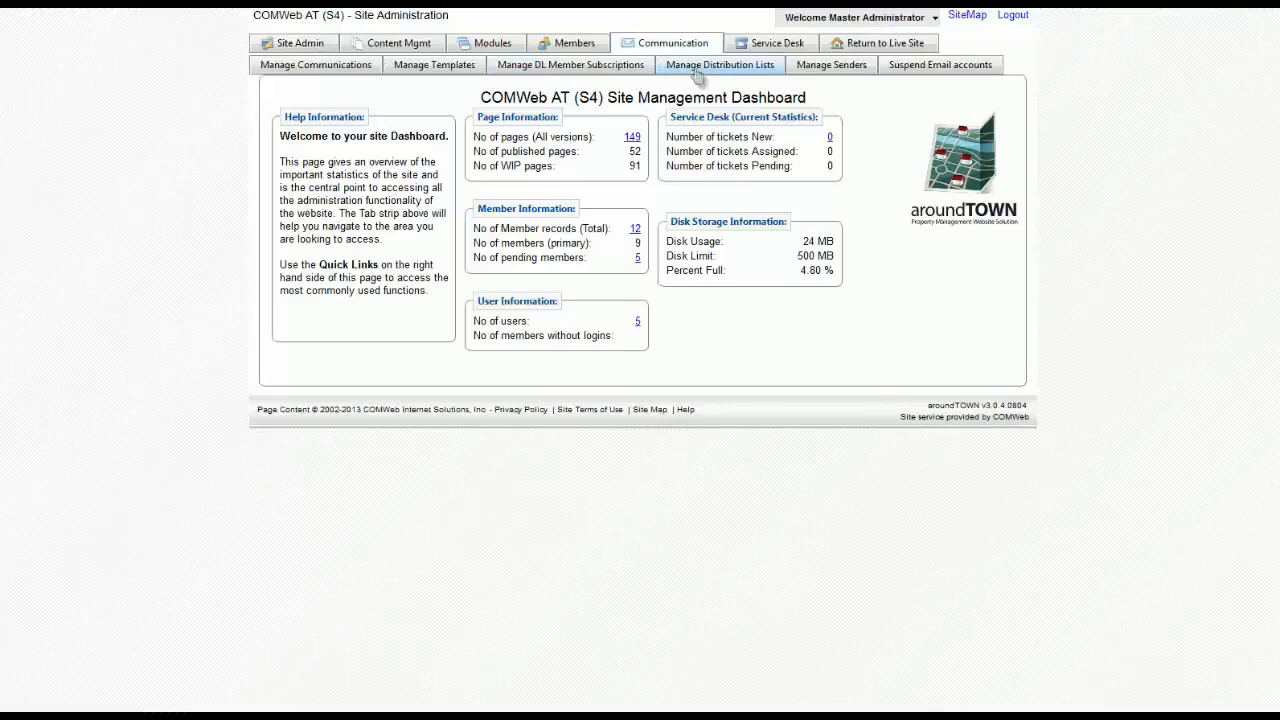
- Show the Manage Distribution Lists page under Communication
click(720, 64)
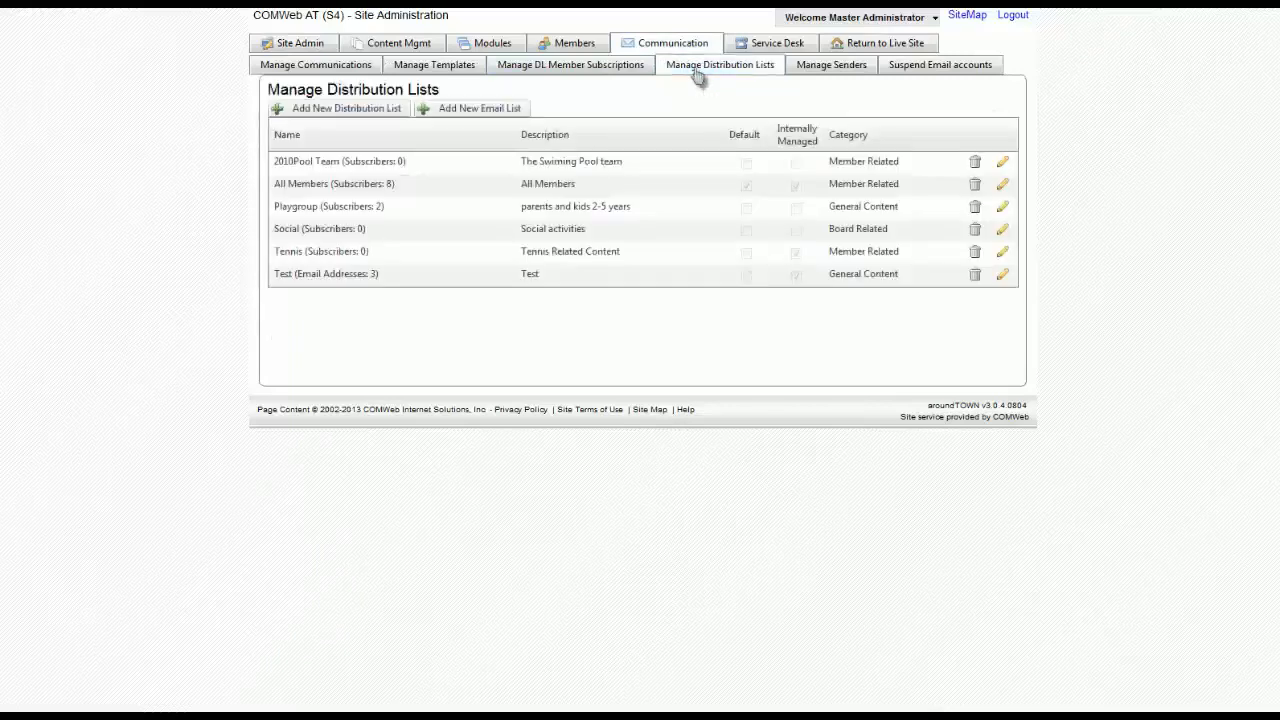
mouse_move(700, 100)
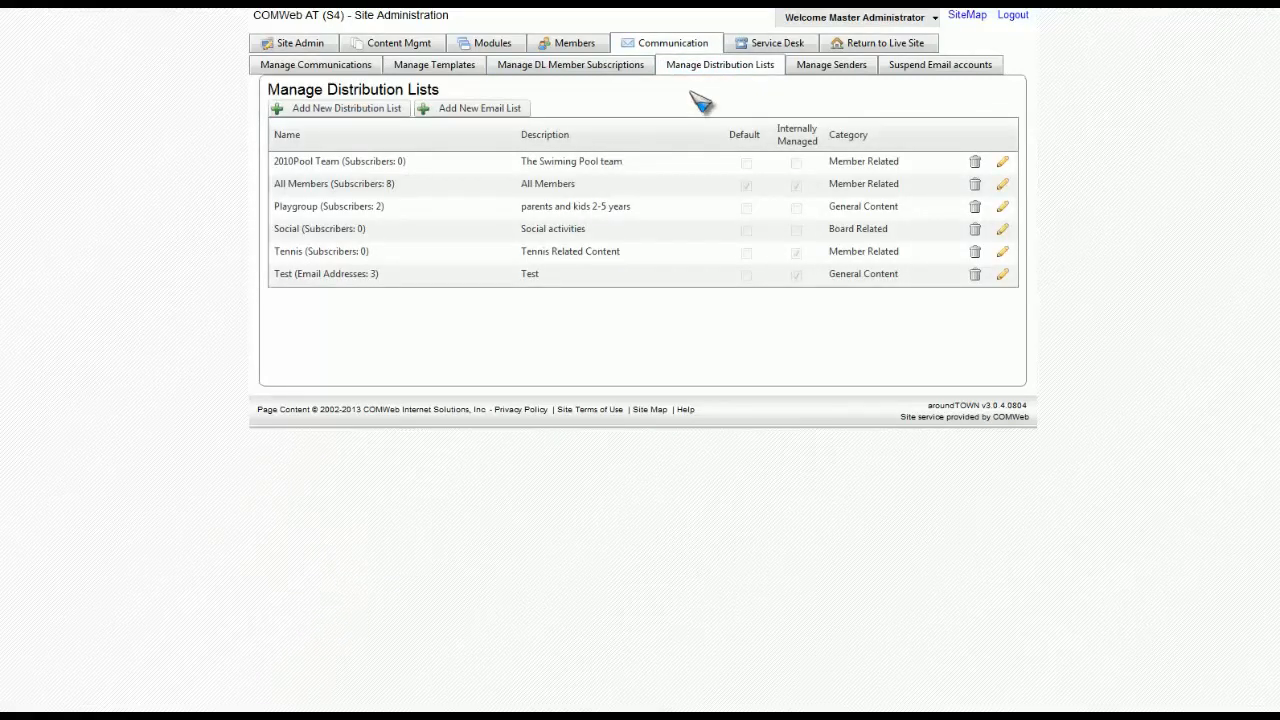
mouse_move(404, 156)
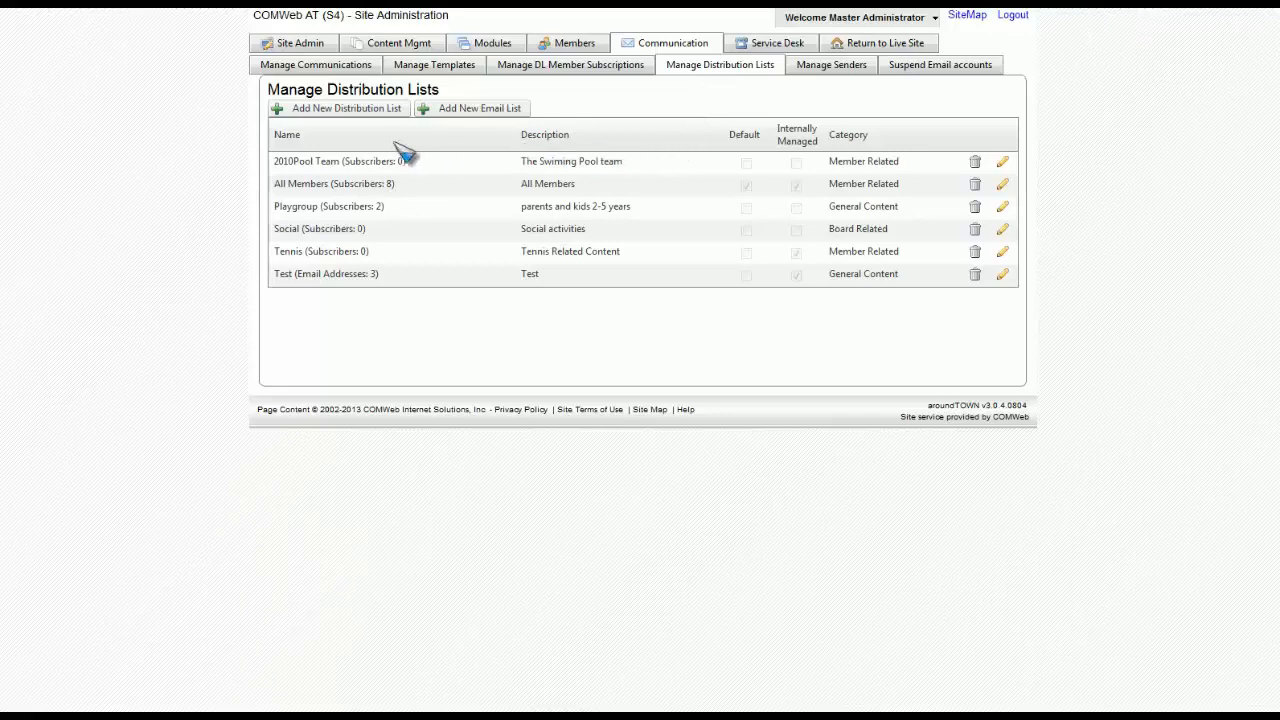
mouse_move(370, 136)
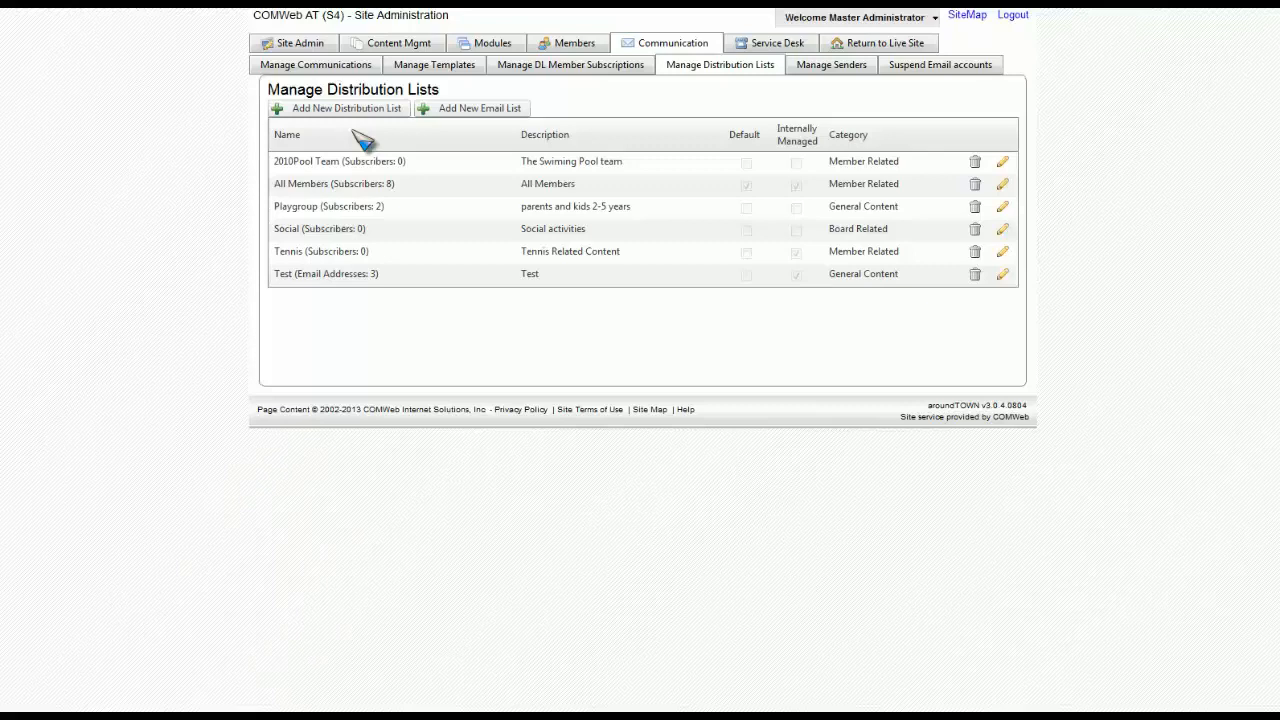
mouse_move(488, 130)
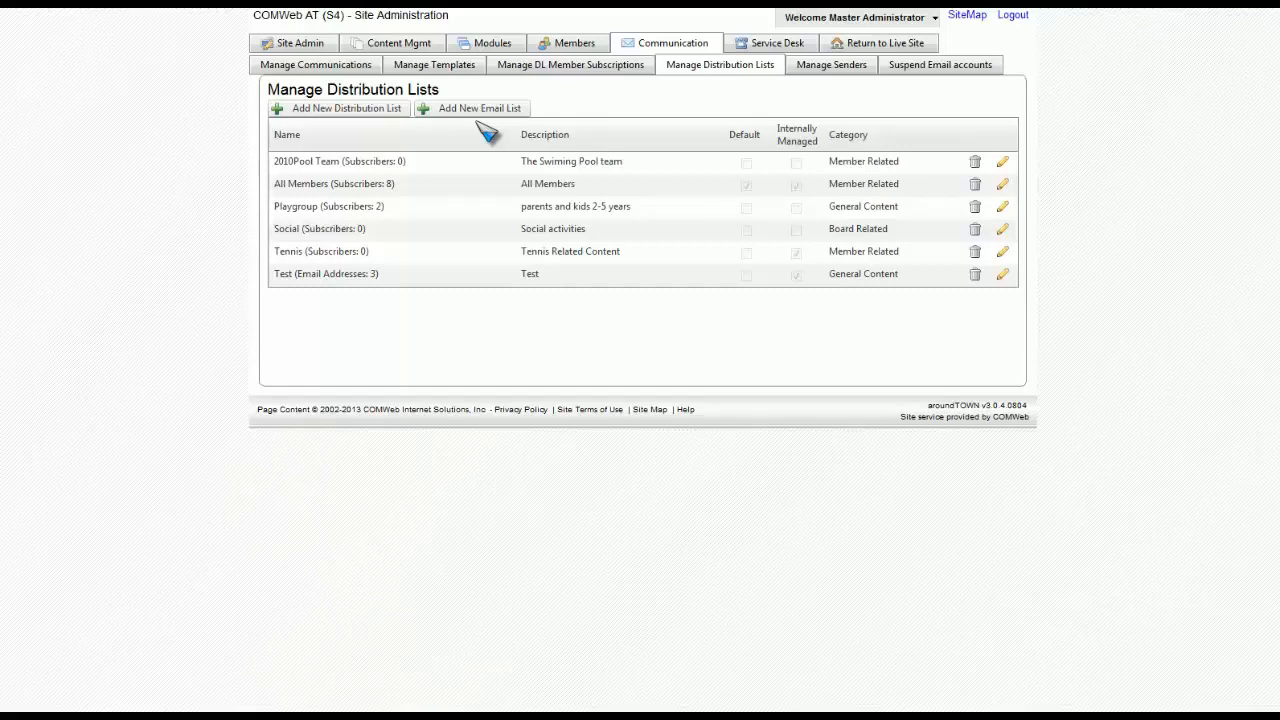
mouse_move(500, 114)
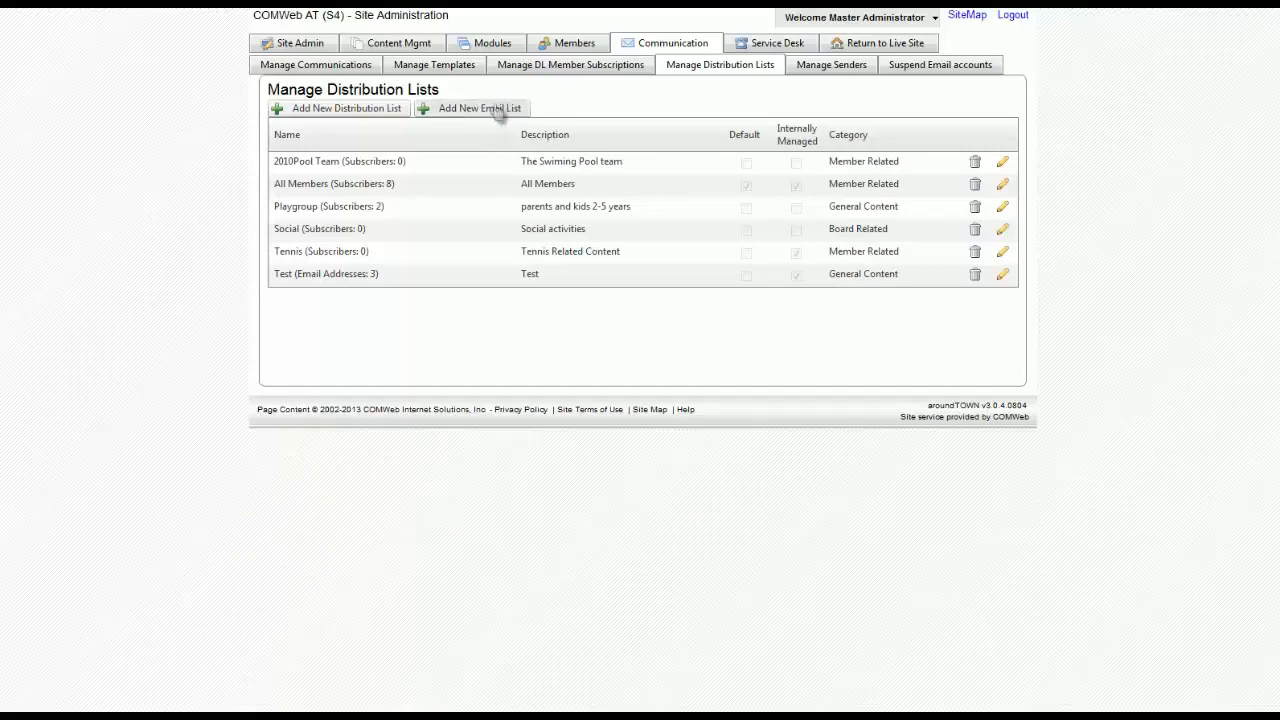
- Start a new email list named Kickball Championships, description For Sports, category General Content
click(480, 108)
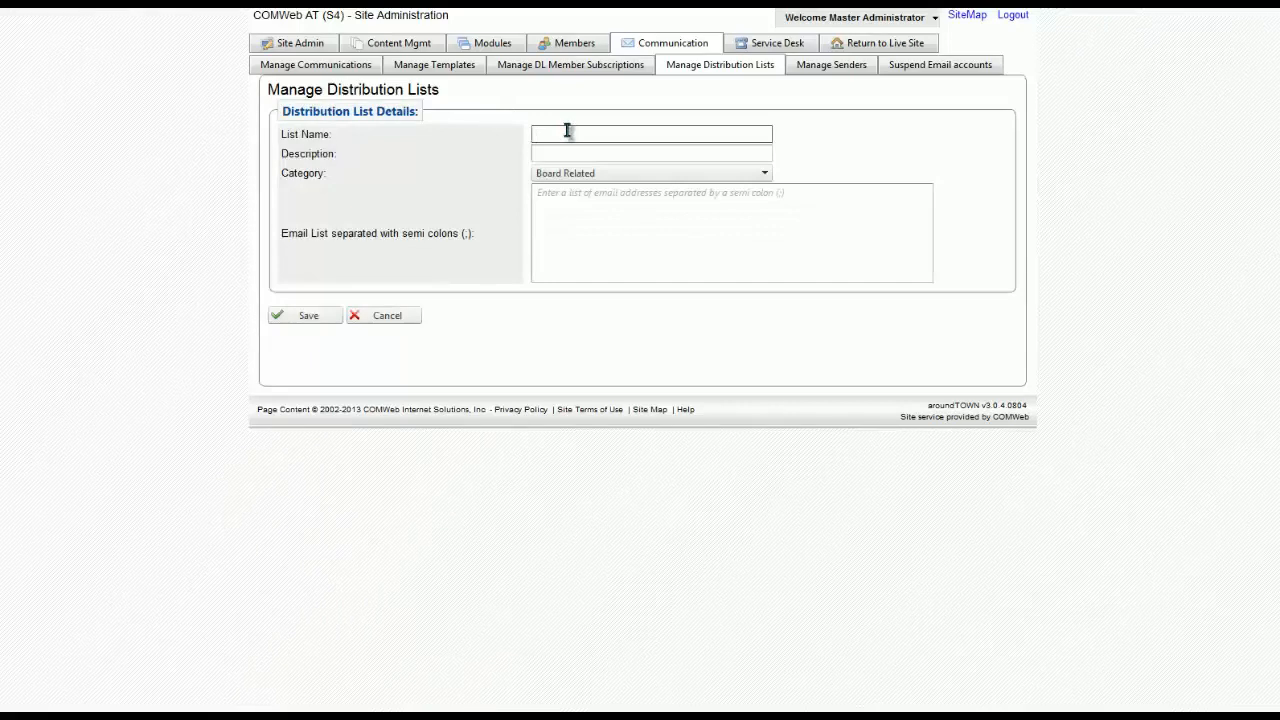
text(Kick)
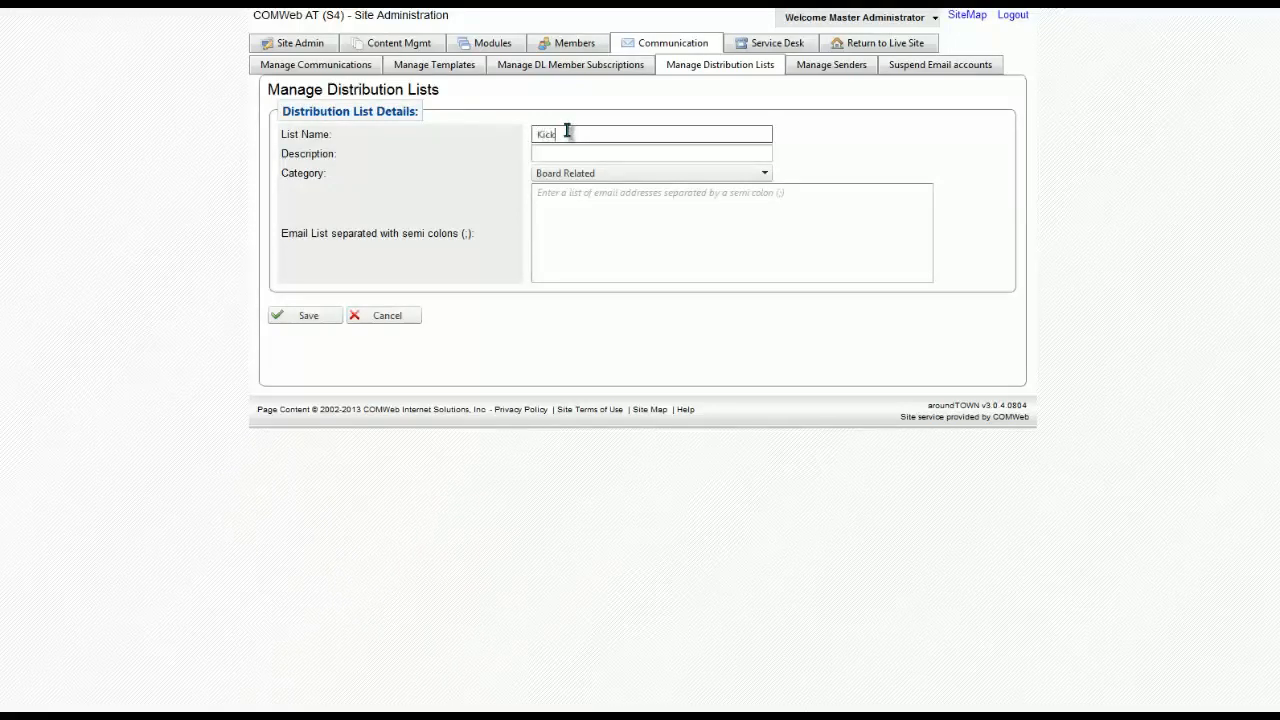
text(ball Cm)
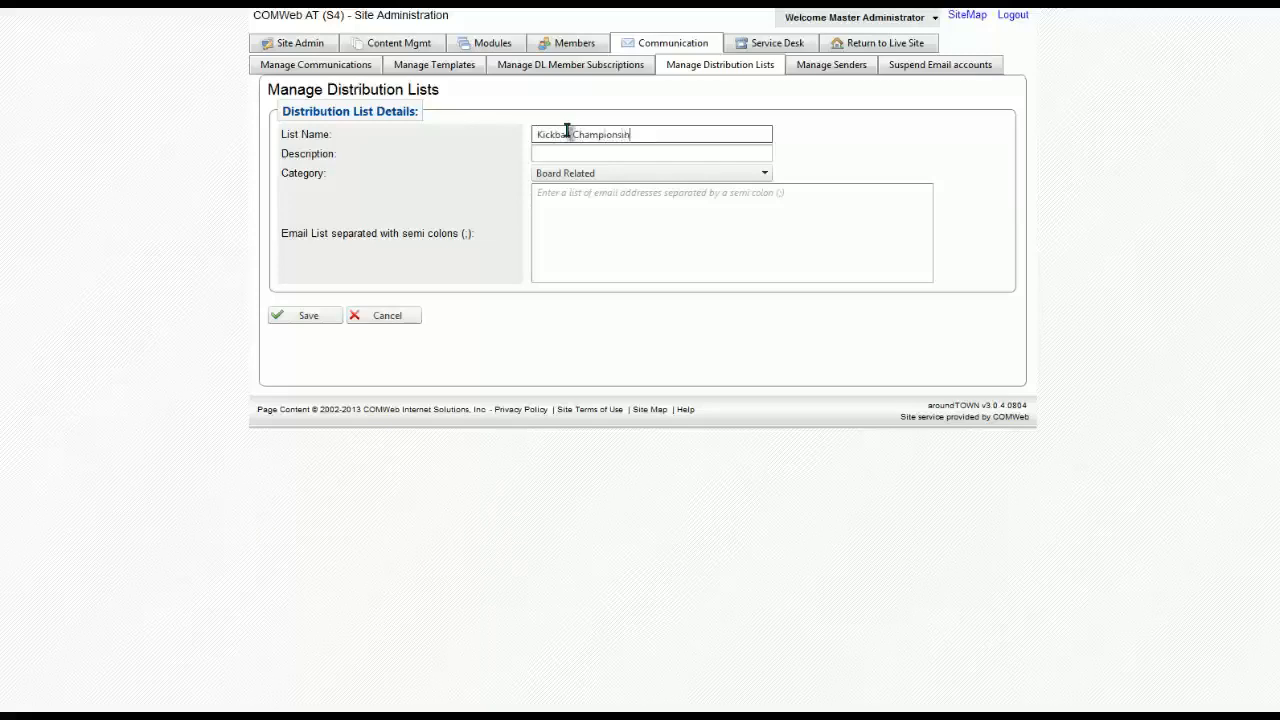
text(p)
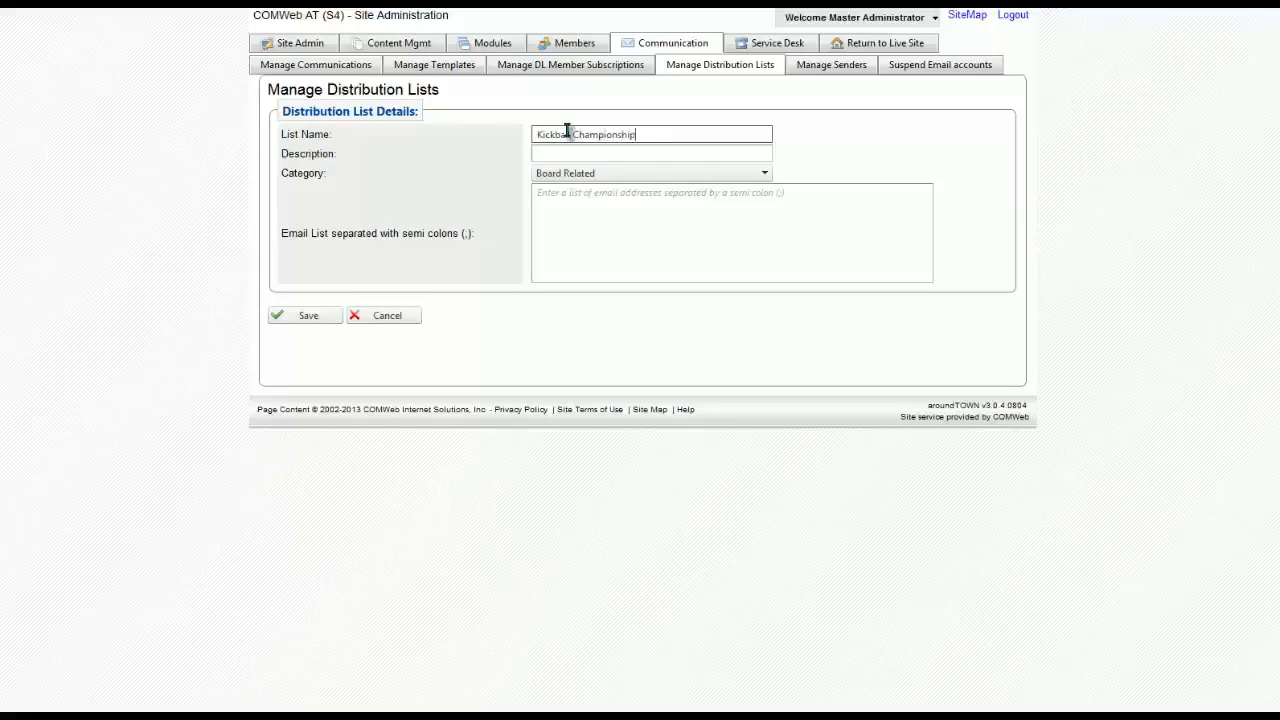
text(s)
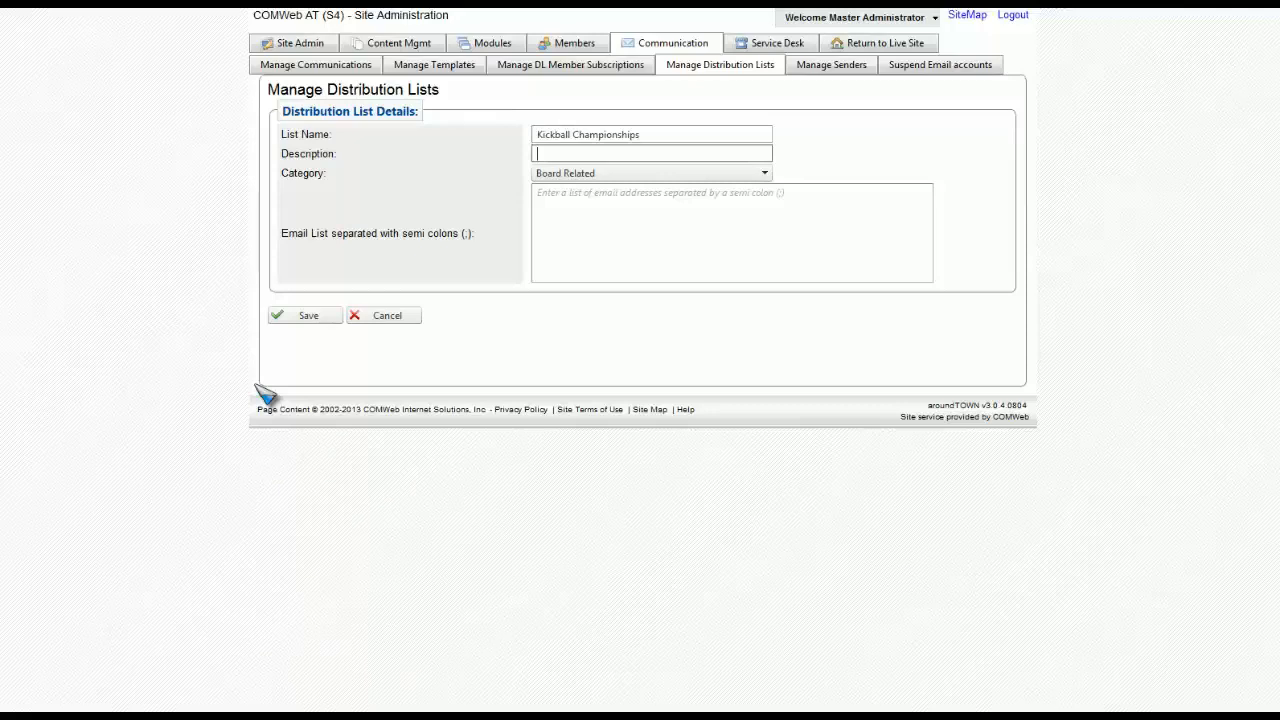
text(For Sports)
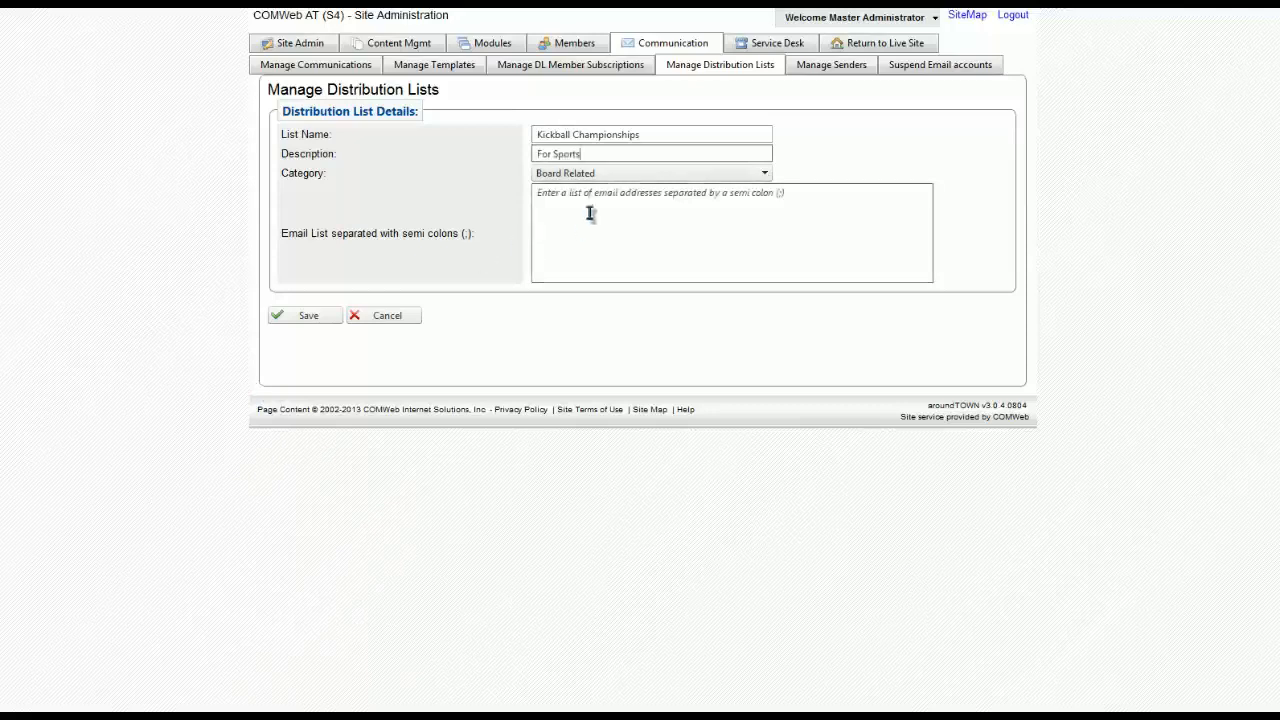
click(764, 172)
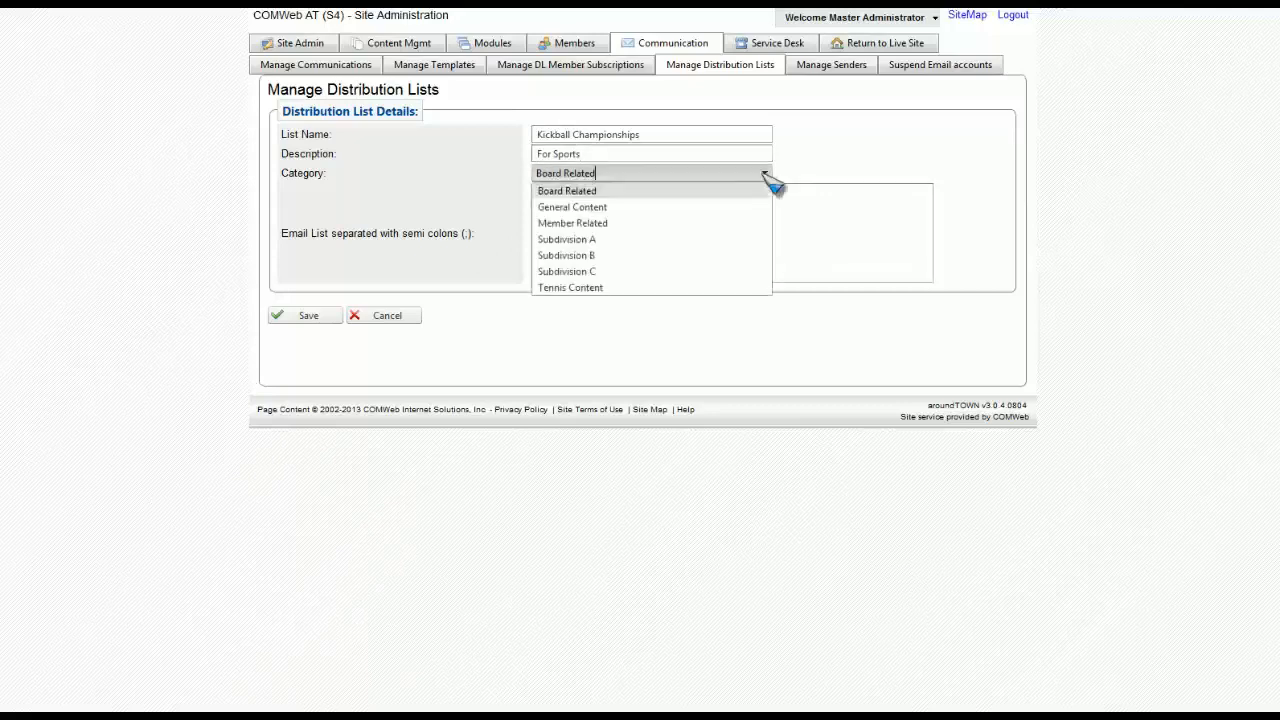
click(572, 206)
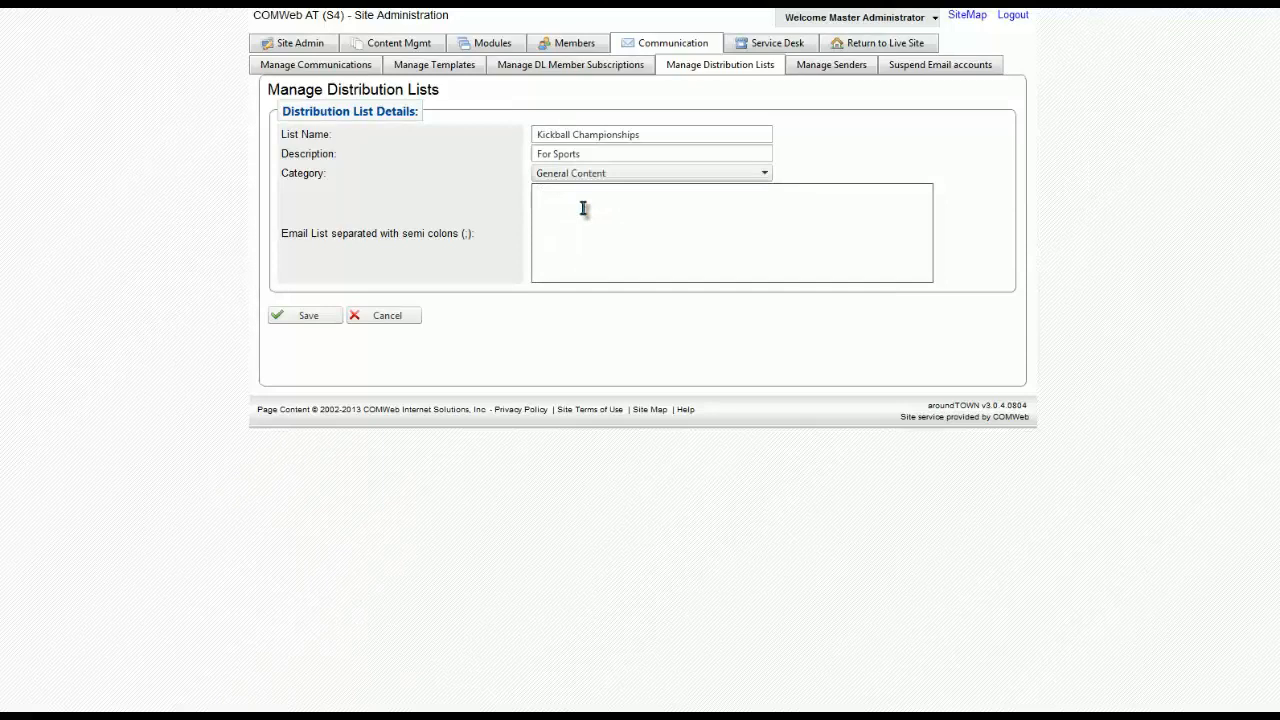
mouse_move(610, 198)
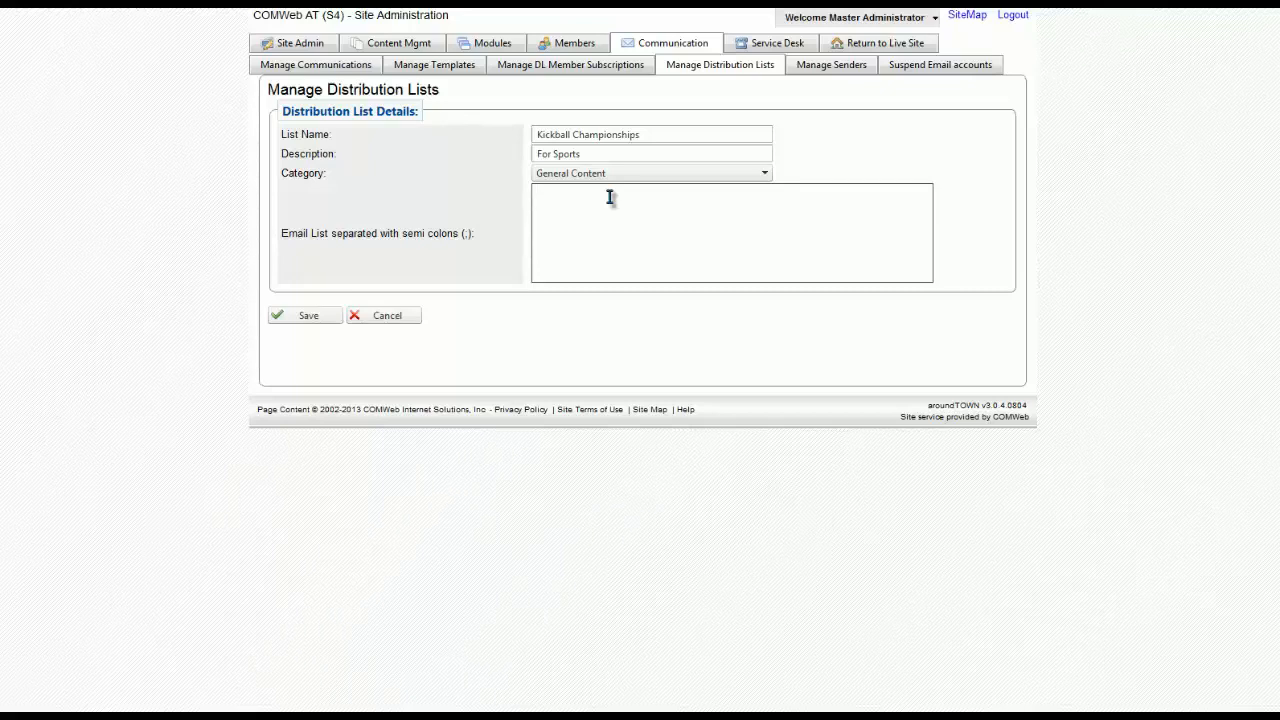
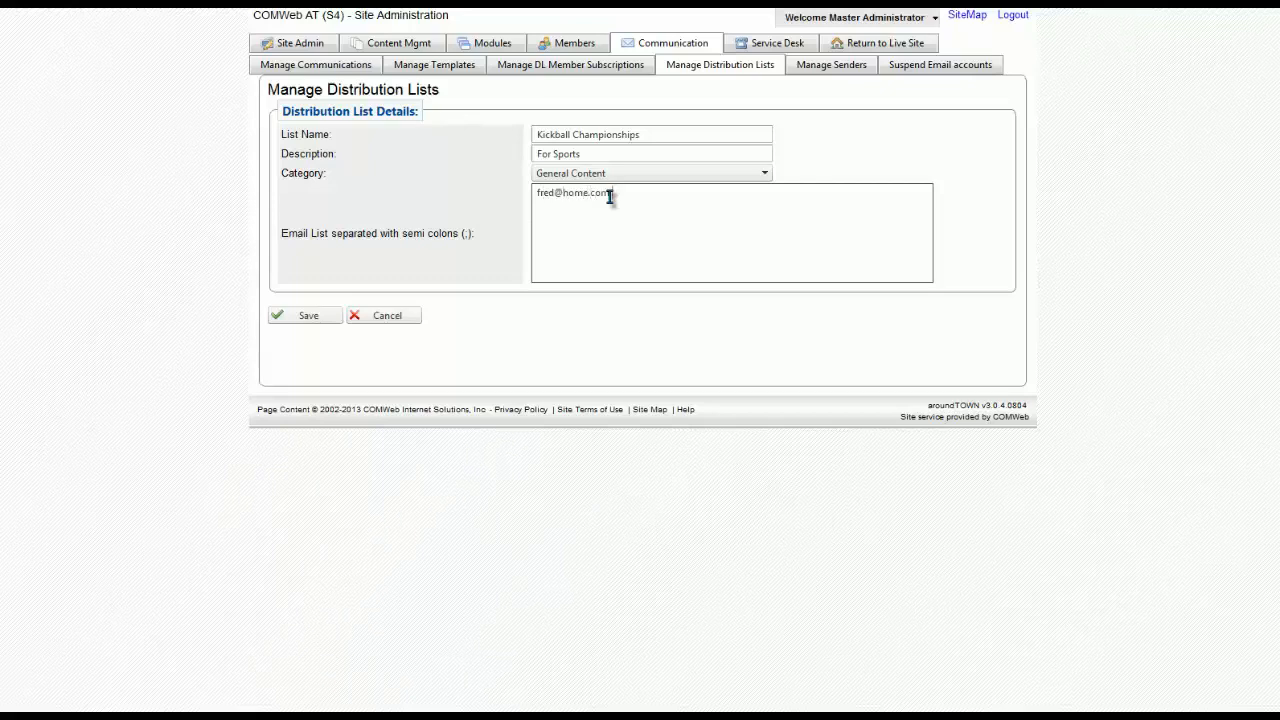
text(;)
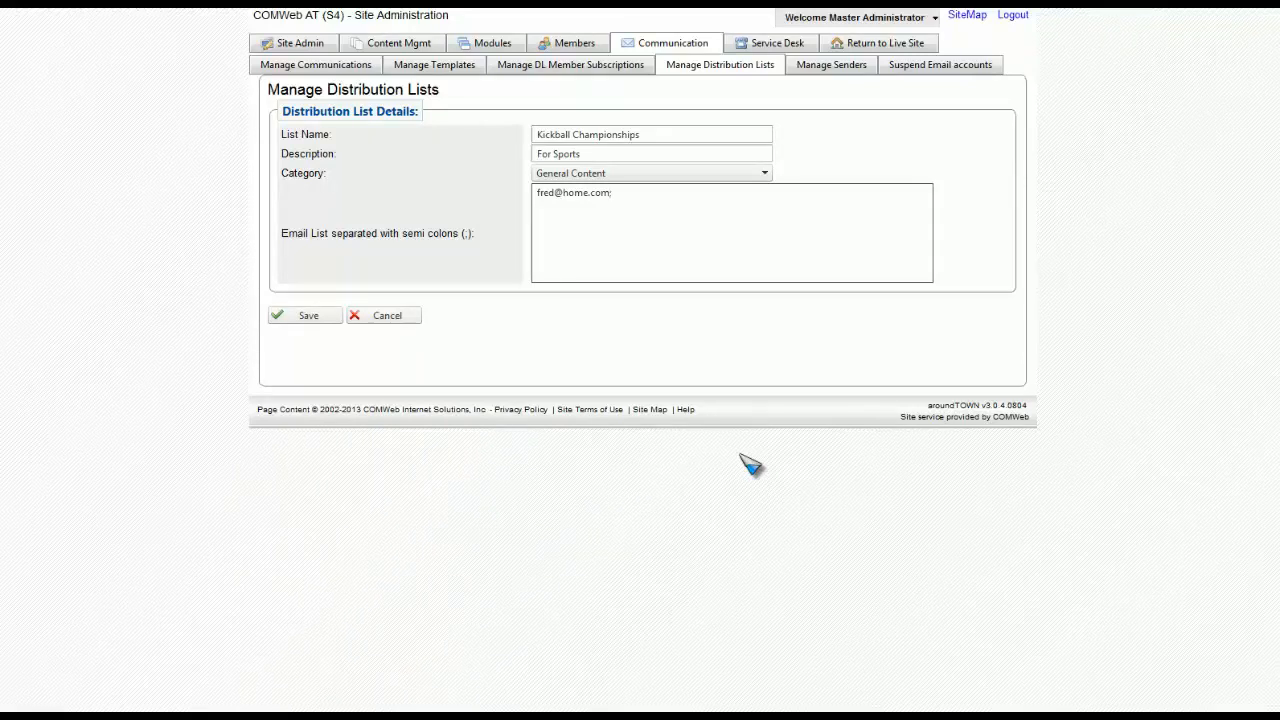
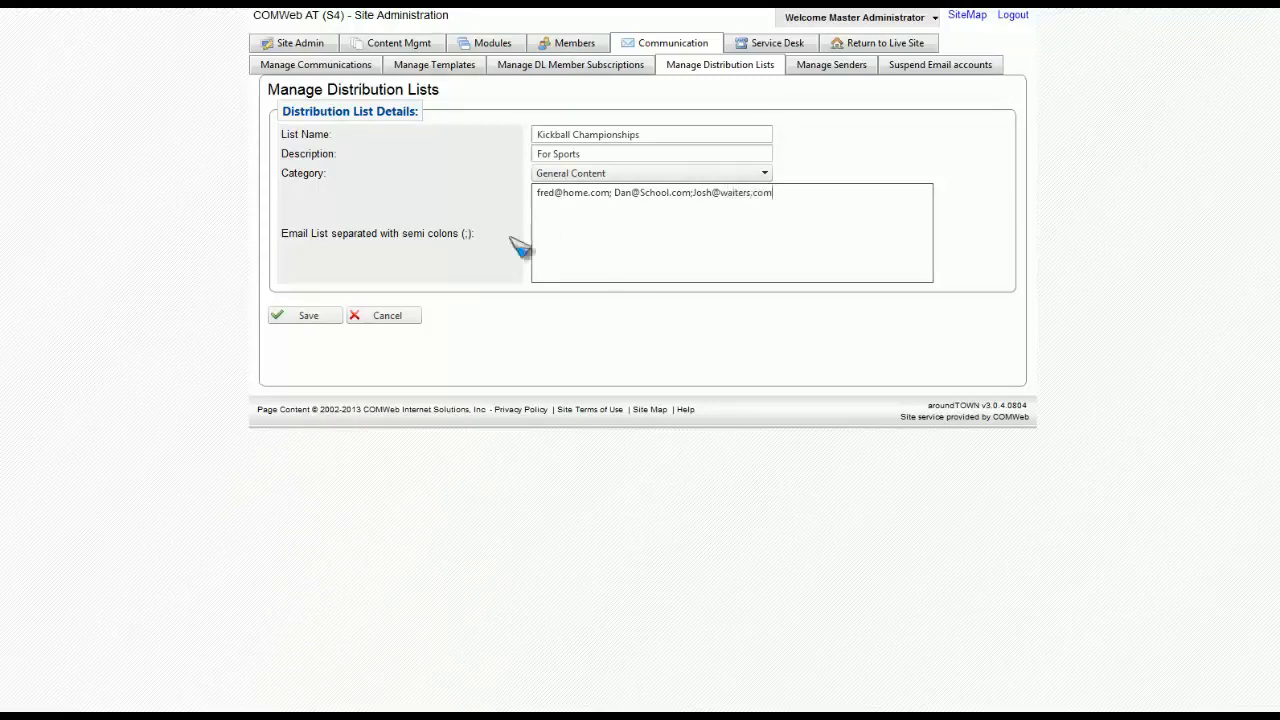
mouse_move(304, 316)
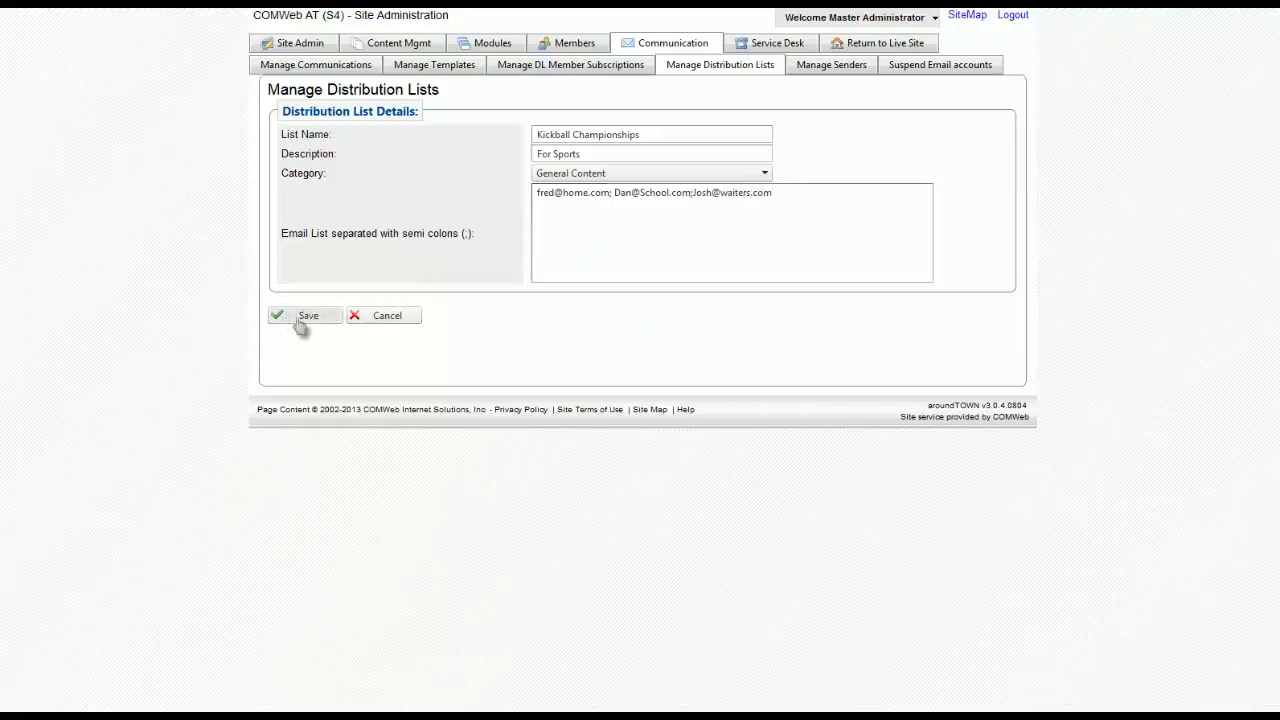
- Save the Kickball Championships list and return to the lists overview
click(304, 316)
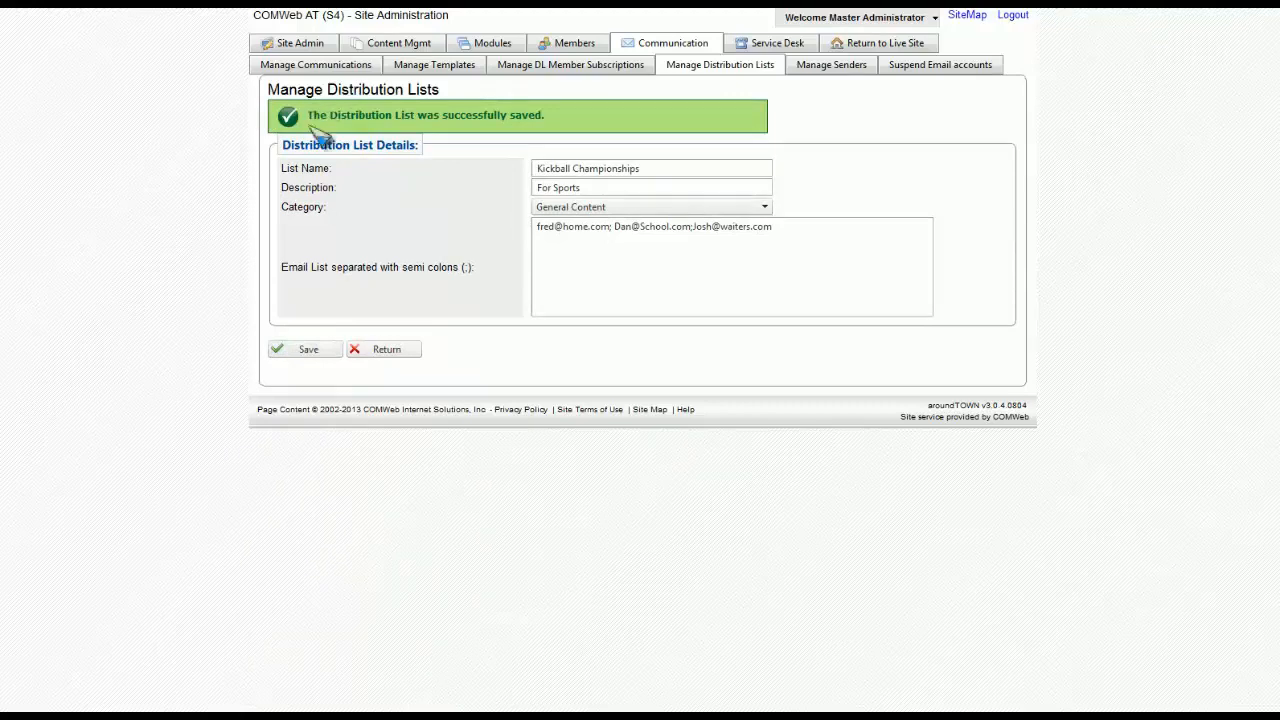
mouse_move(460, 110)
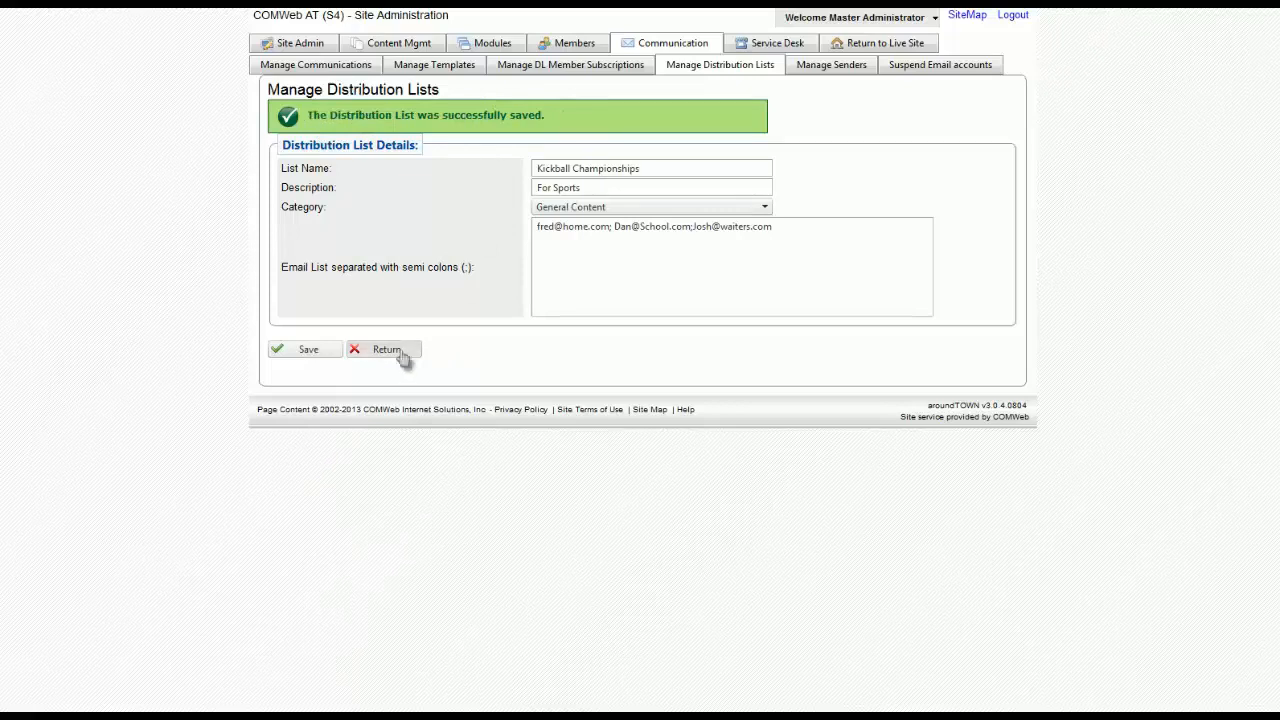
click(384, 348)
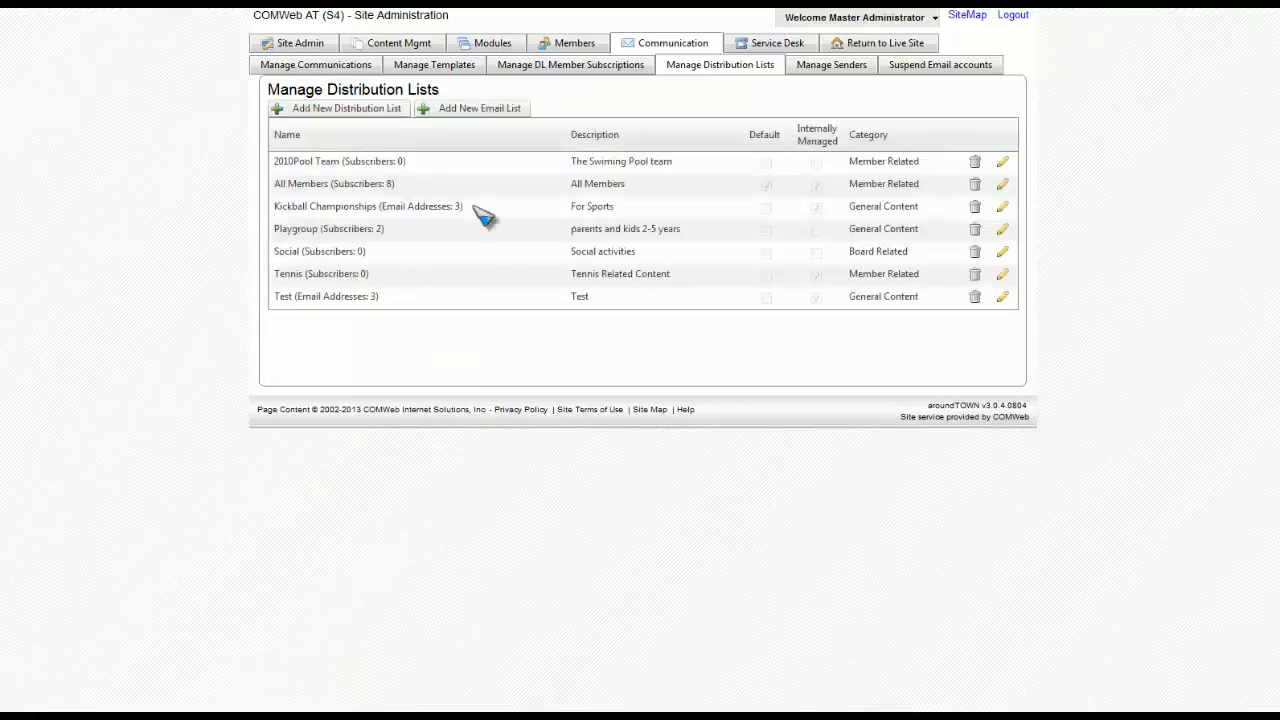
mouse_move(344, 220)
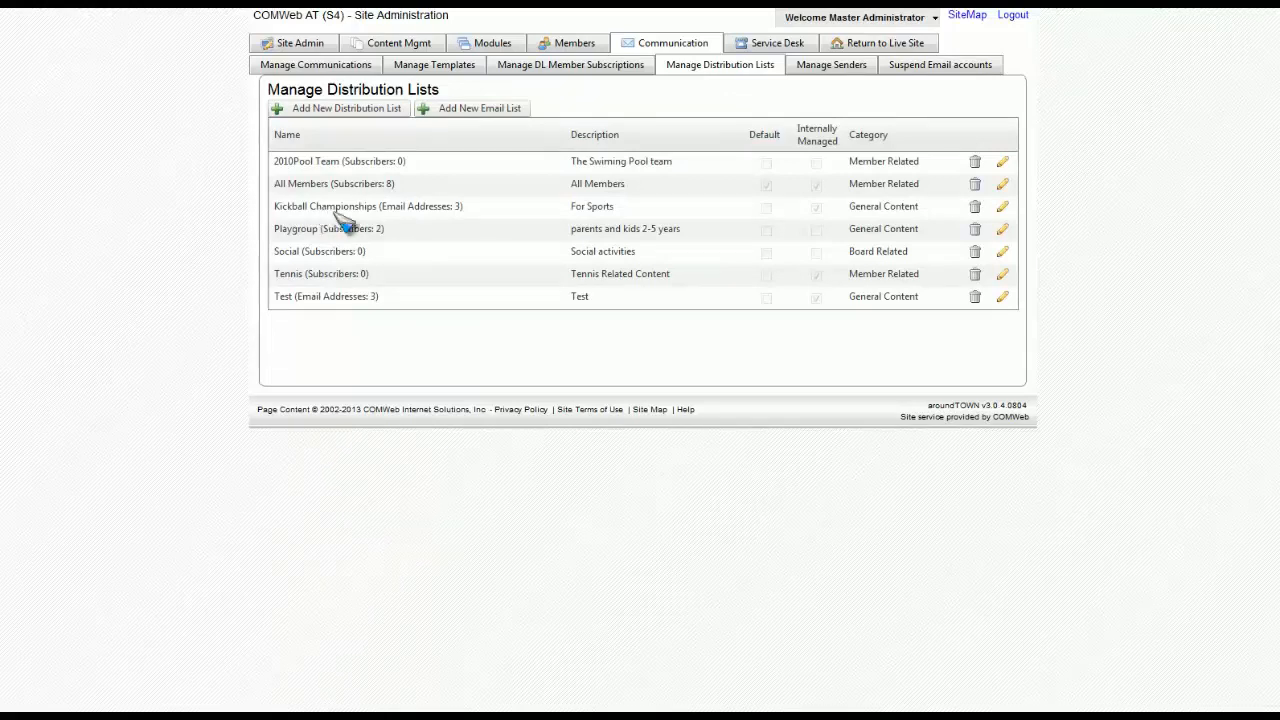
mouse_move(720, 218)
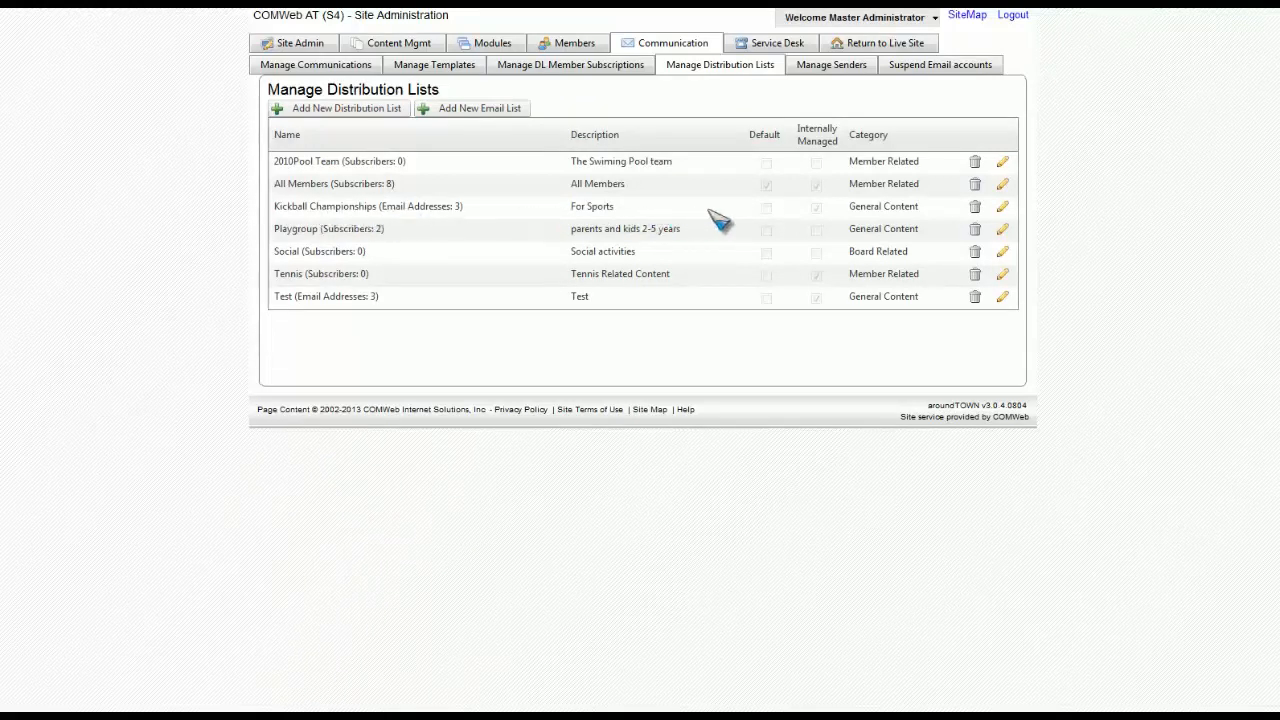
mouse_move(356, 172)
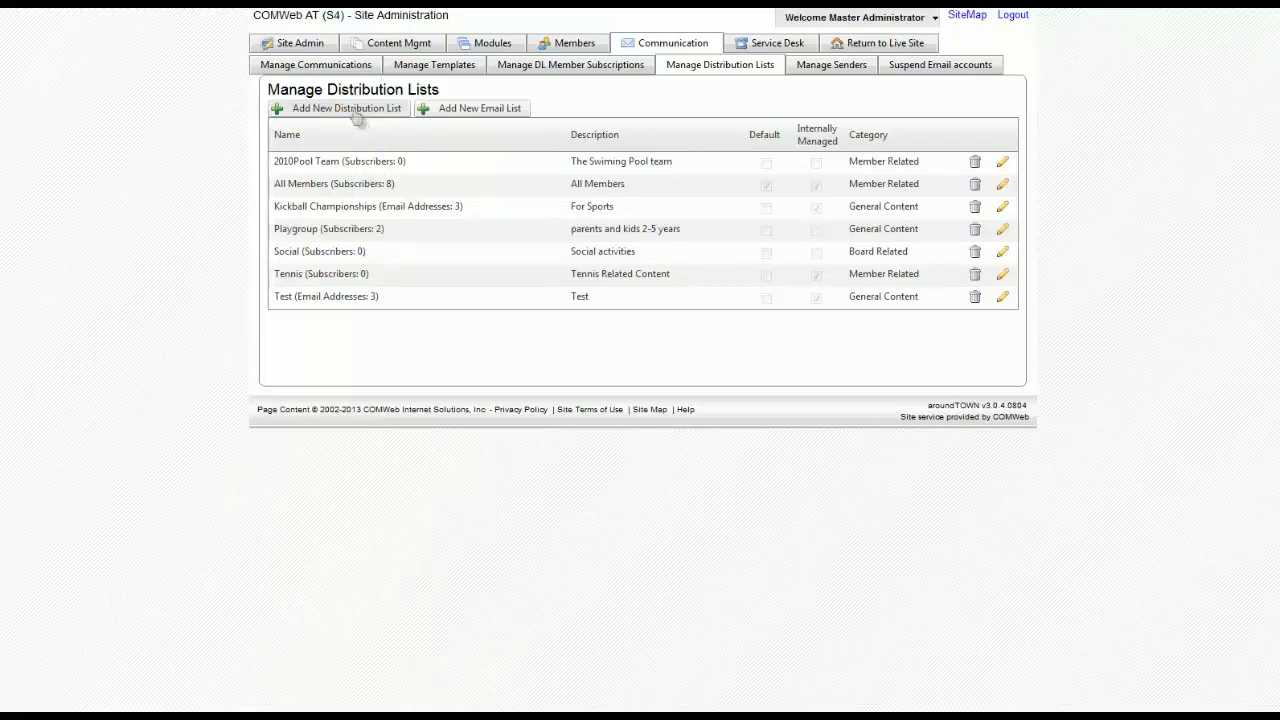
- Create and save a Swim Team distribution list, description 8 - 16 Year Olds, category General Content
click(348, 108)
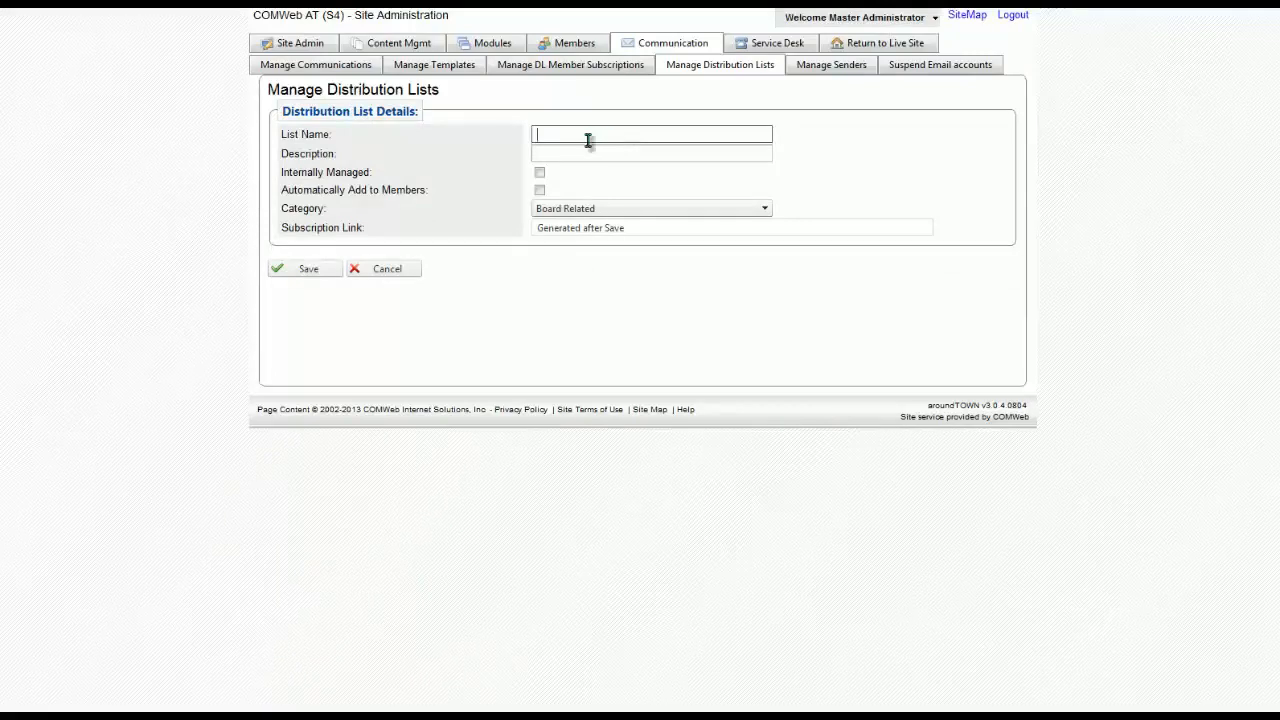
text(Sw)
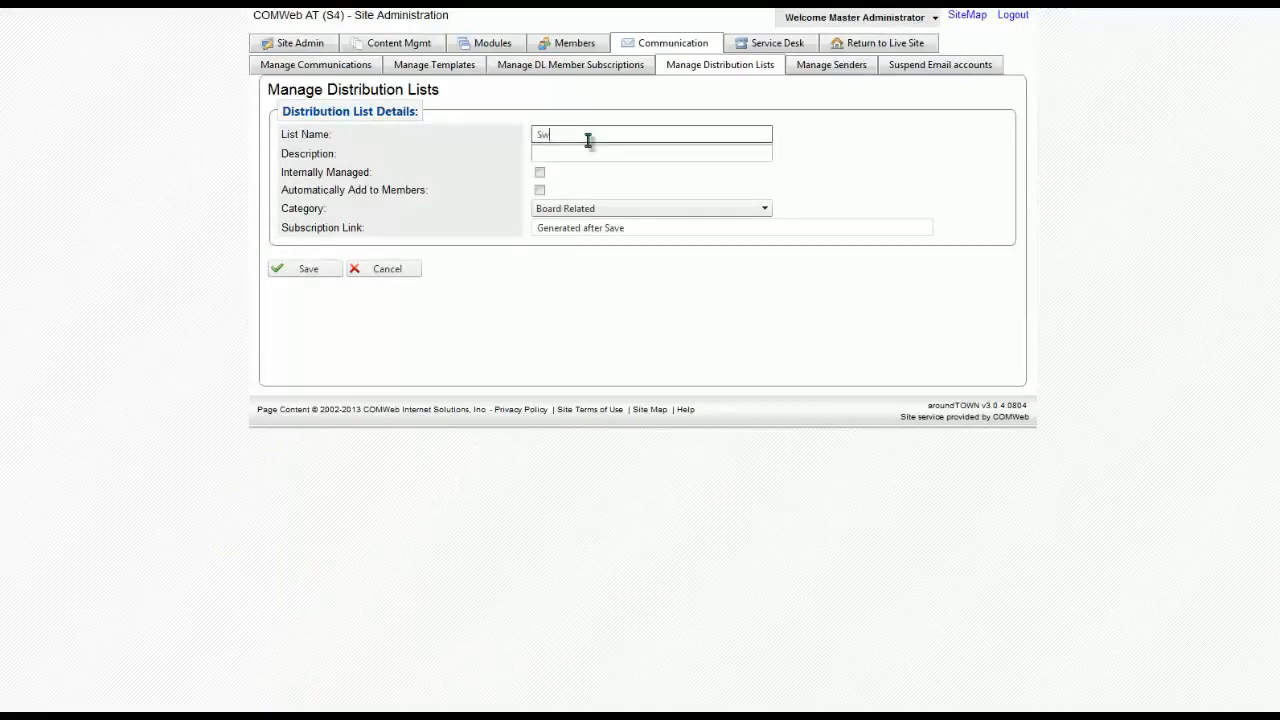
text(im)
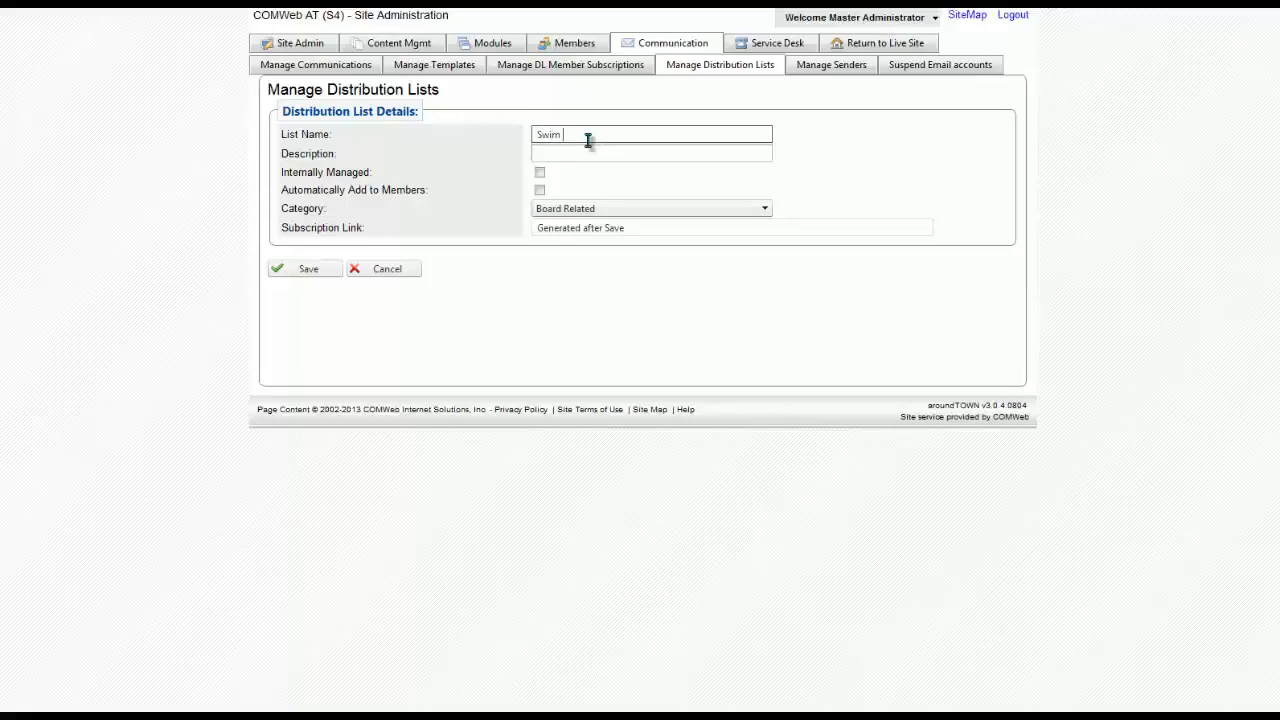
text(Team)
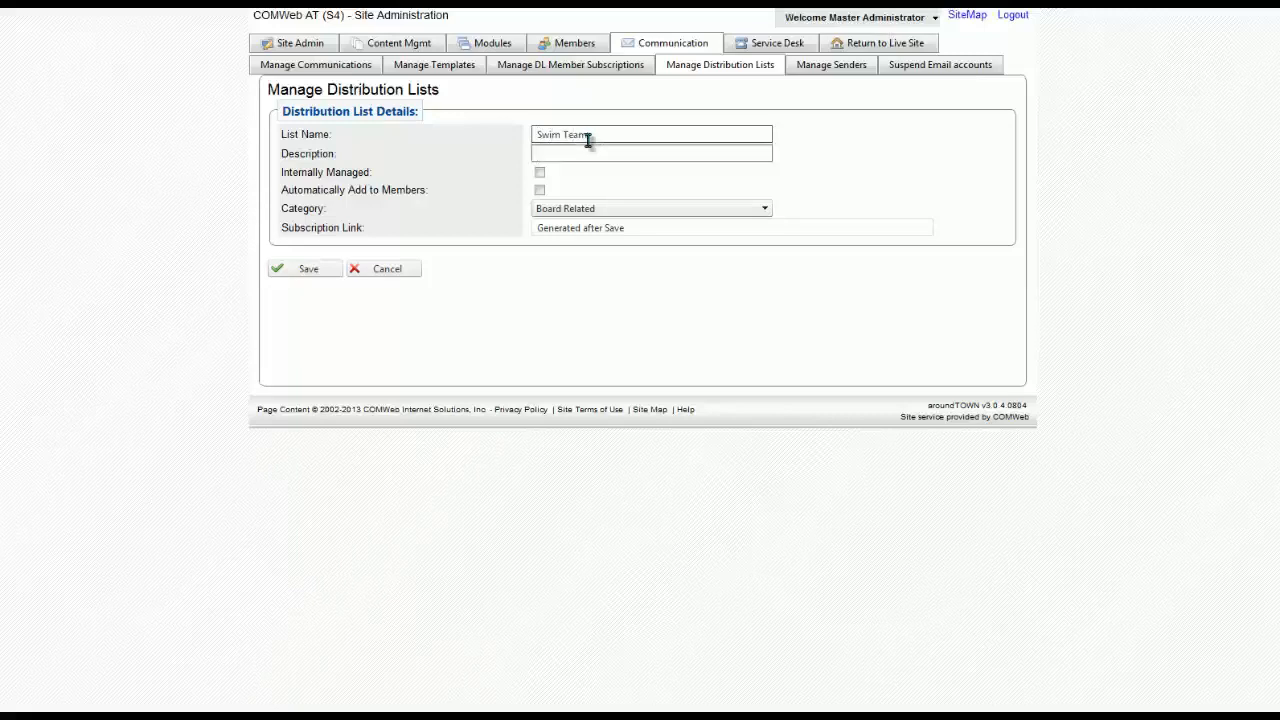
click(652, 152)
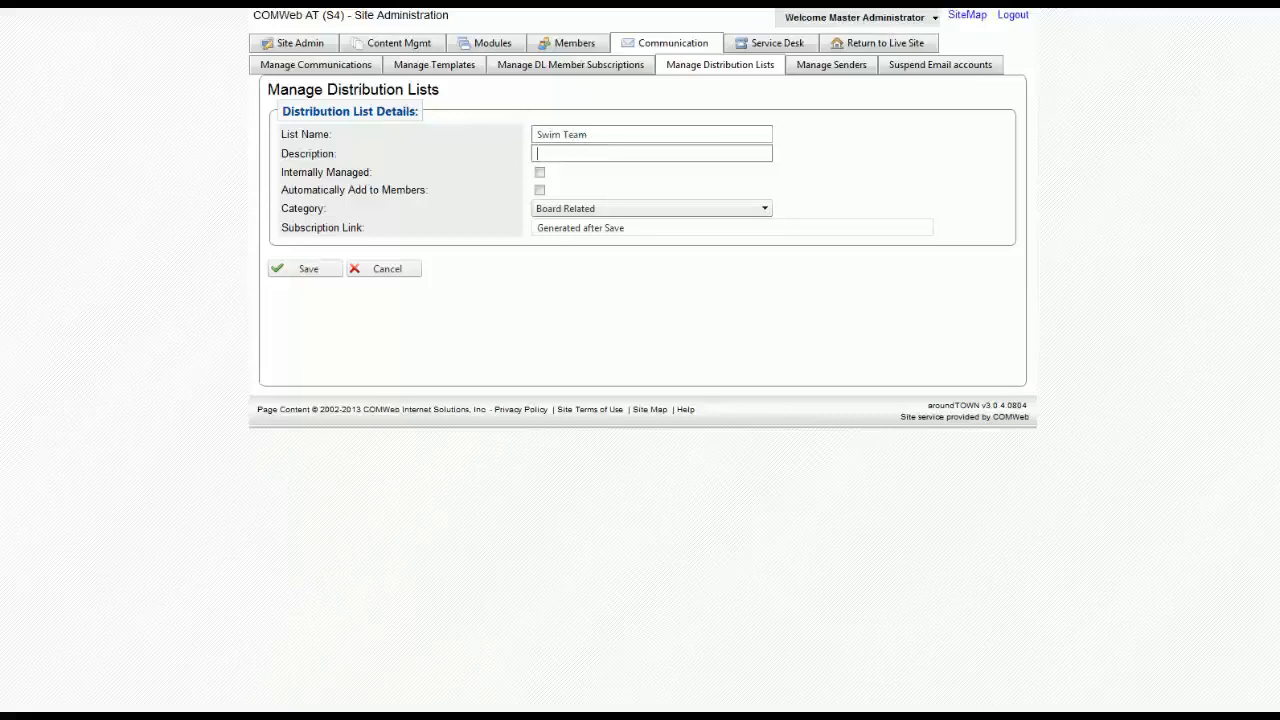
text(8 - 16 Year Olds)
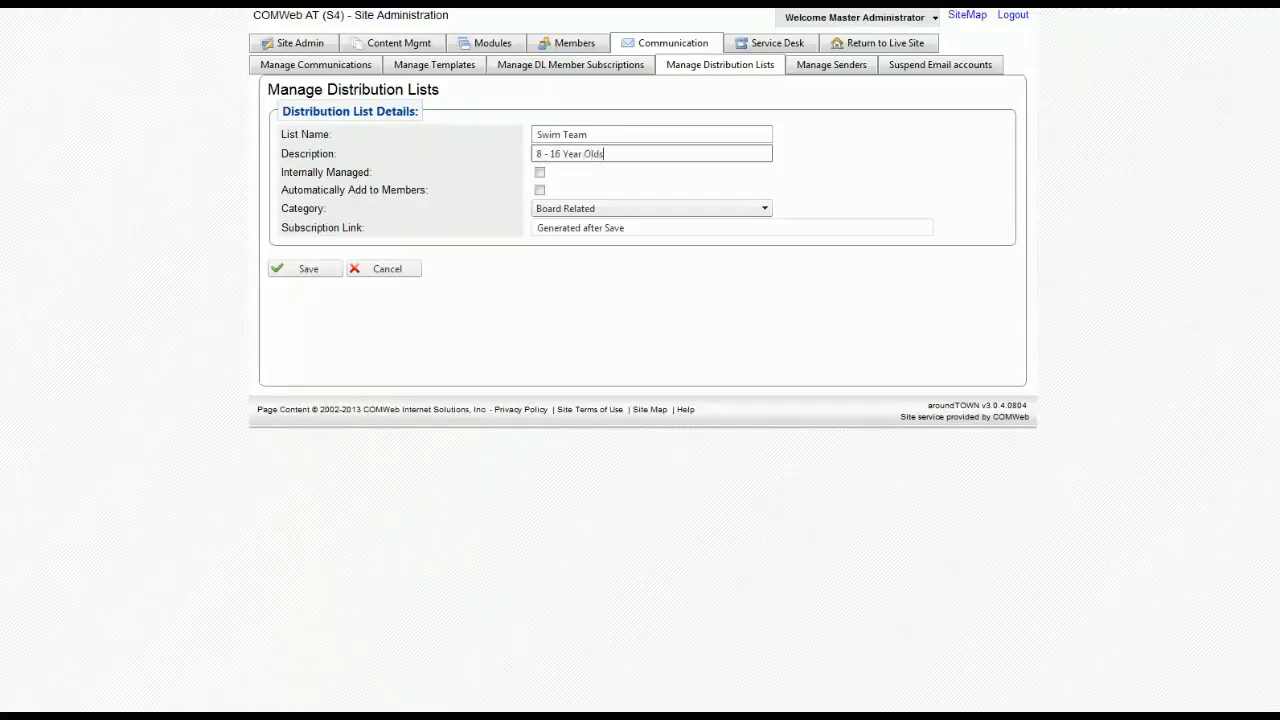
mouse_move(324, 568)
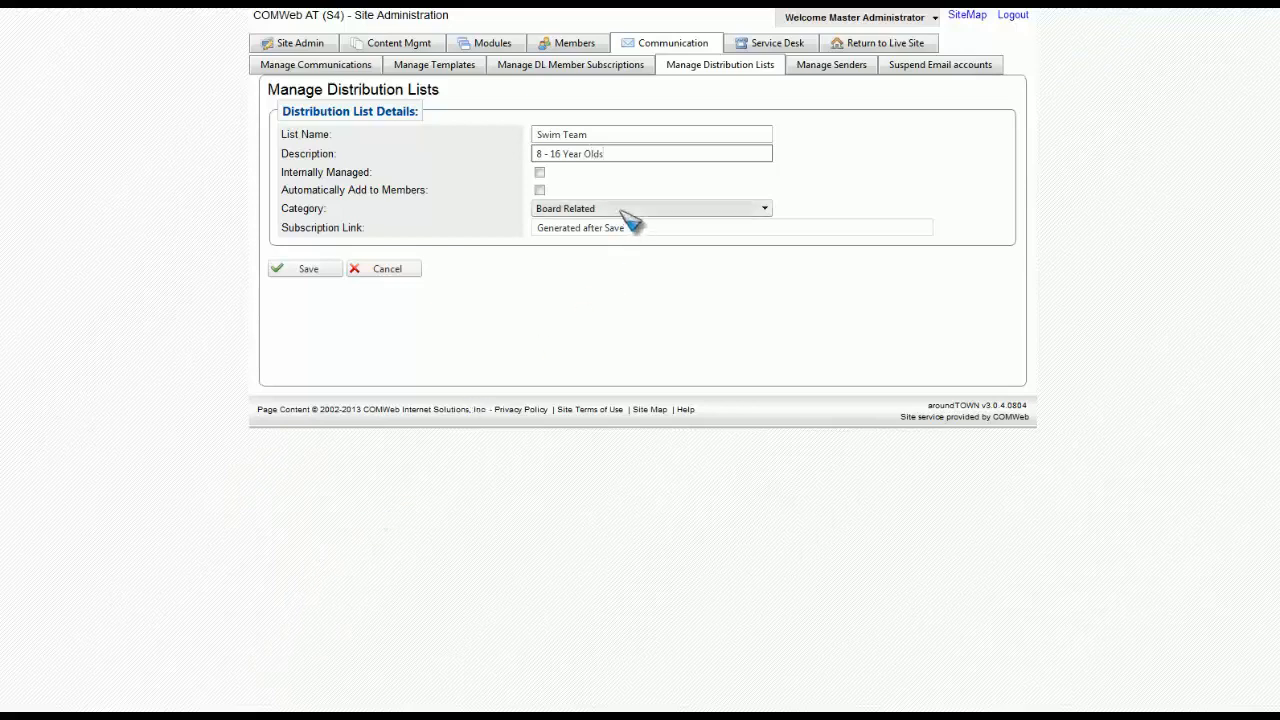
click(764, 208)
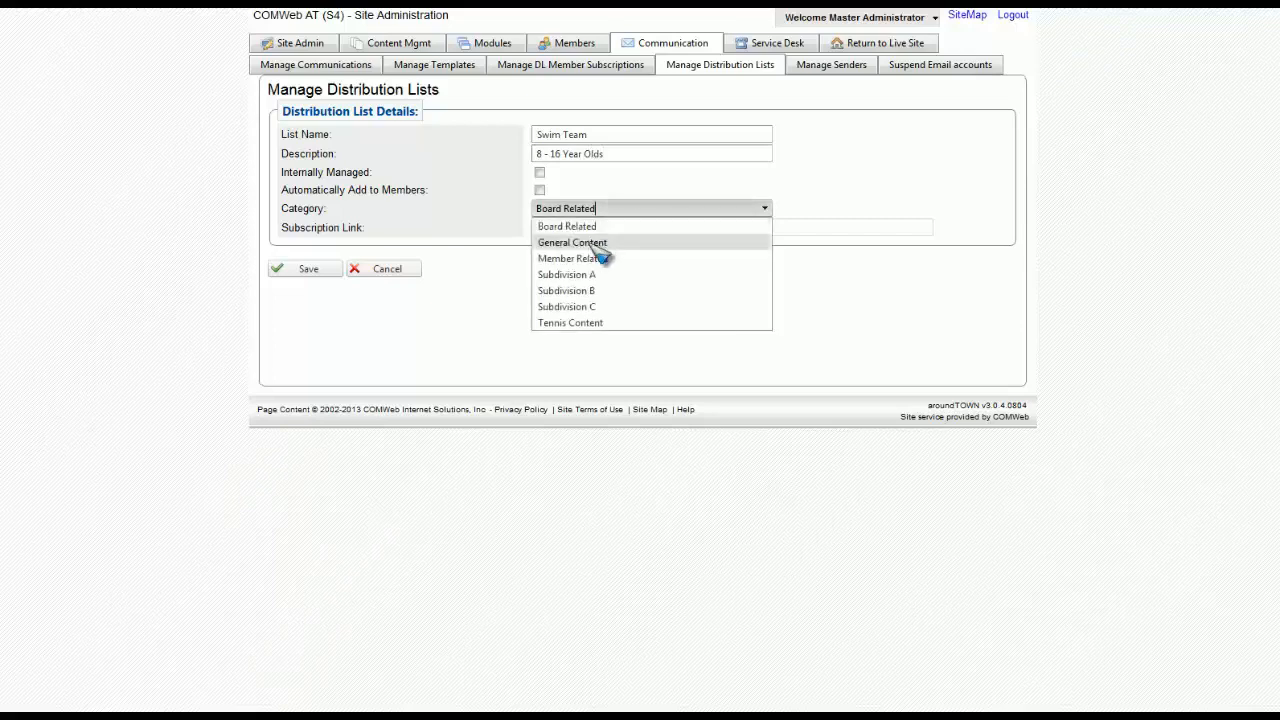
click(572, 242)
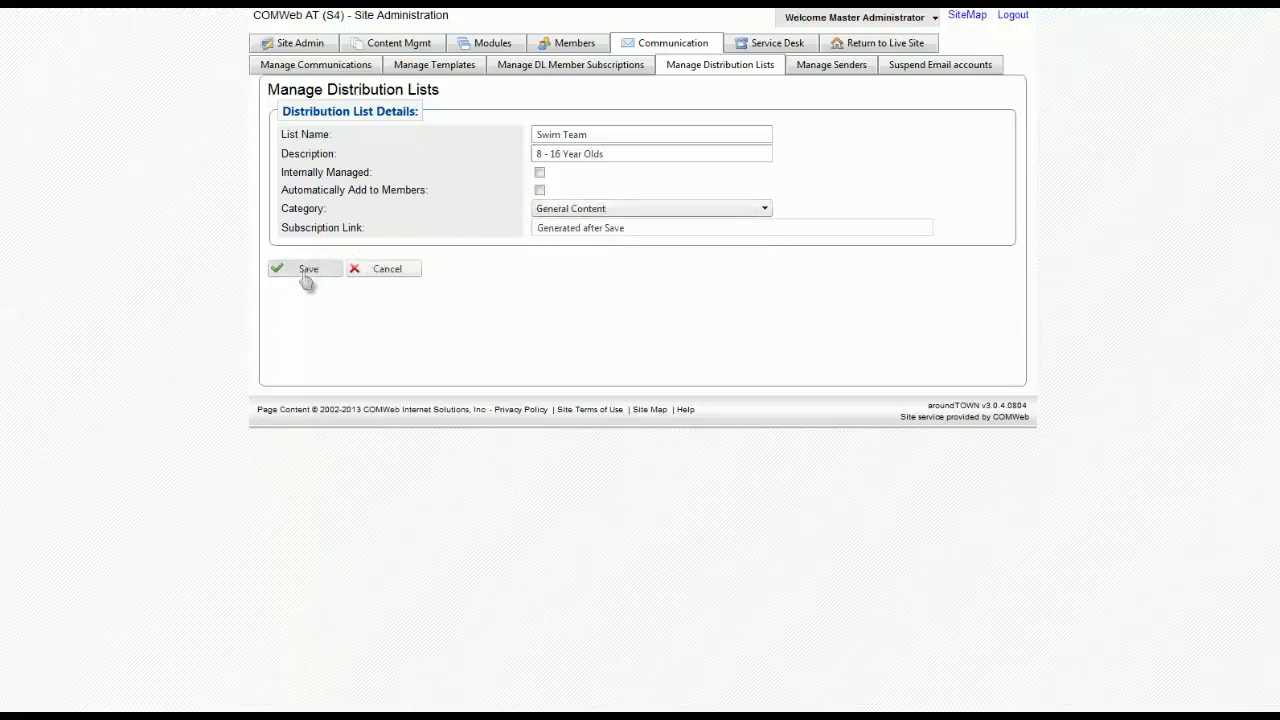
click(304, 268)
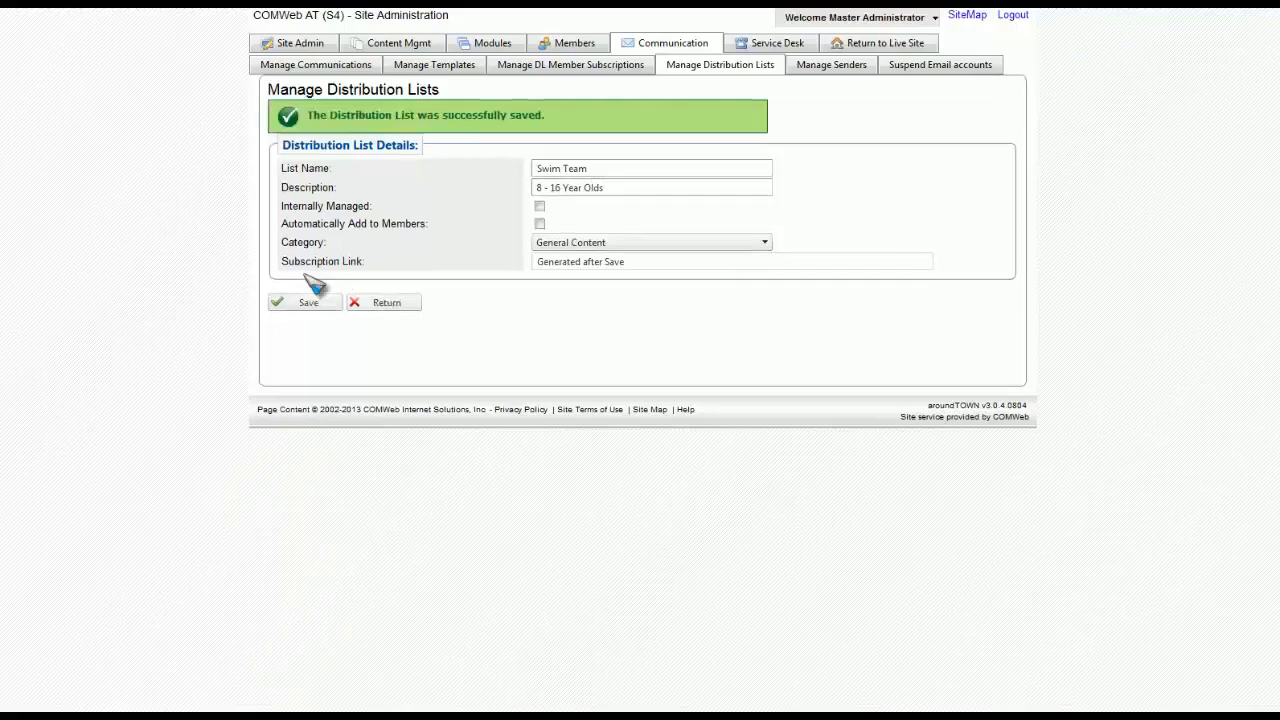
mouse_move(298, 248)
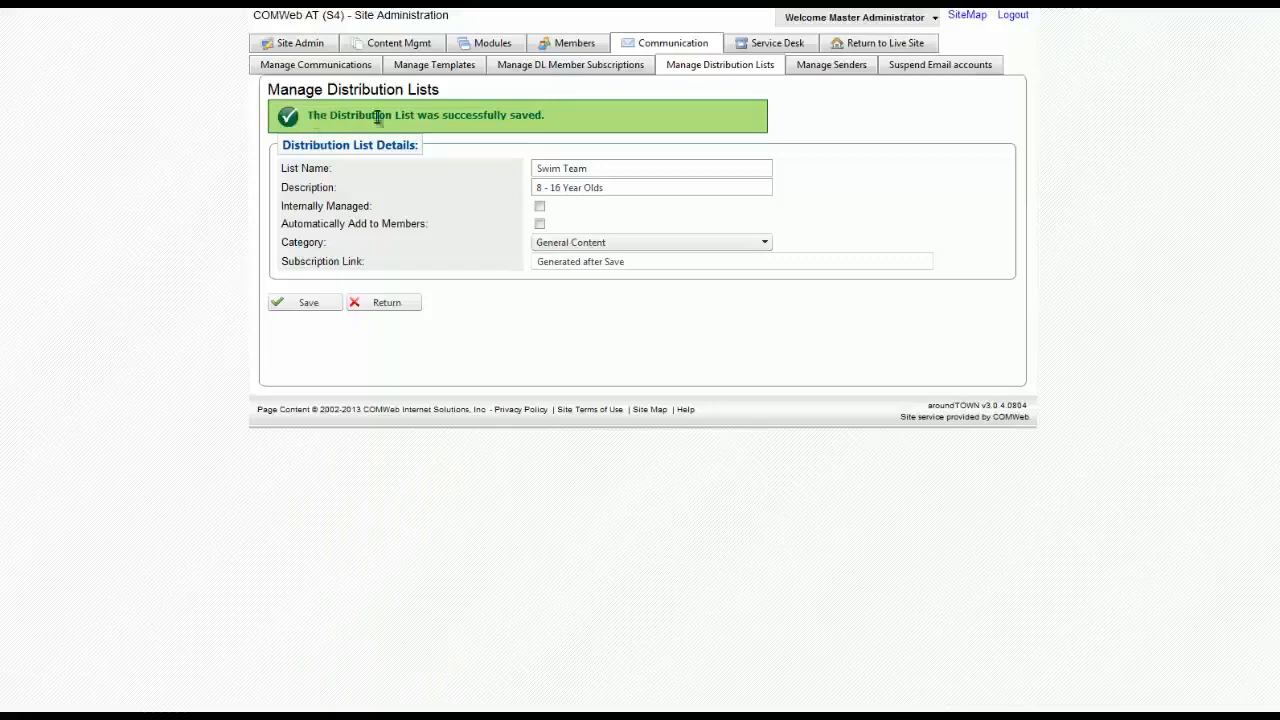
mouse_move(400, 318)
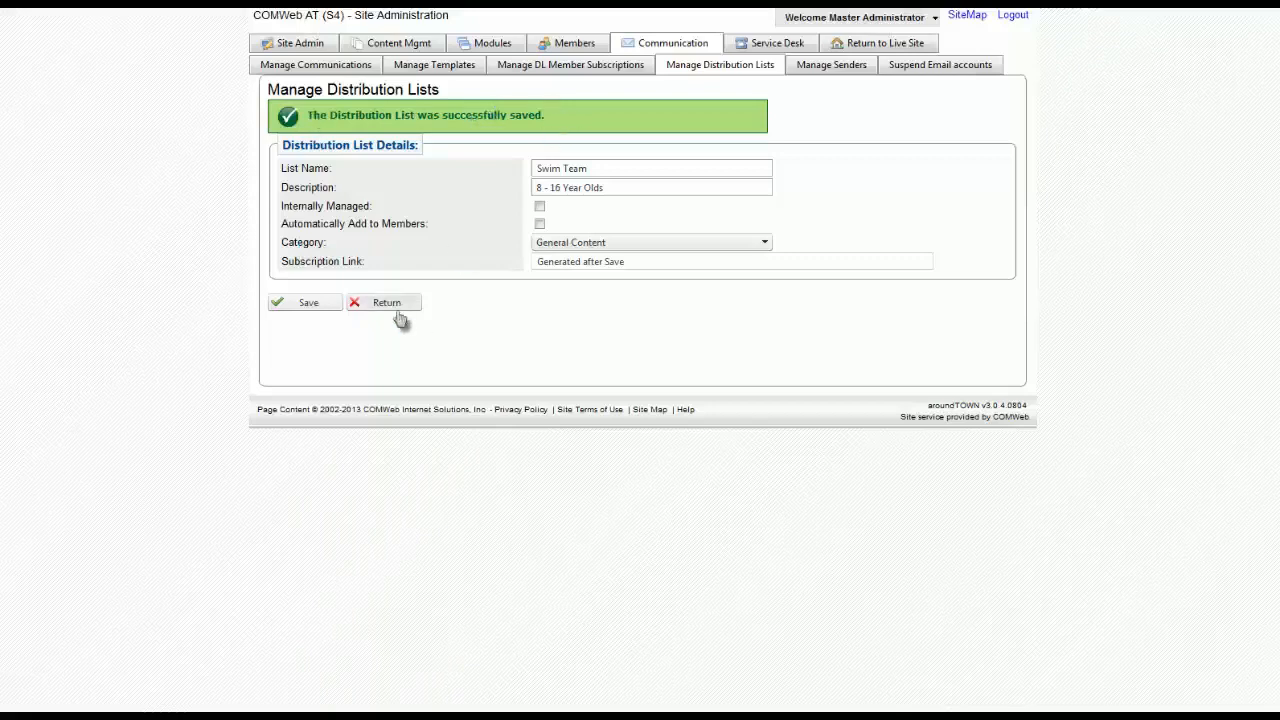
mouse_move(398, 308)
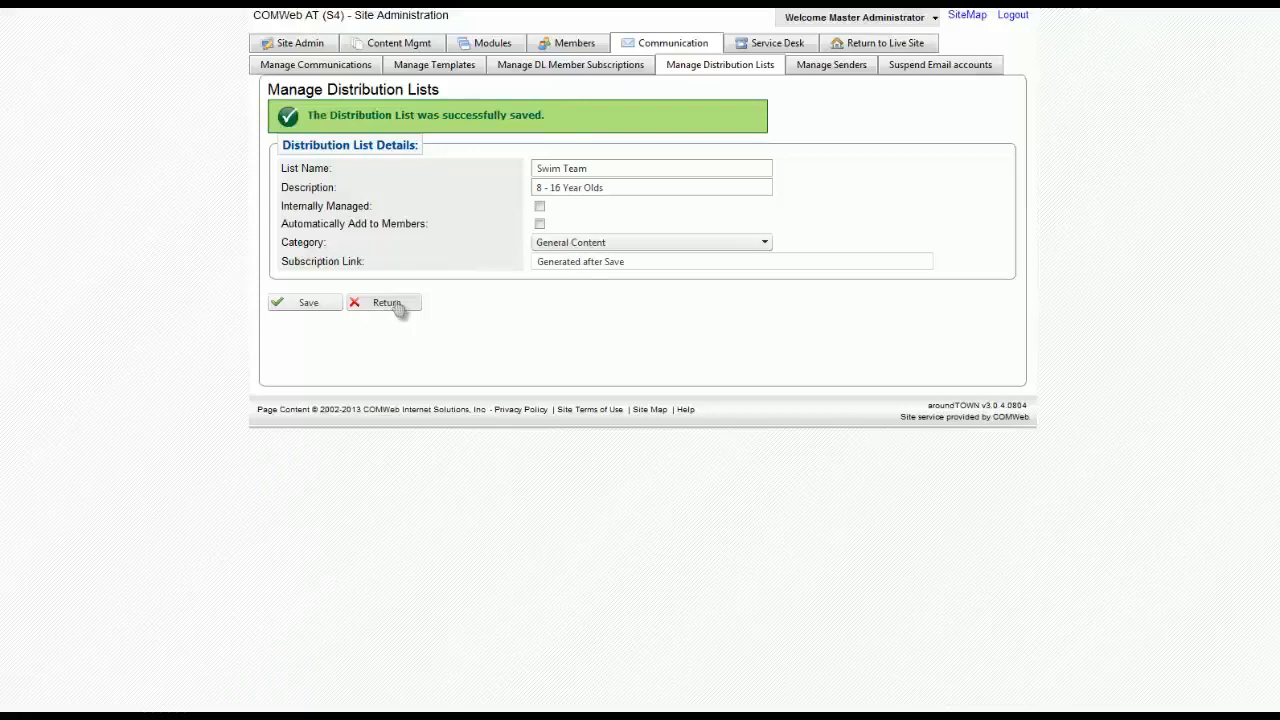
click(386, 304)
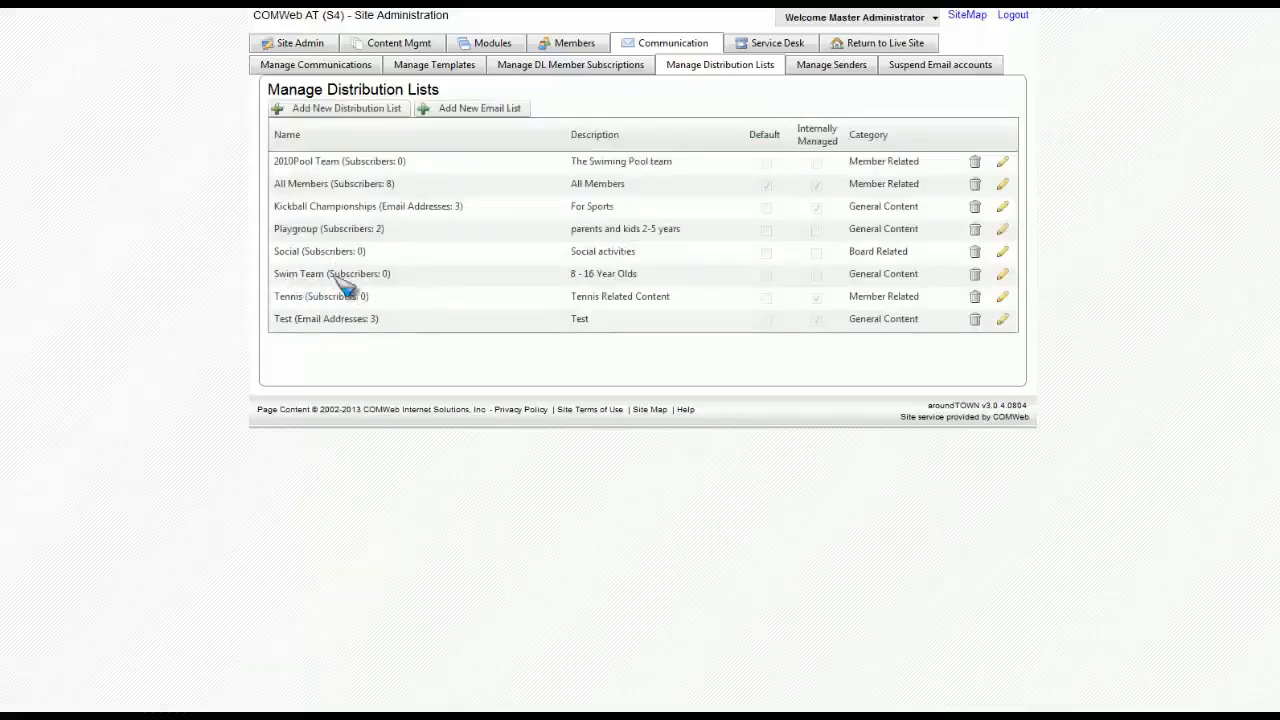
mouse_move(380, 290)
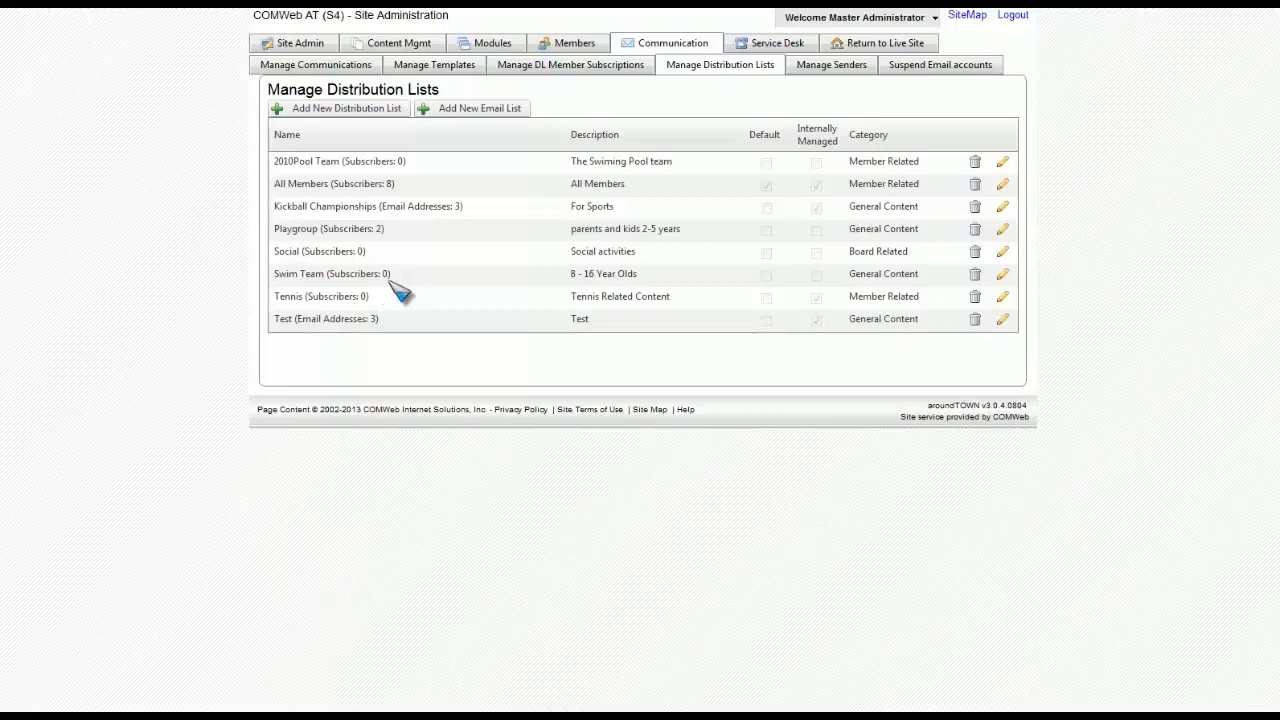
mouse_move(492, 232)
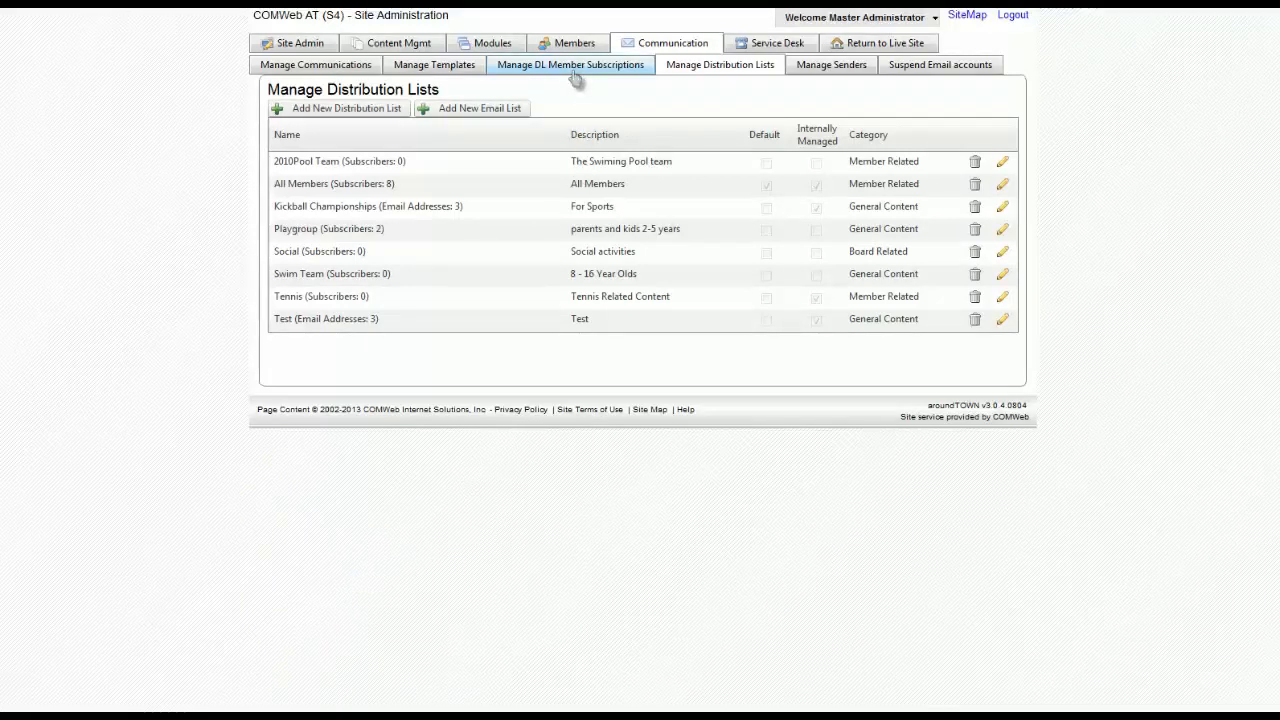
- Go to Manage DL Member Subscriptions to modify list subscribers
click(570, 64)
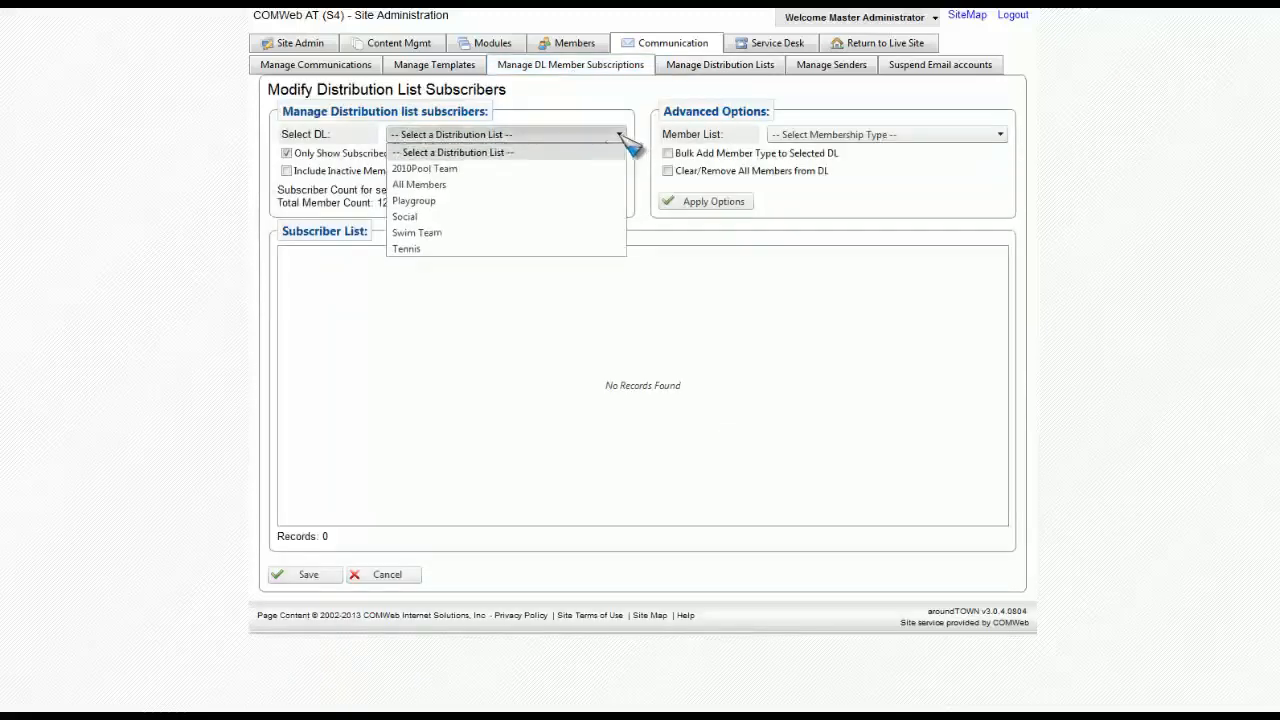
mouse_move(416, 232)
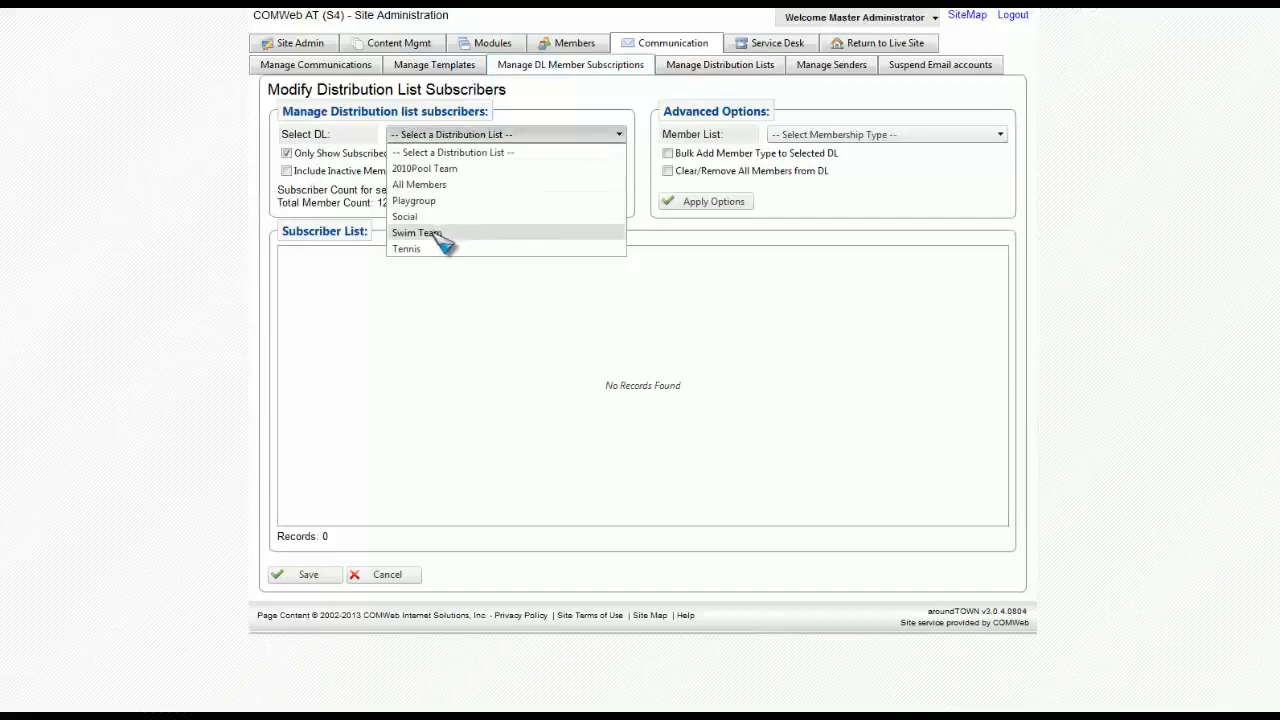
- Select Swim Team and bulk-add all Full Members to it via Apply Options
click(416, 232)
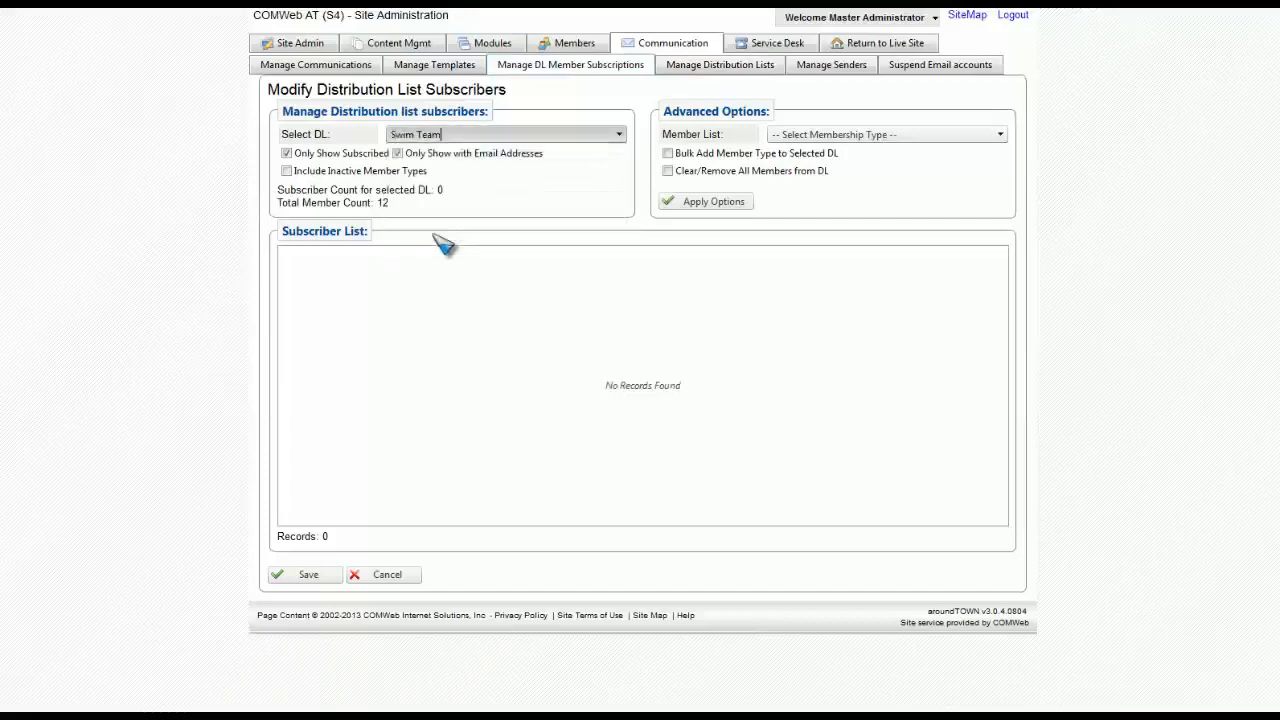
mouse_move(426, 454)
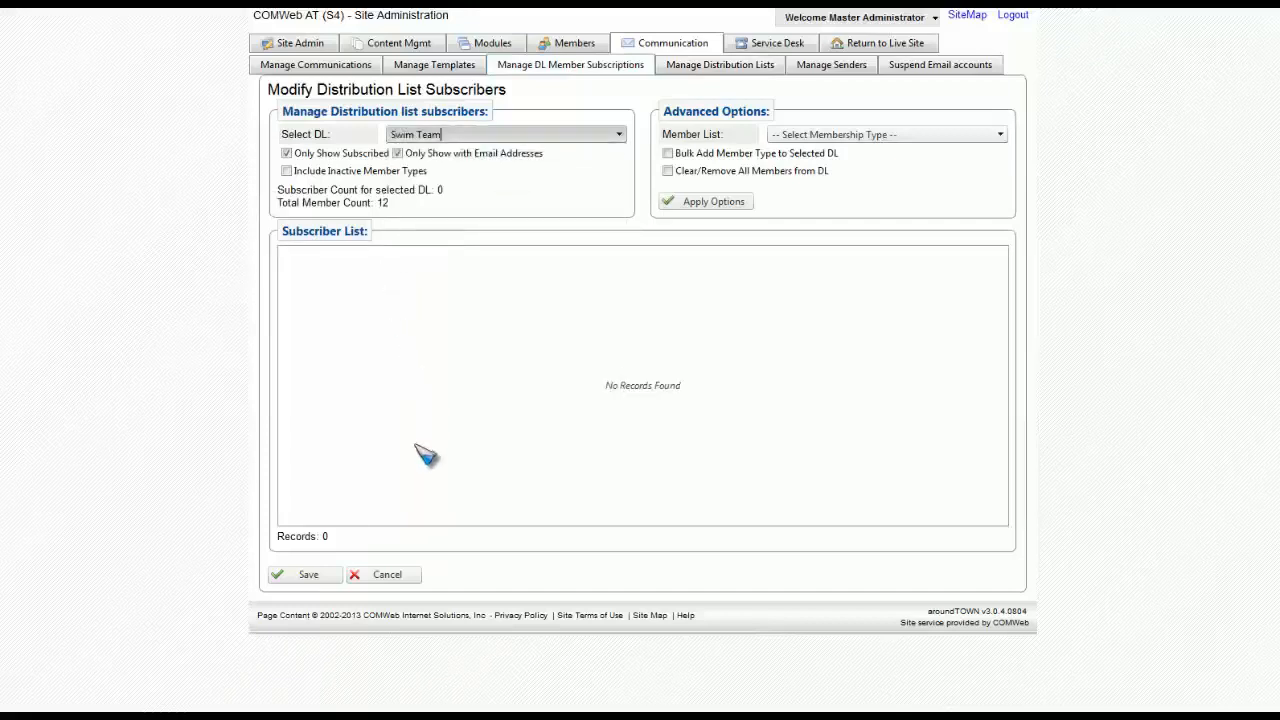
mouse_move(904, 232)
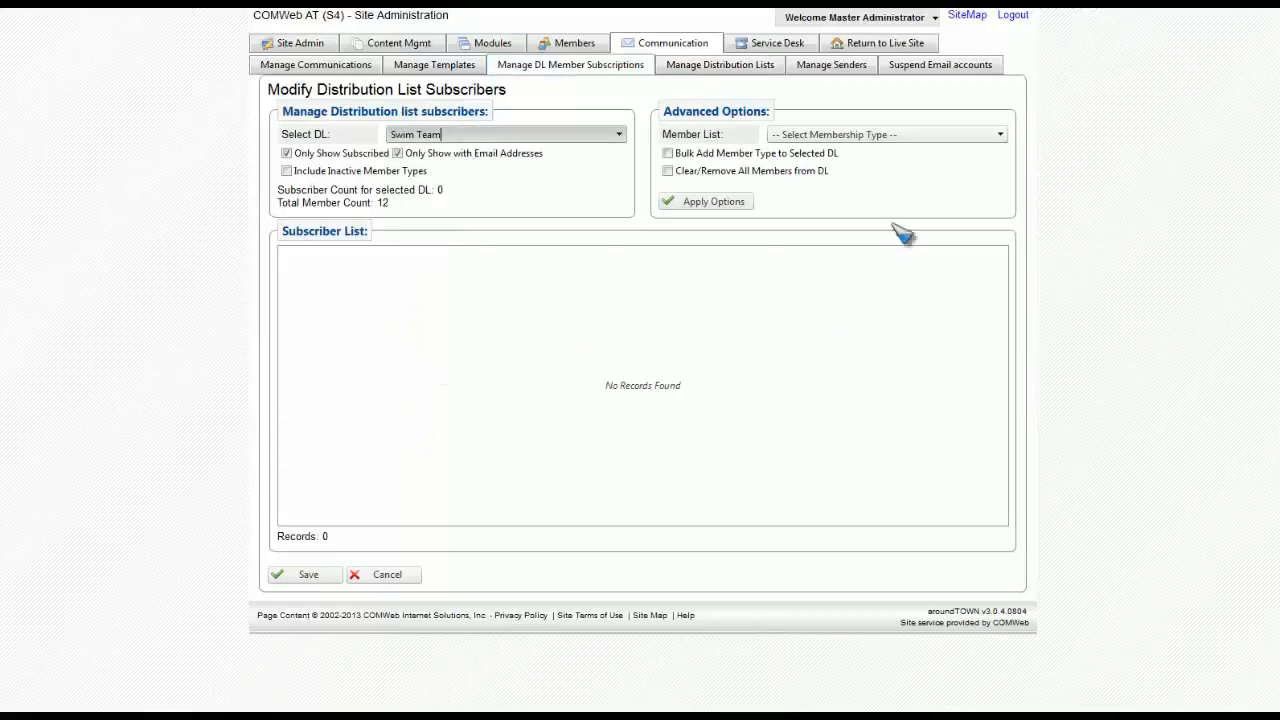
mouse_move(1000, 134)
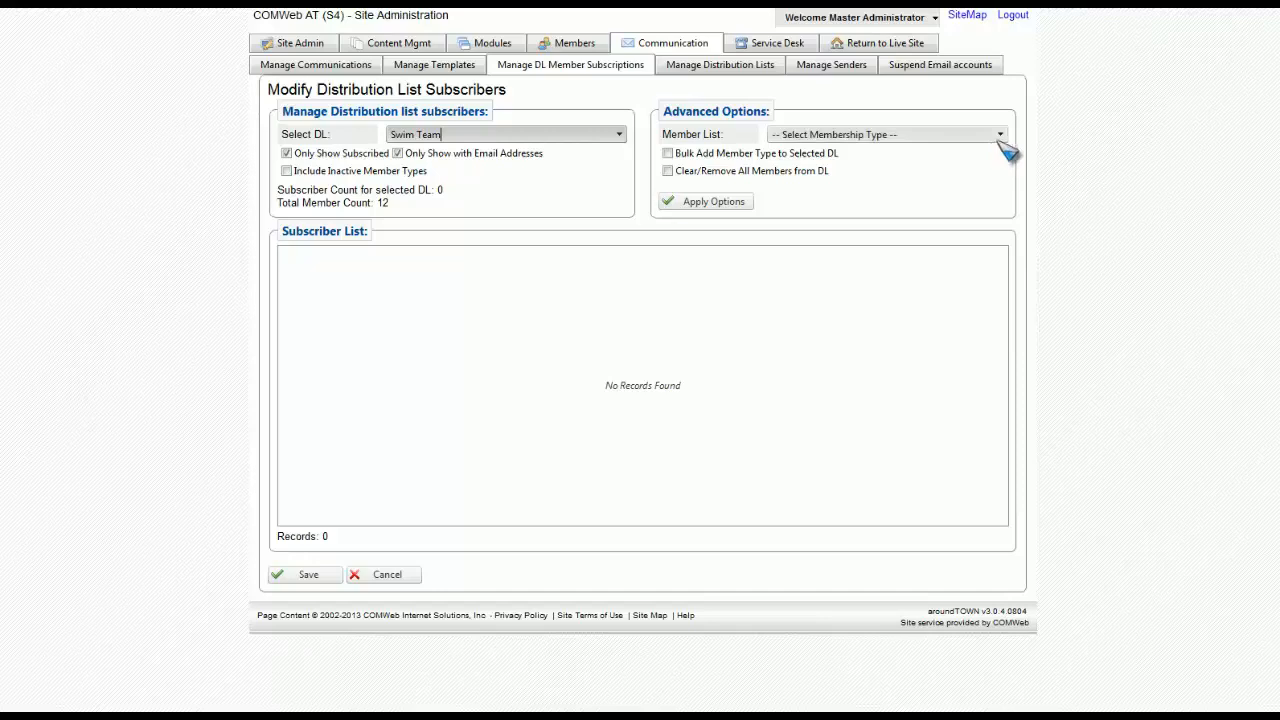
click(1000, 134)
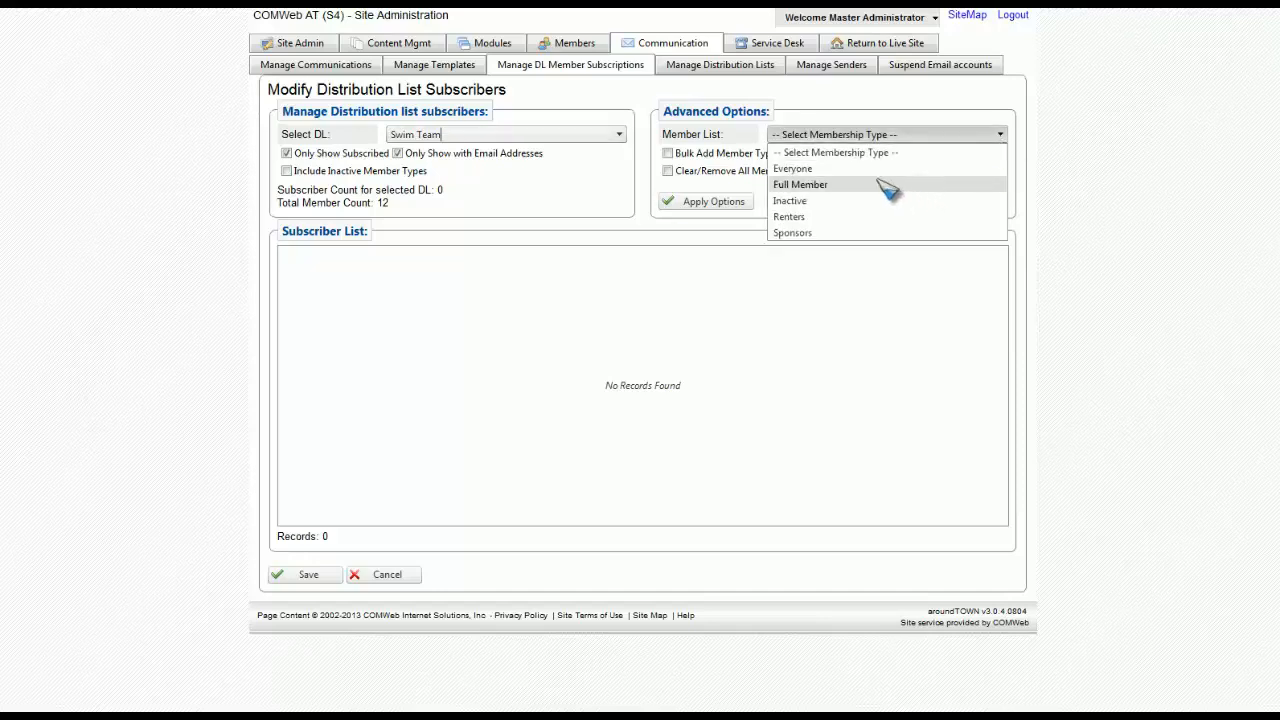
click(800, 184)
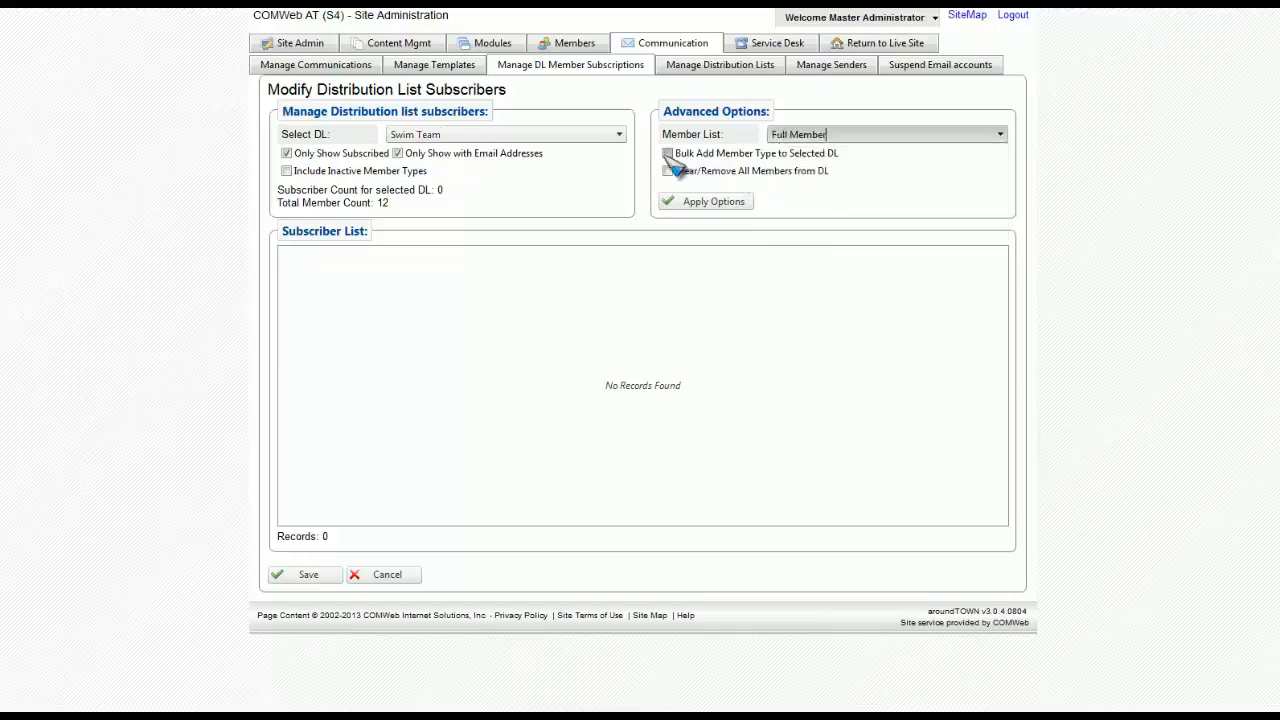
click(668, 152)
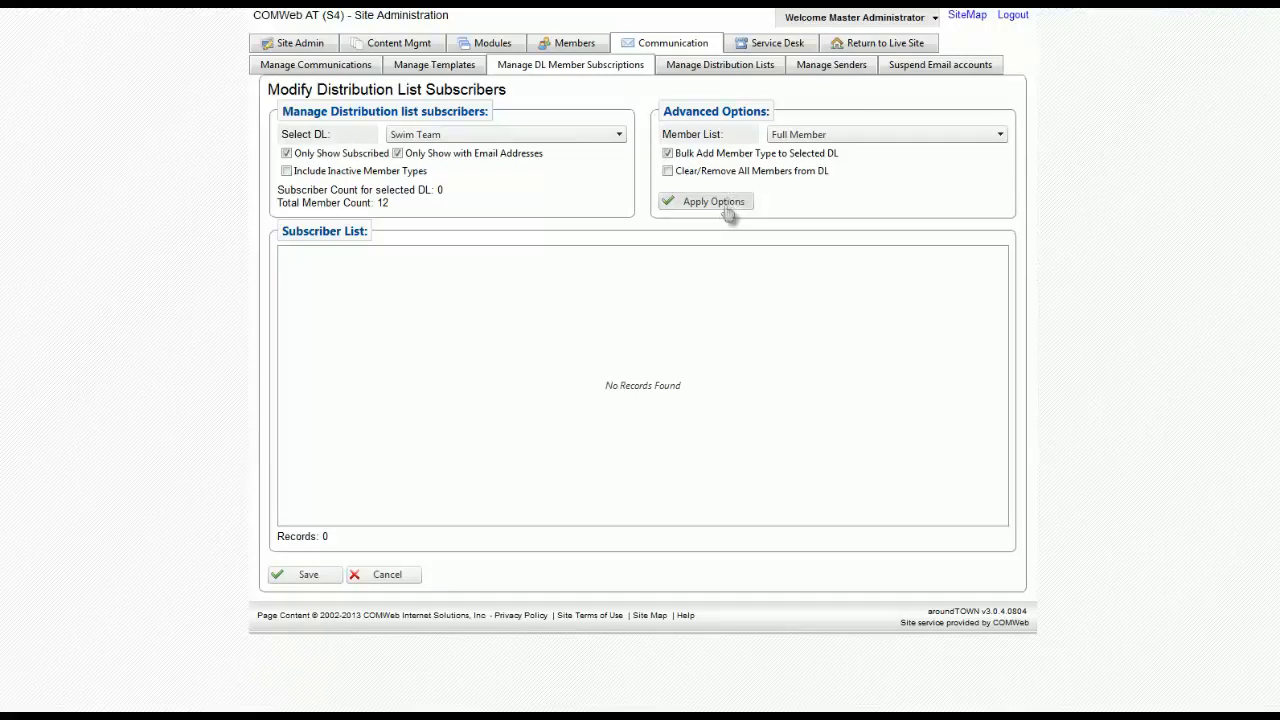
click(712, 200)
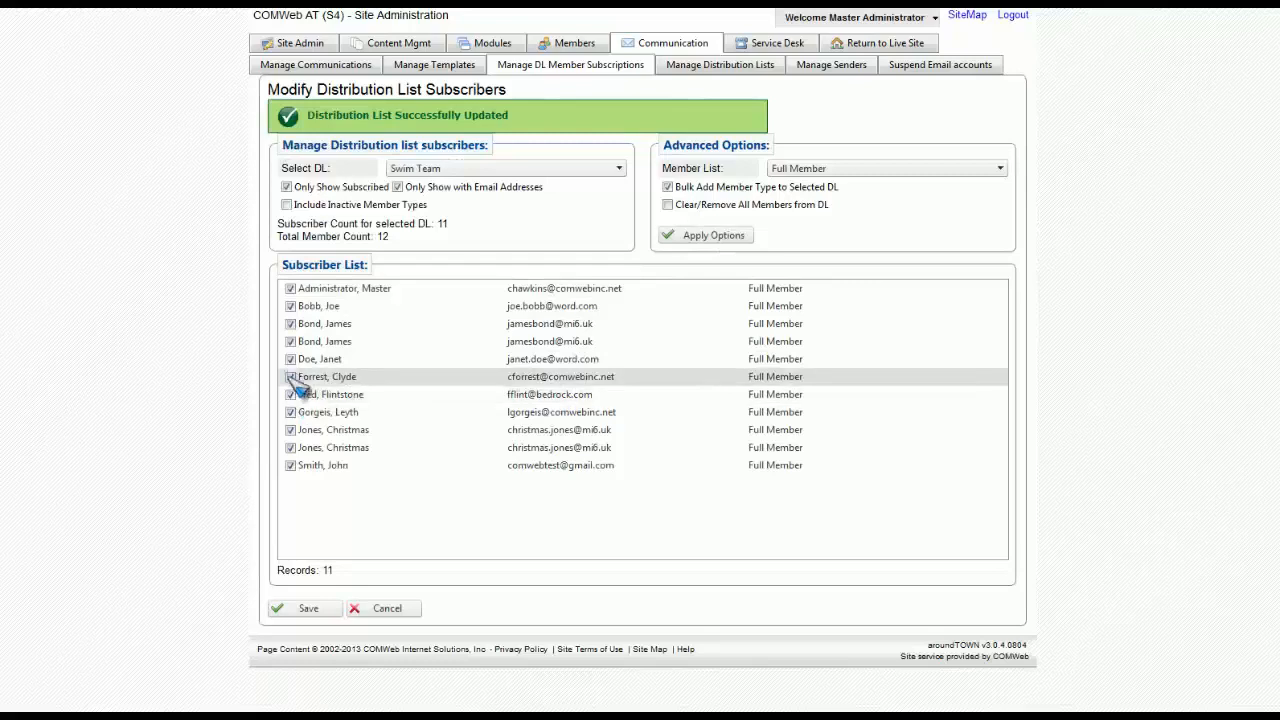
mouse_move(290, 358)
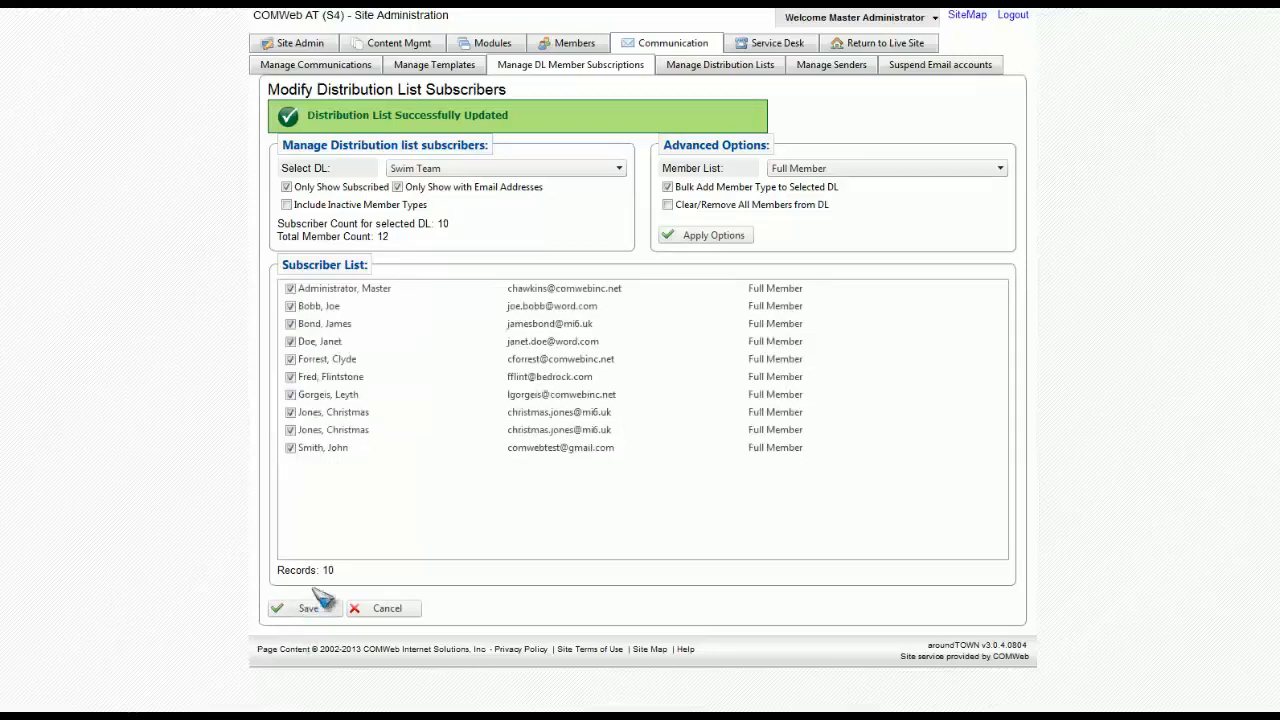
mouse_move(378, 478)
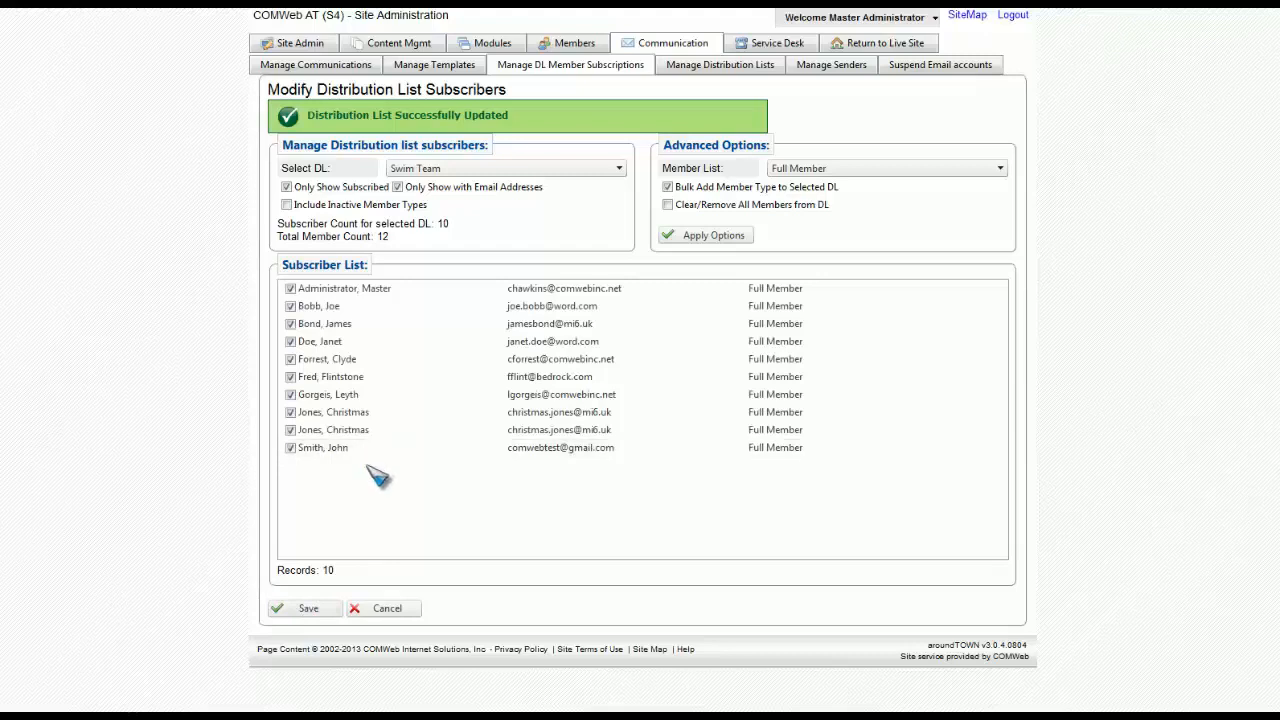
mouse_move(570, 42)
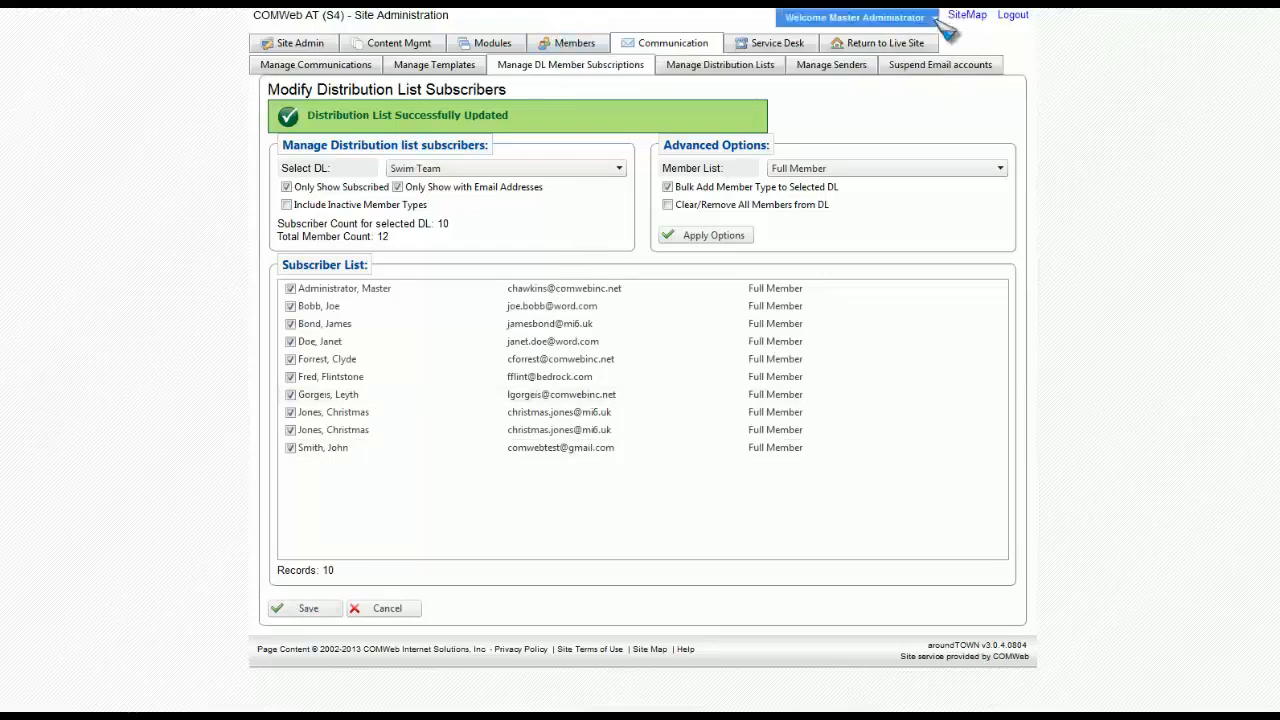
- Go to My Resident Area and show the administrator's Profile page
click(852, 16)
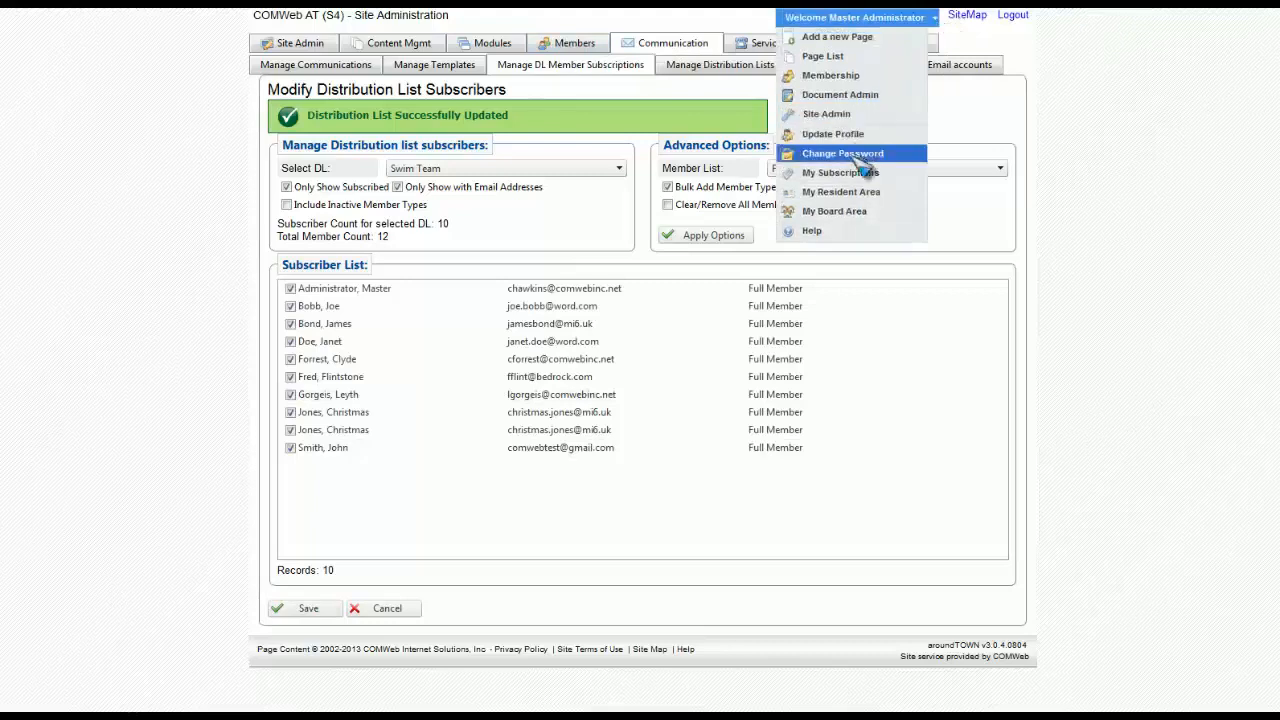
mouse_move(840, 192)
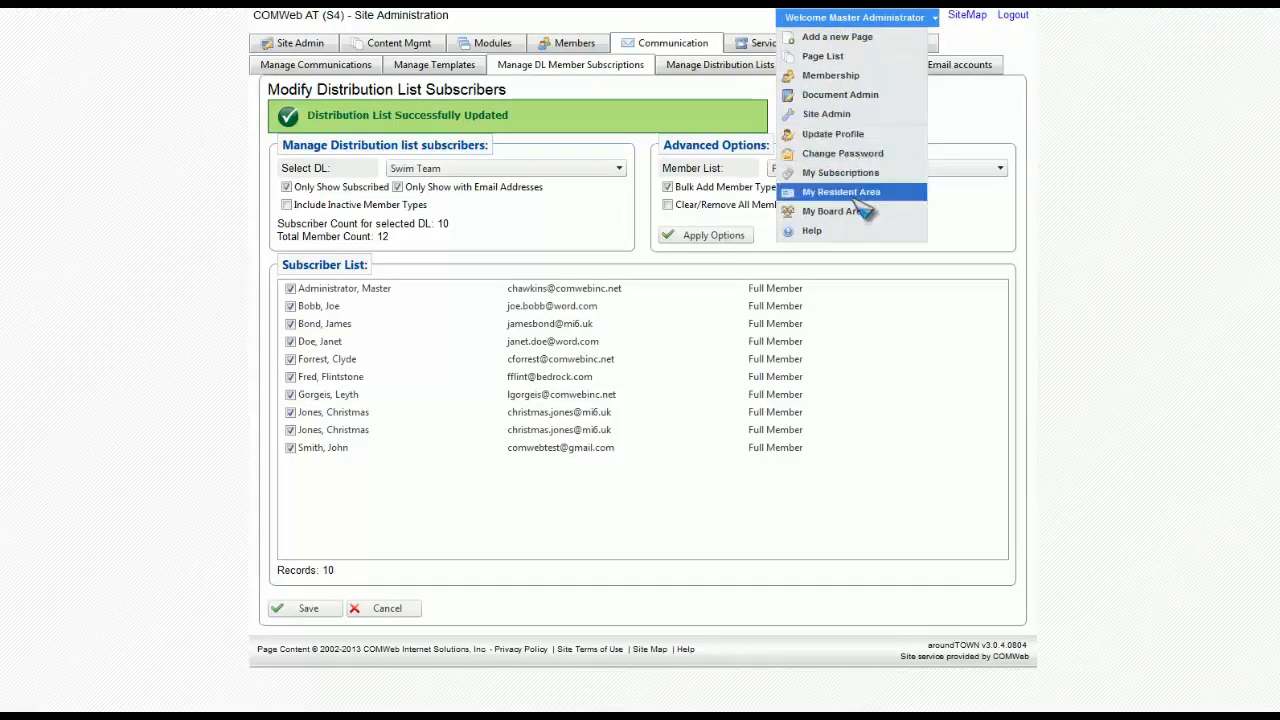
mouse_move(842, 192)
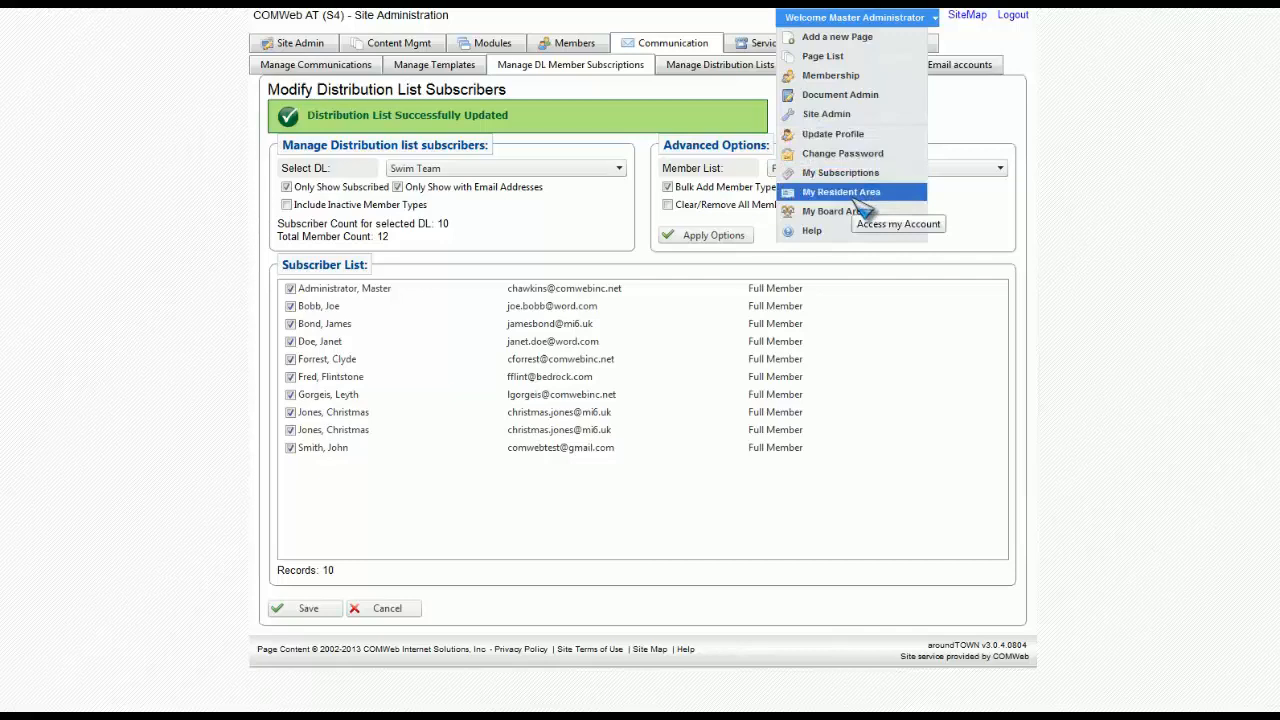
mouse_move(856, 210)
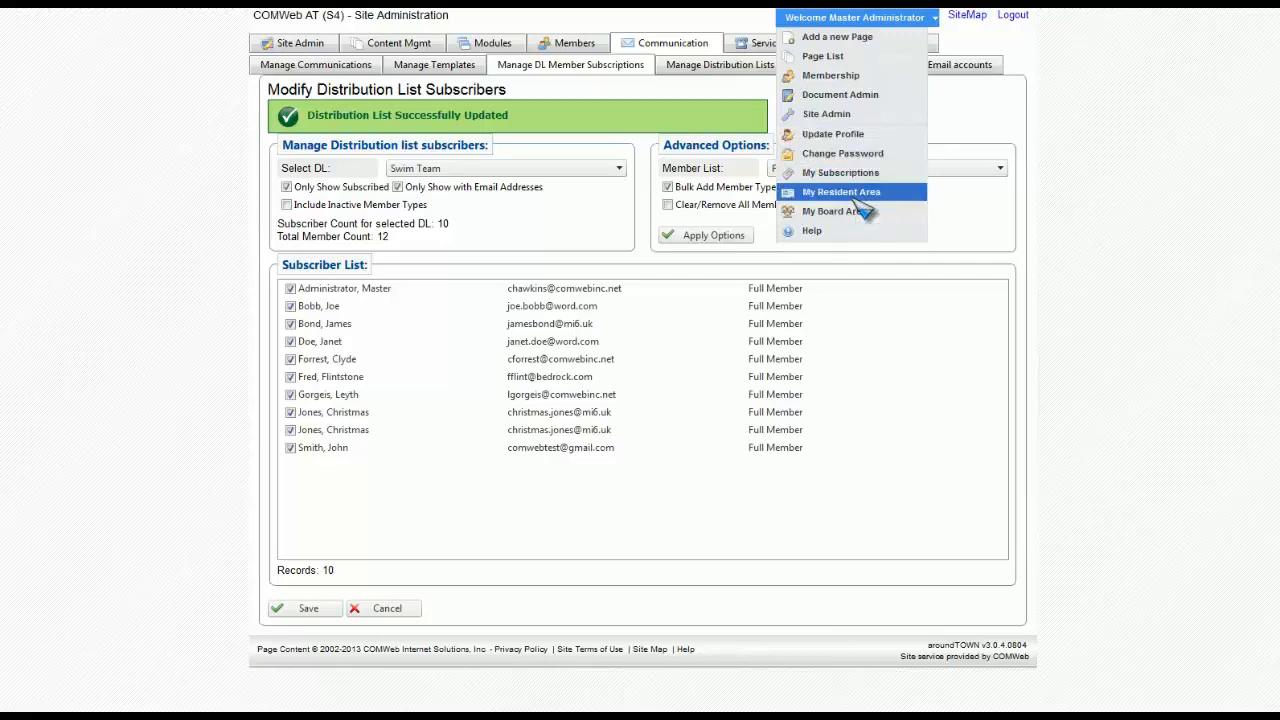
click(840, 192)
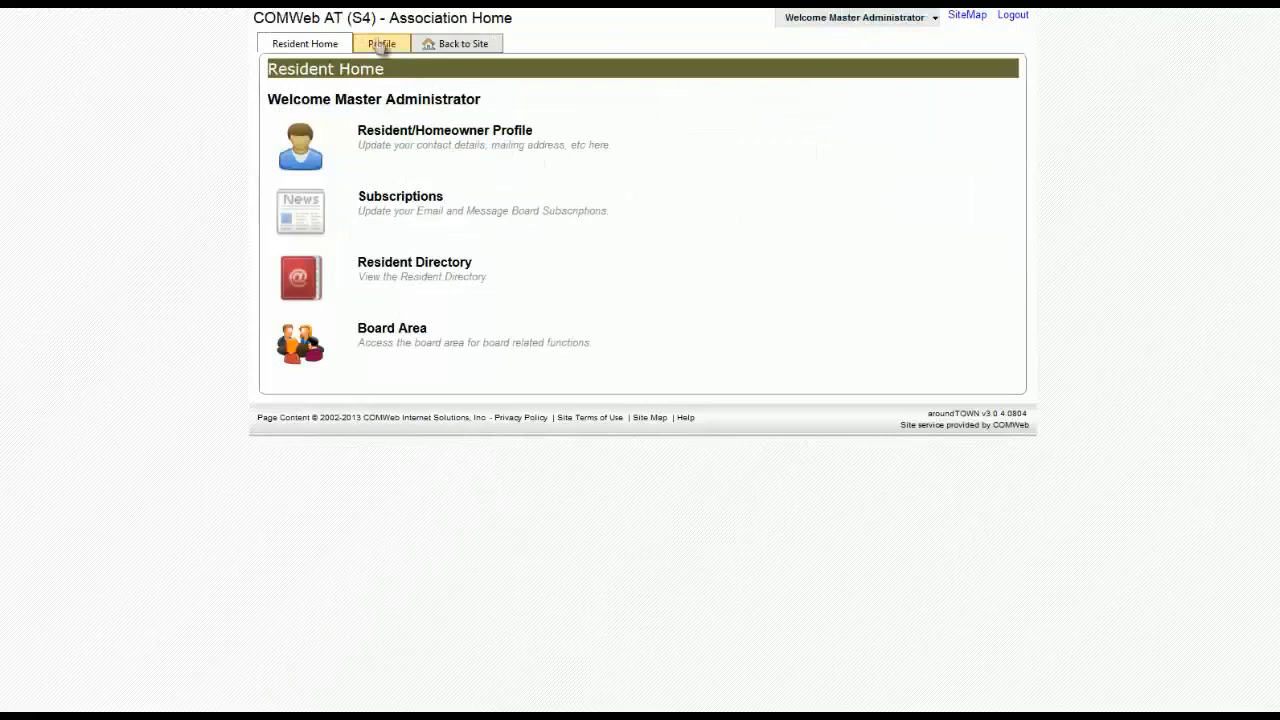
click(380, 44)
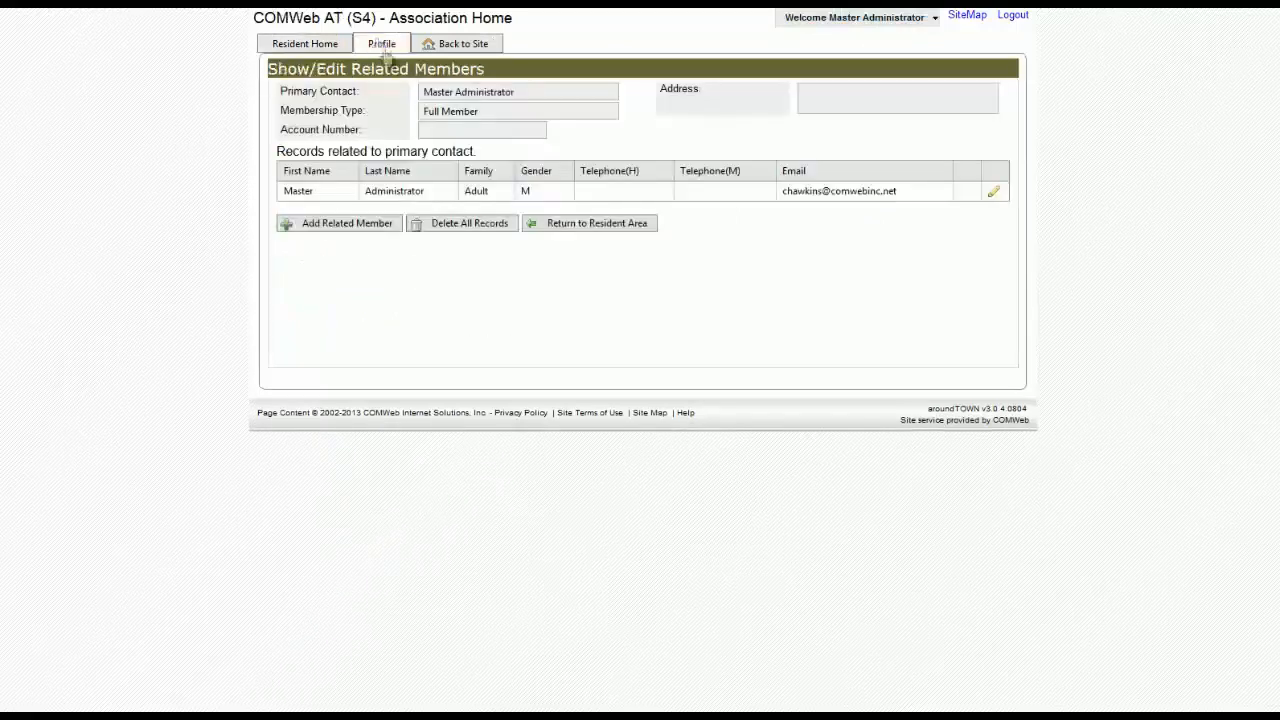
mouse_move(994, 192)
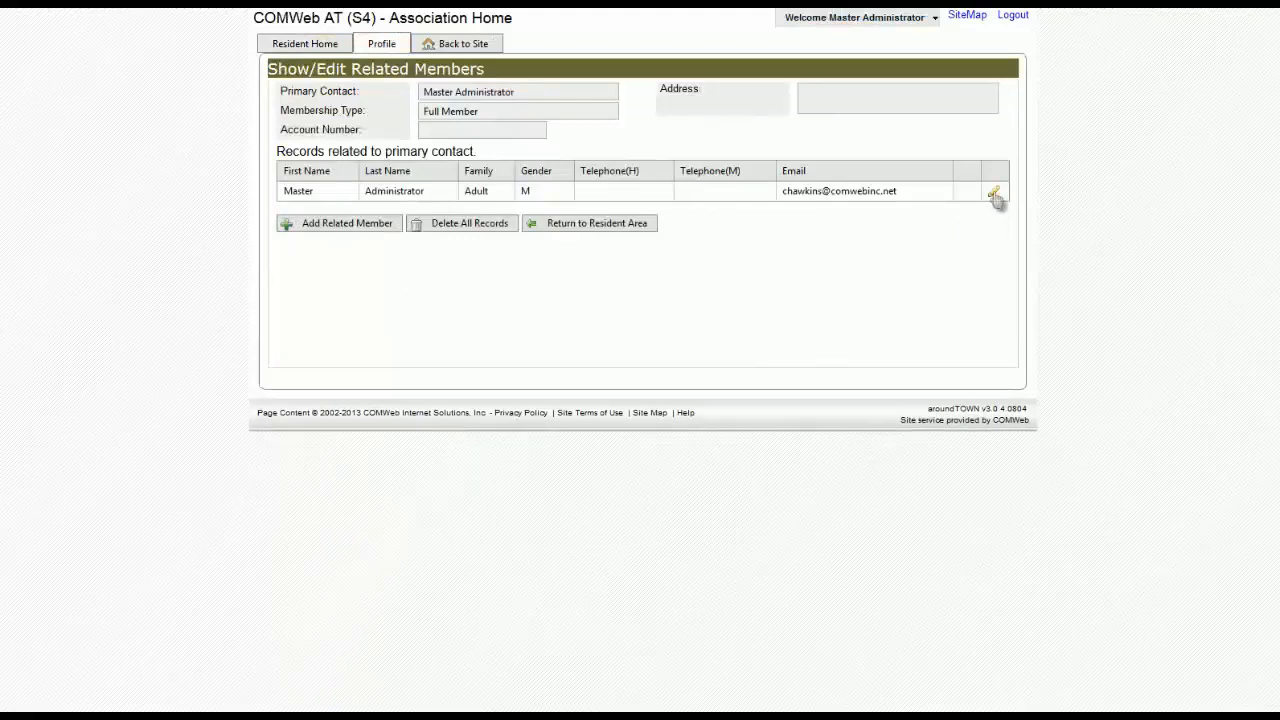
- Opt the administrator's member record out of the Swim Team subscription in Personal/Web Info
click(994, 192)
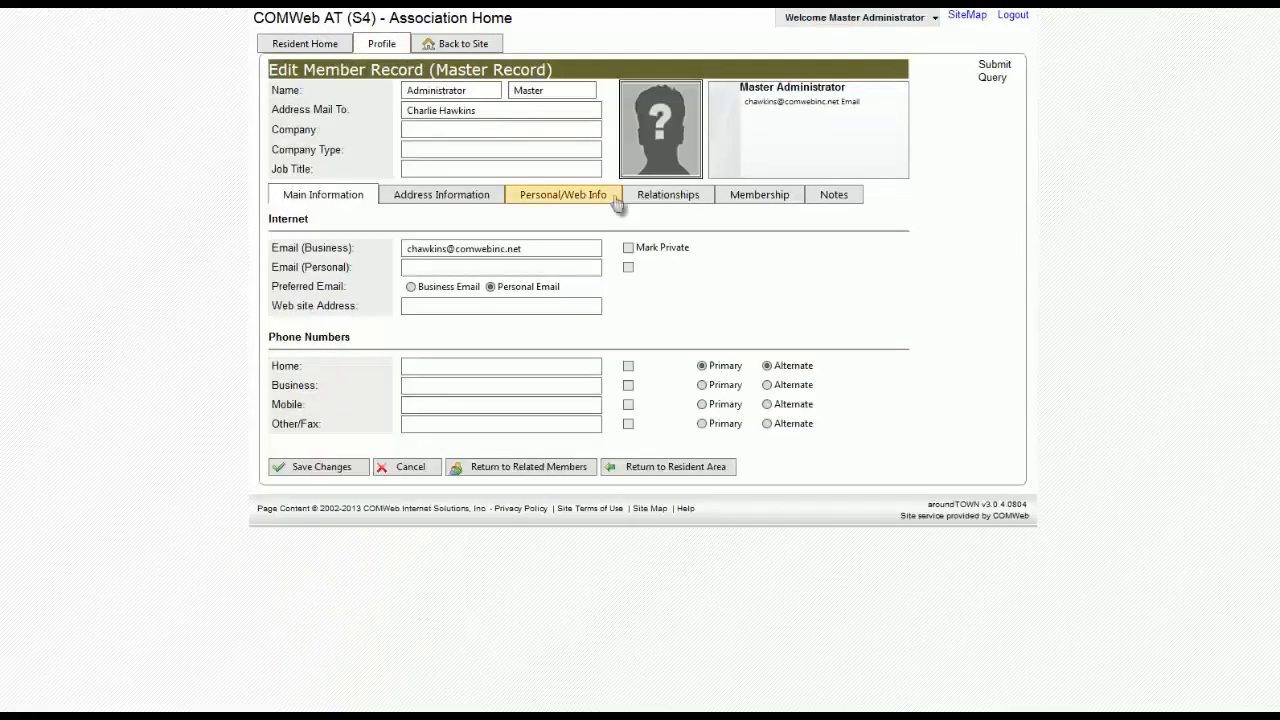
click(564, 194)
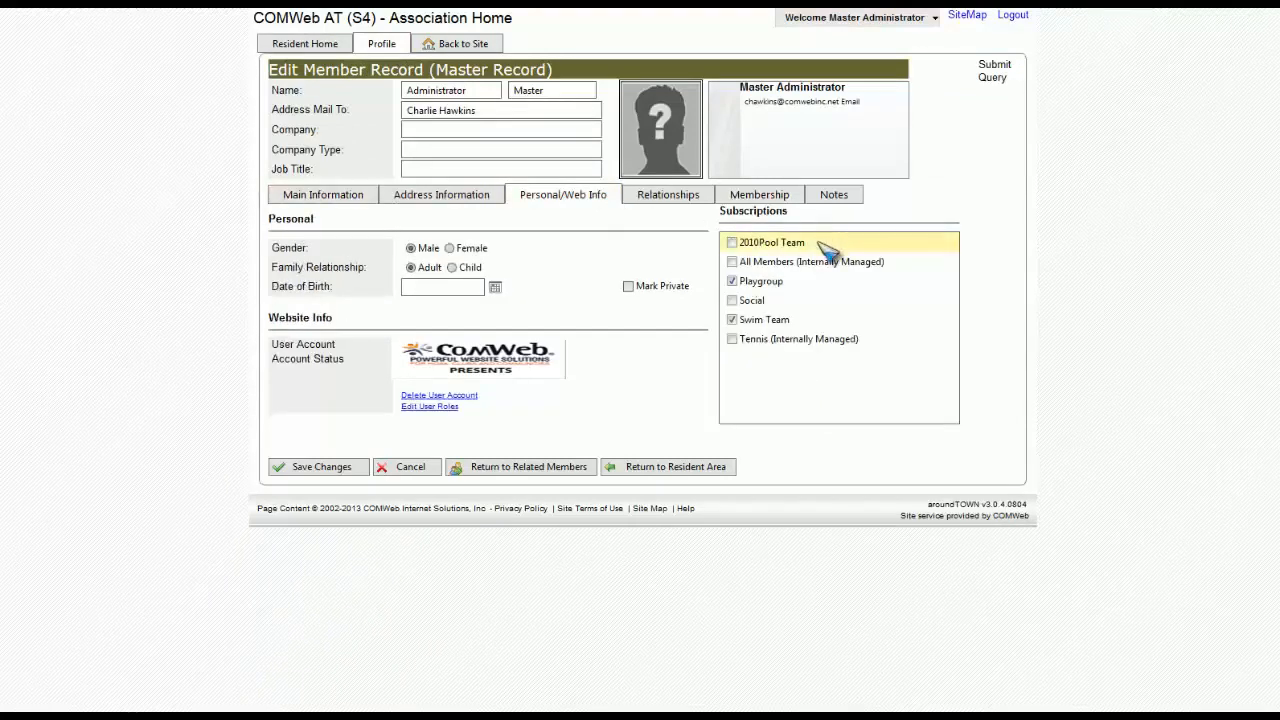
mouse_move(830, 344)
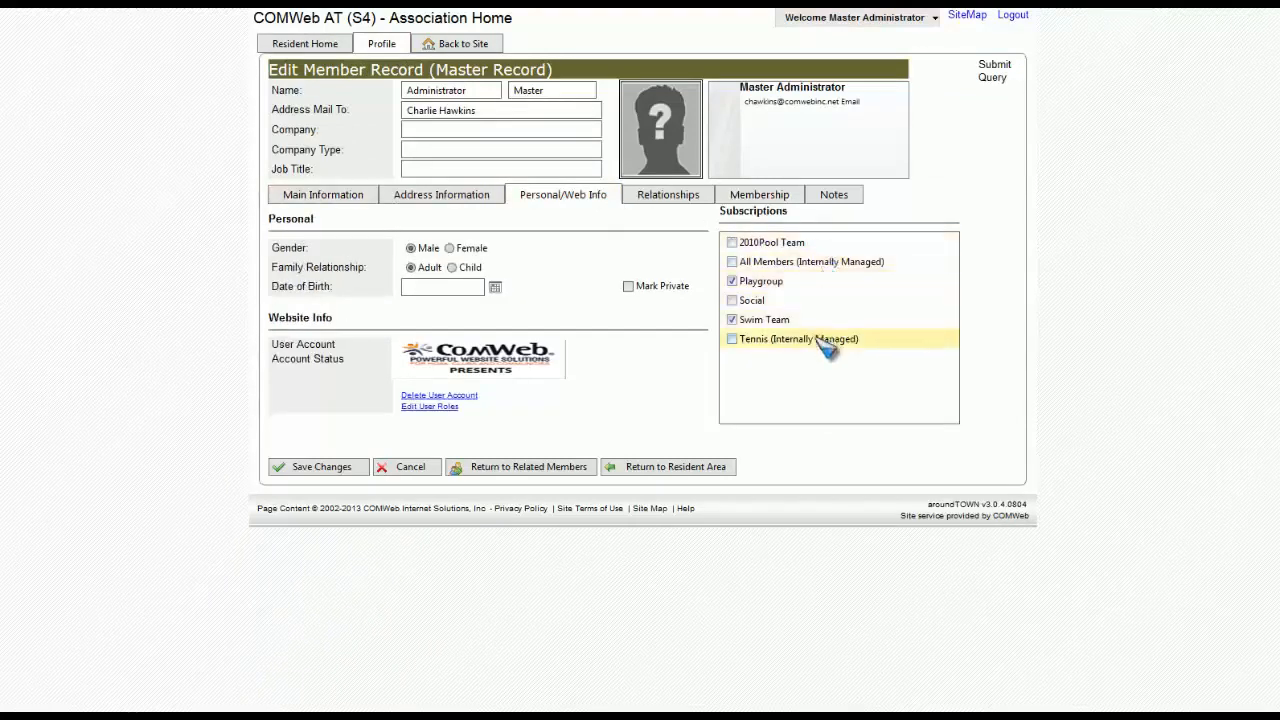
mouse_move(828, 374)
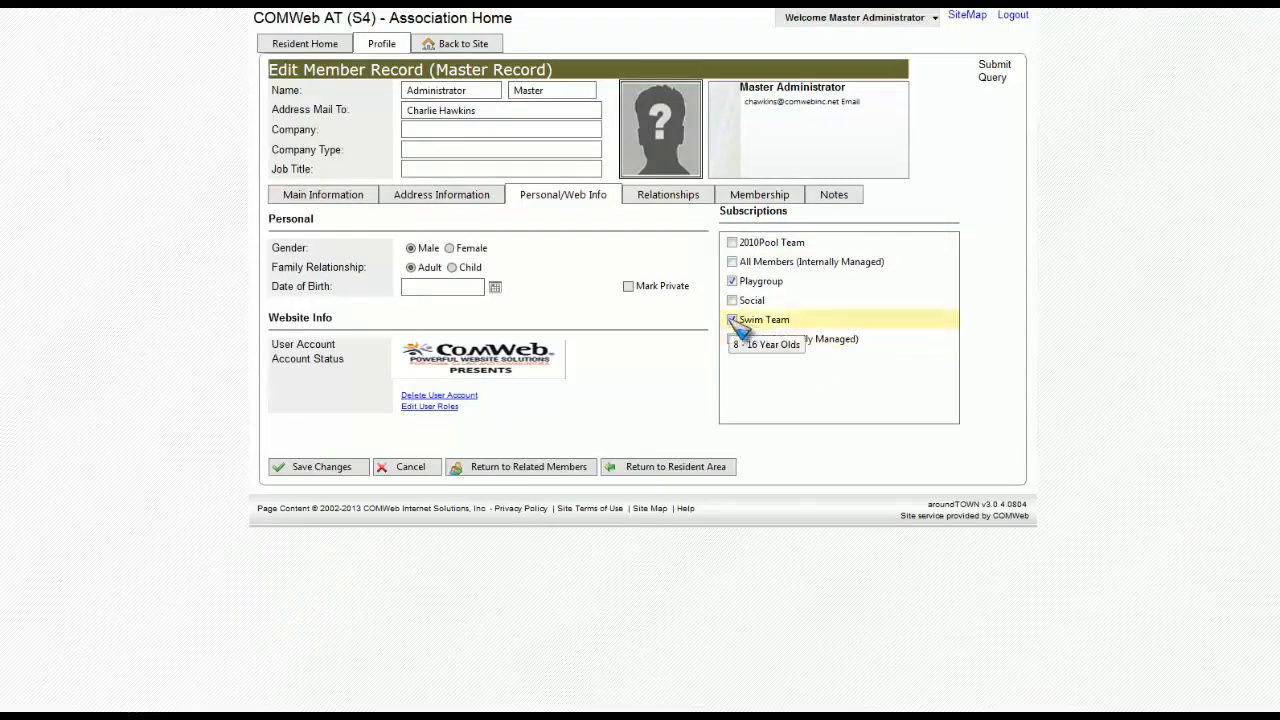
click(732, 320)
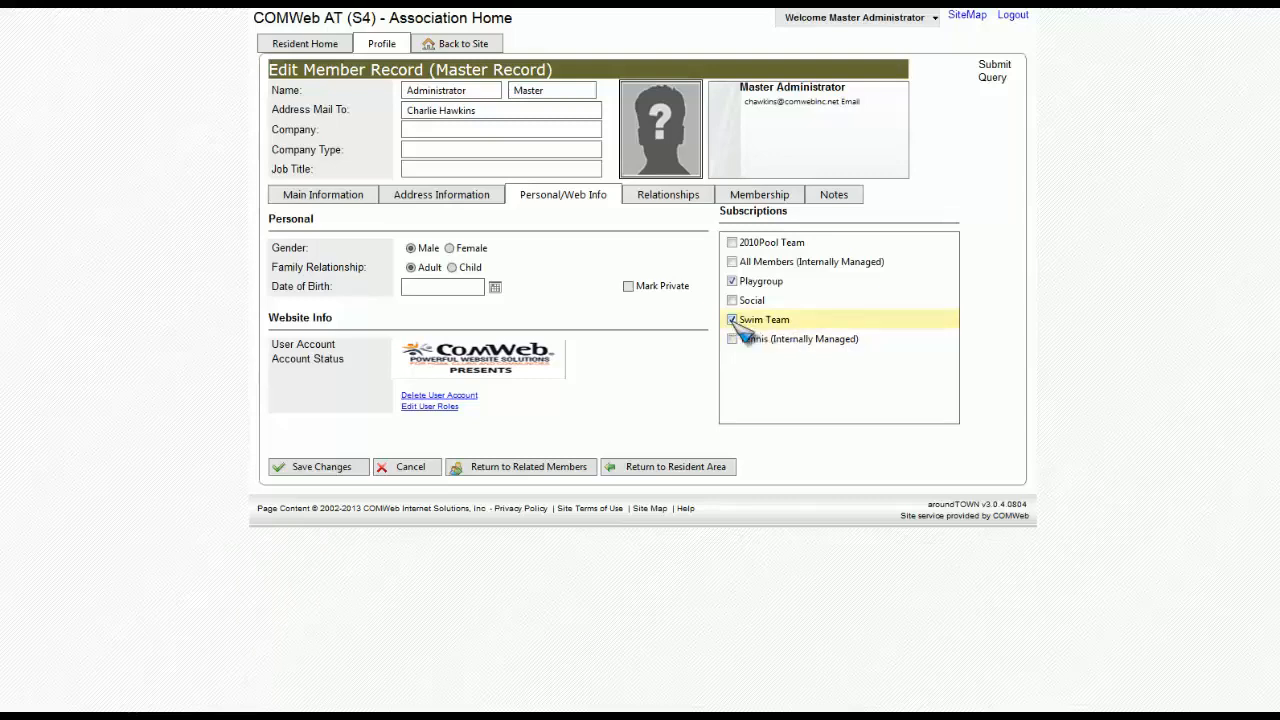
click(732, 320)
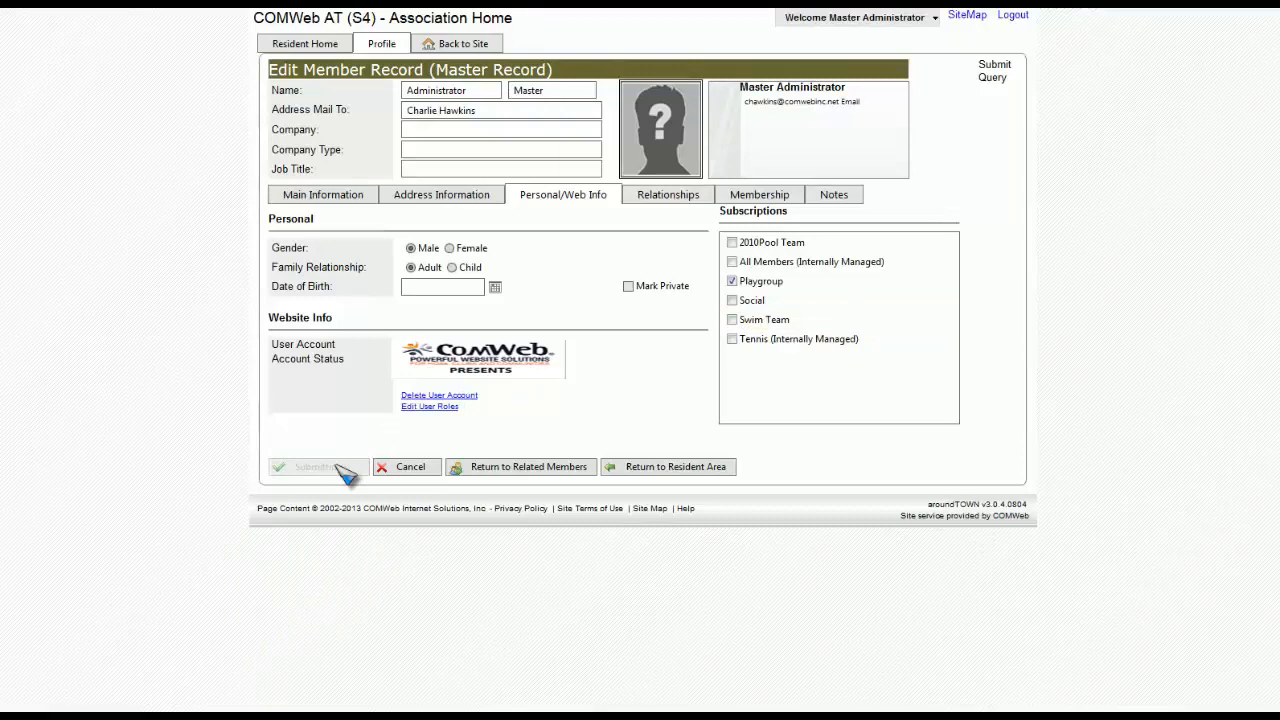
- Save the member record changes and return to the Site Management Dashboard
click(312, 466)
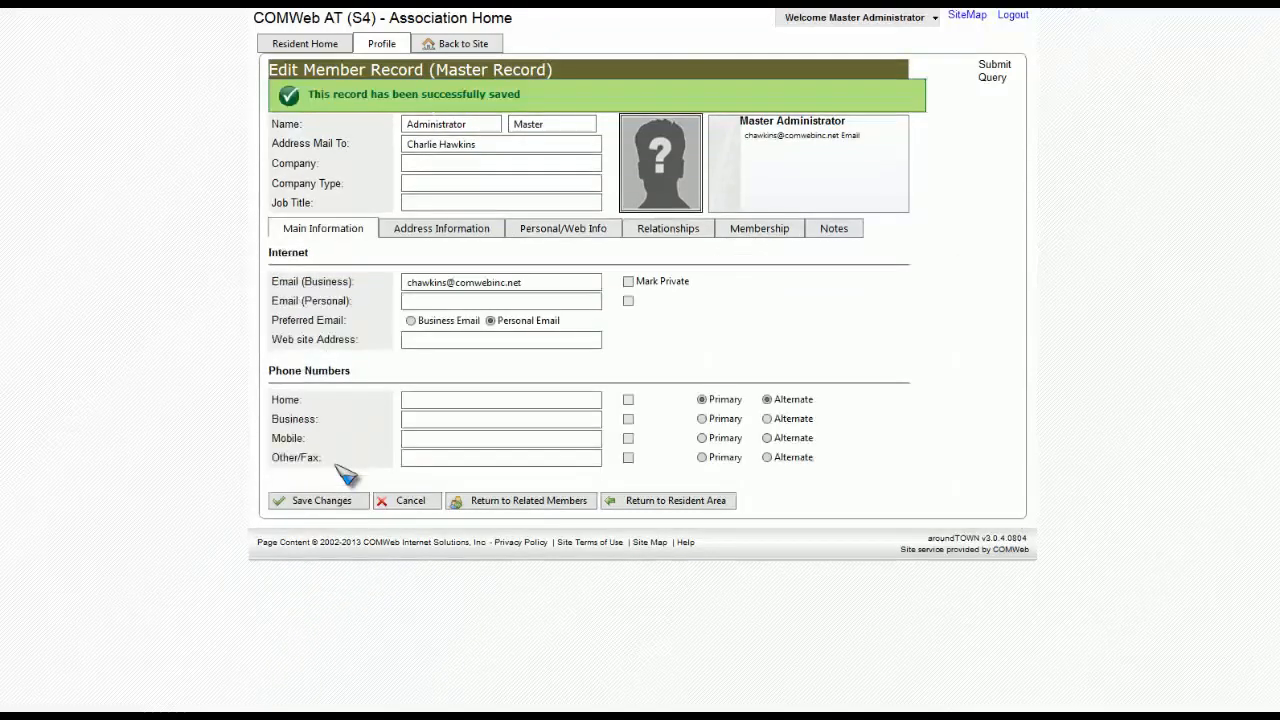
mouse_move(496, 60)
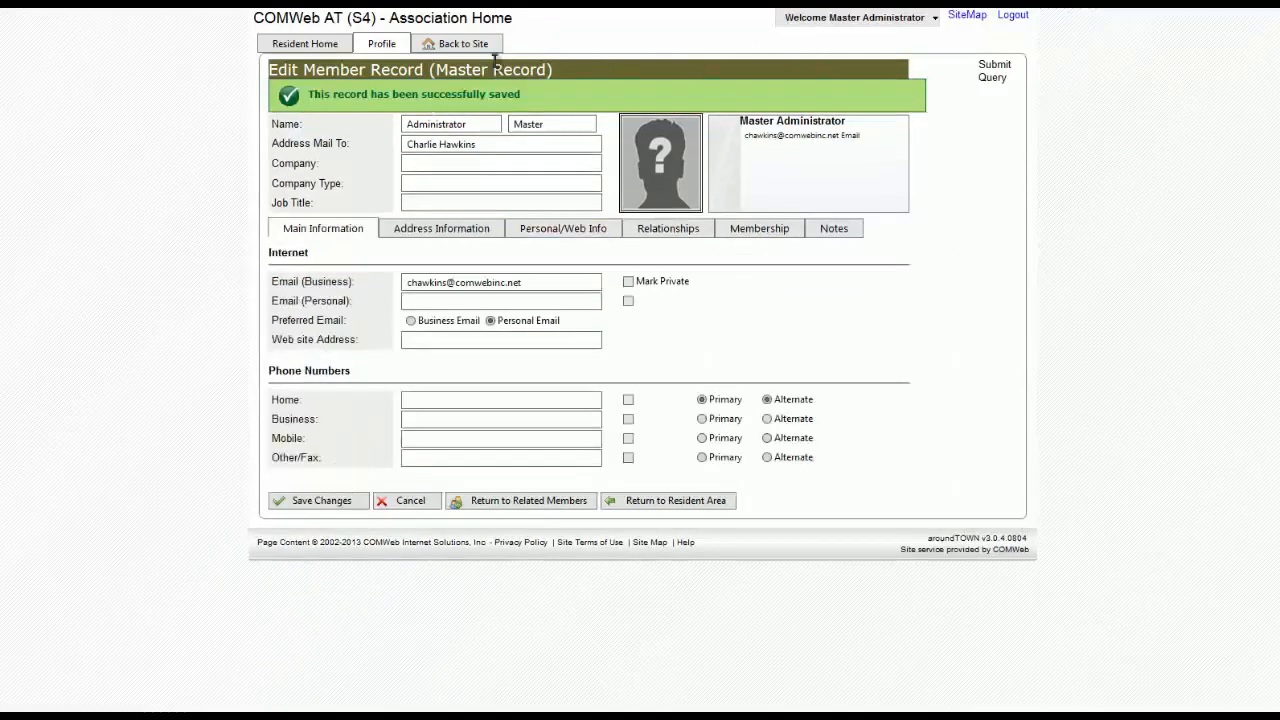
click(856, 16)
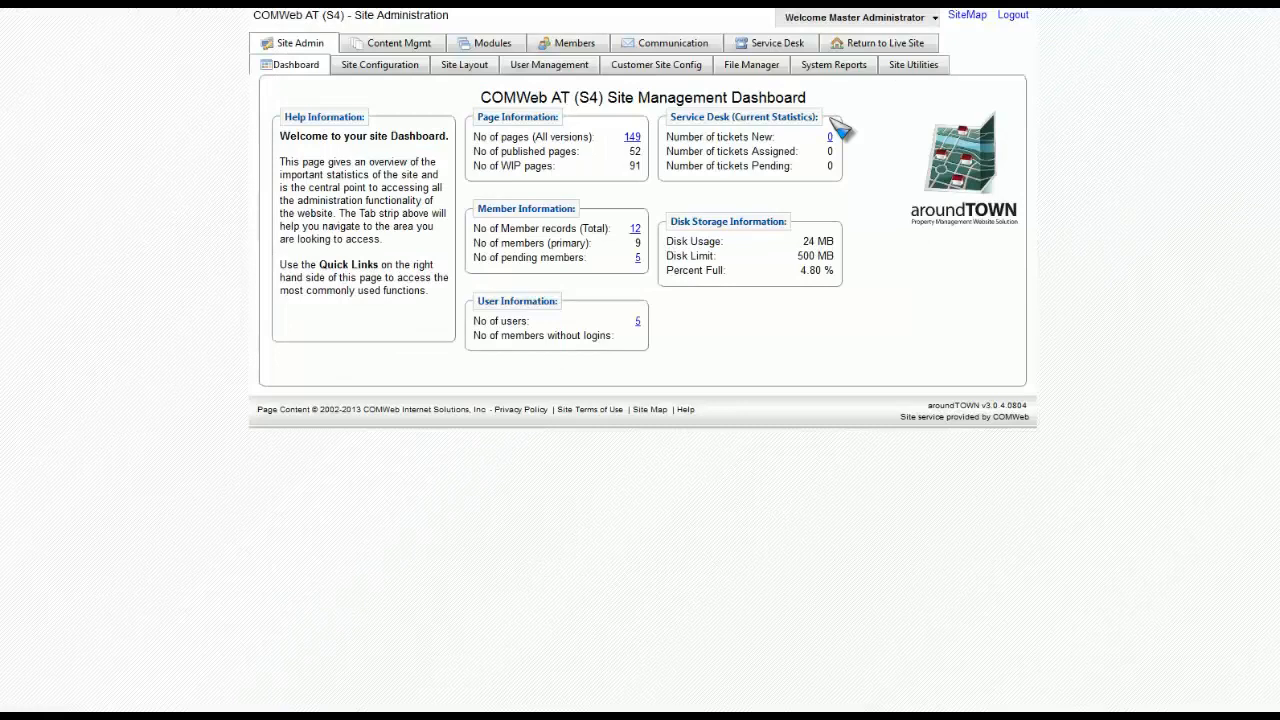
- Open the Kickball Championships distribution list for editing, showing its three email addresses
click(666, 42)
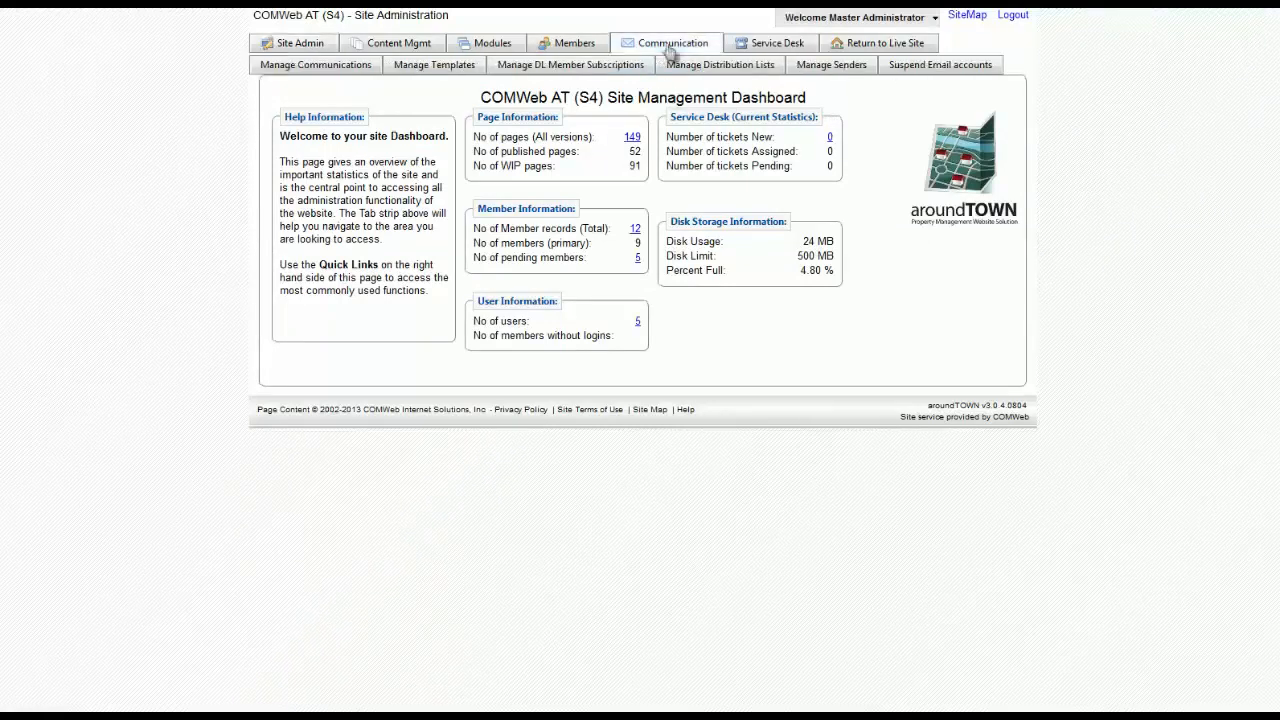
click(720, 64)
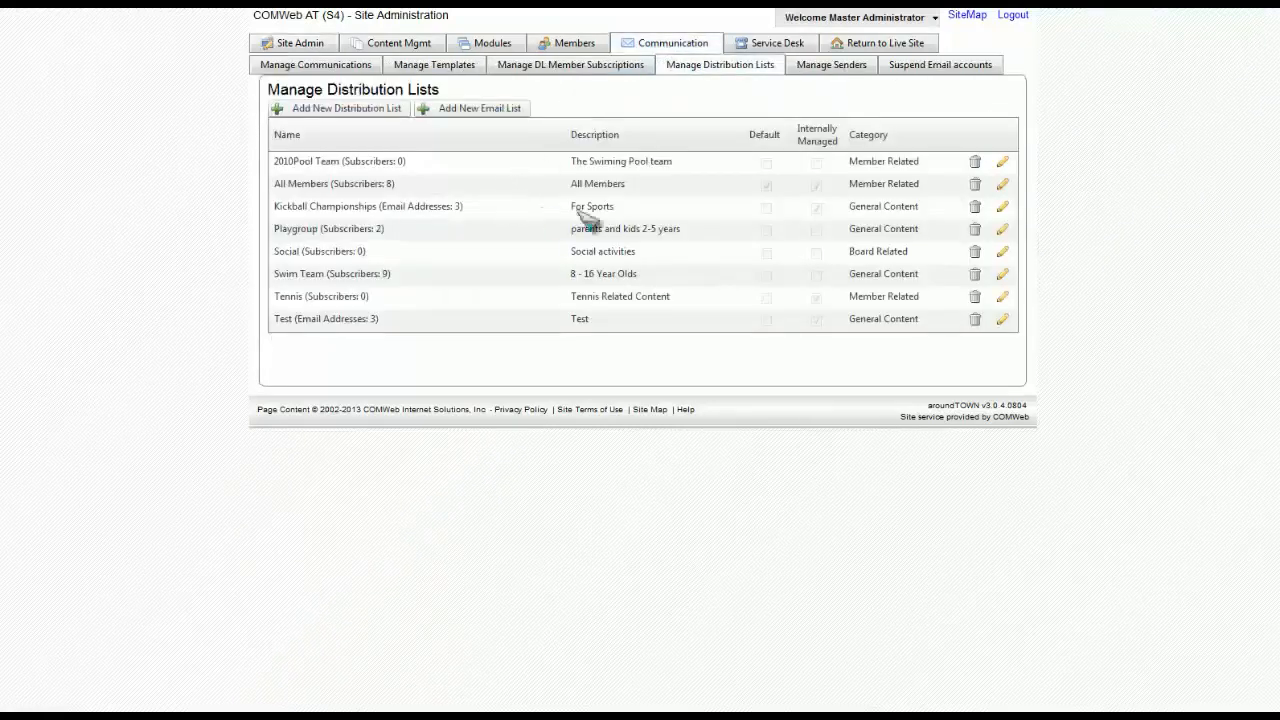
mouse_move(1004, 208)
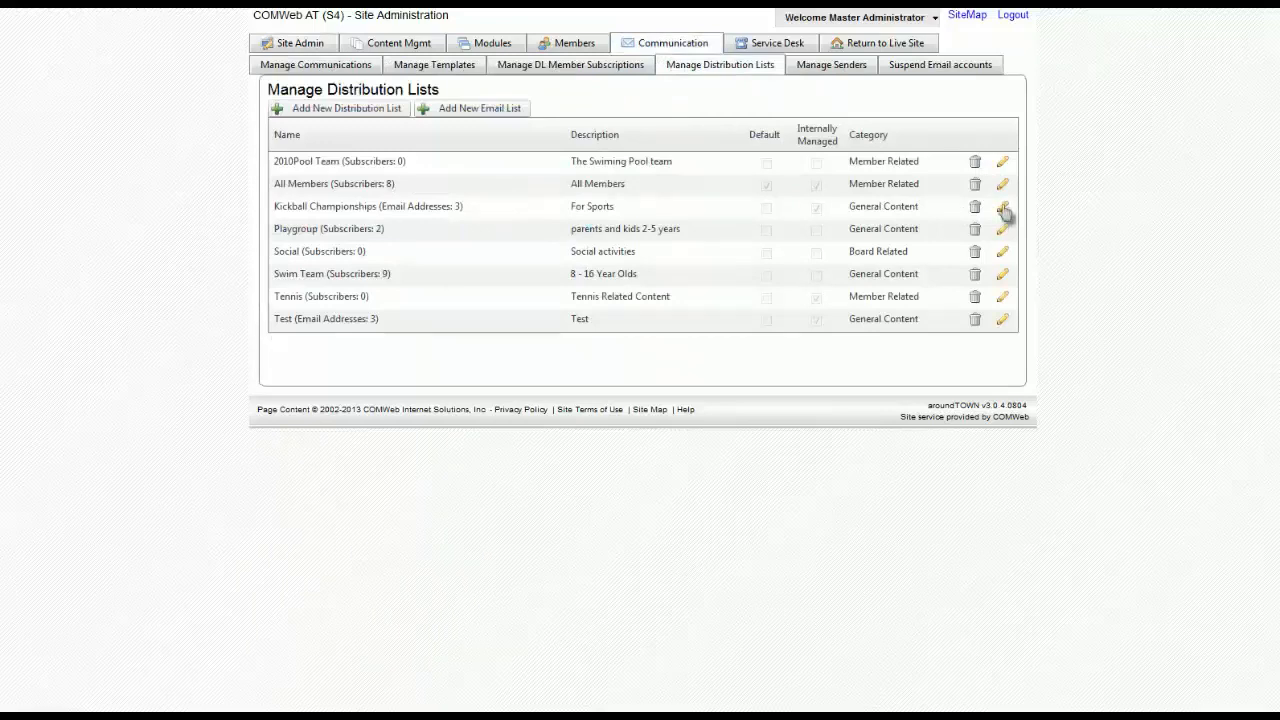
click(1004, 206)
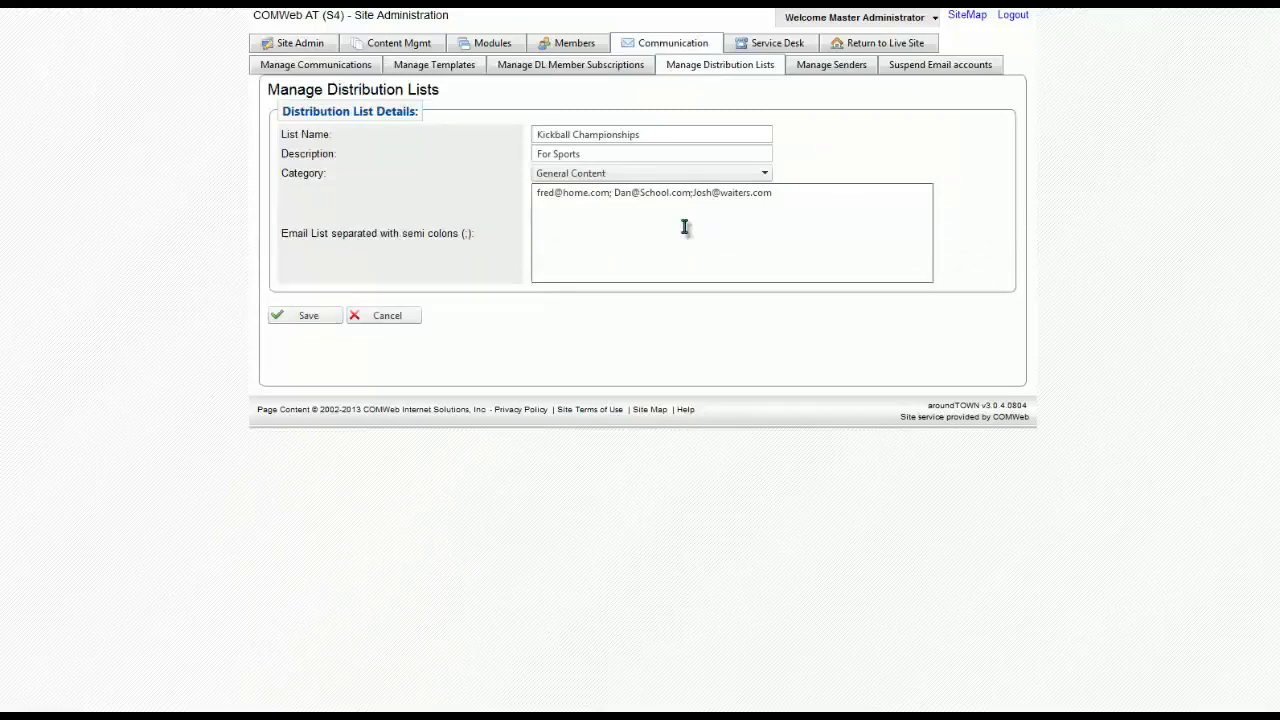
mouse_move(704, 188)
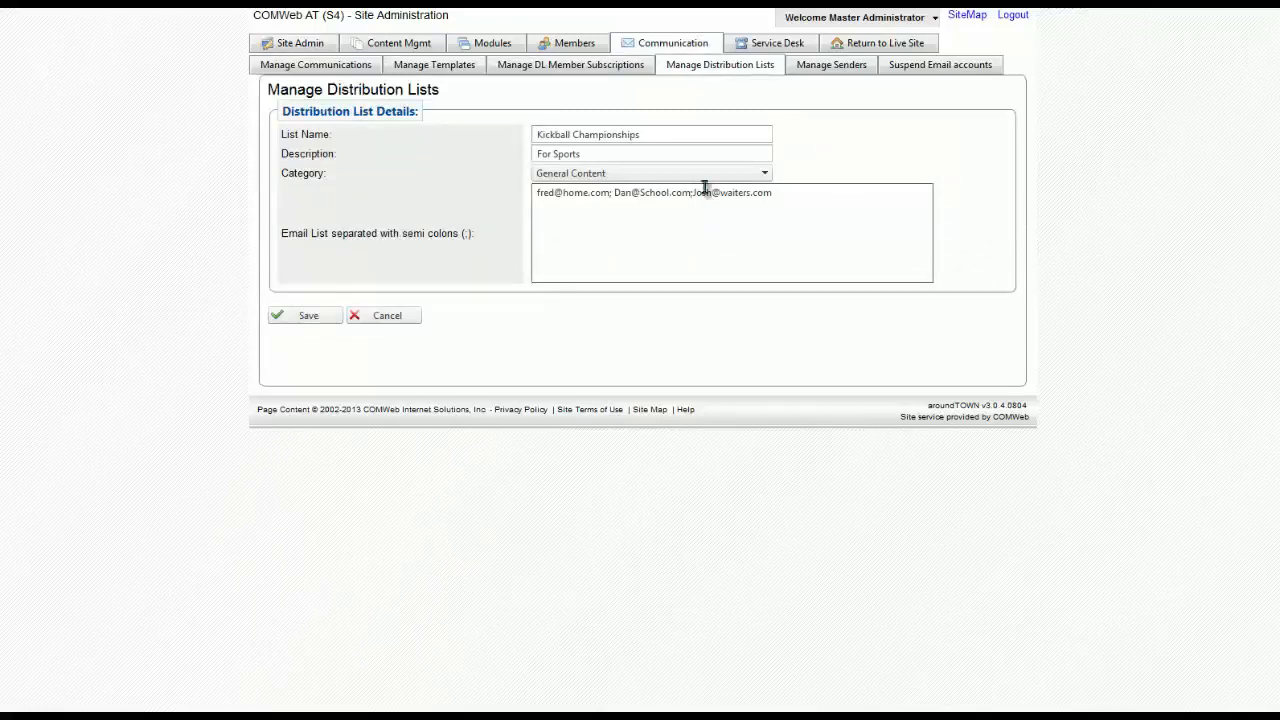
mouse_move(600, 190)
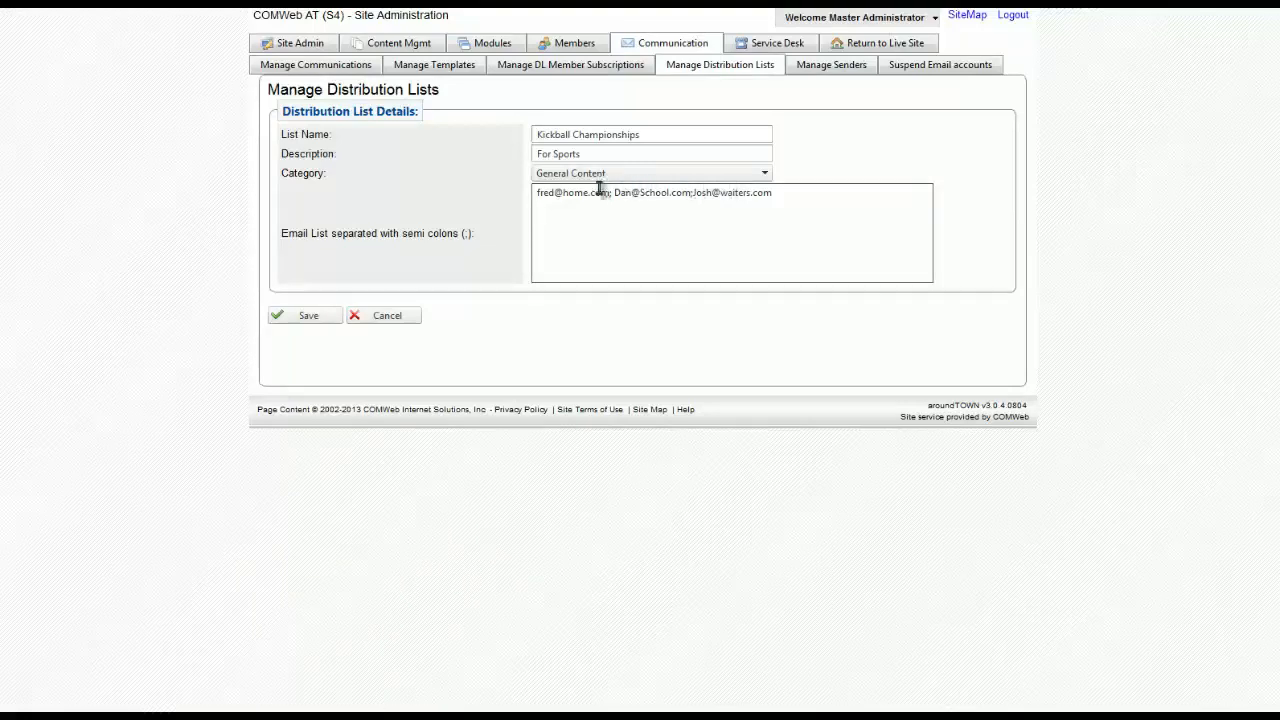